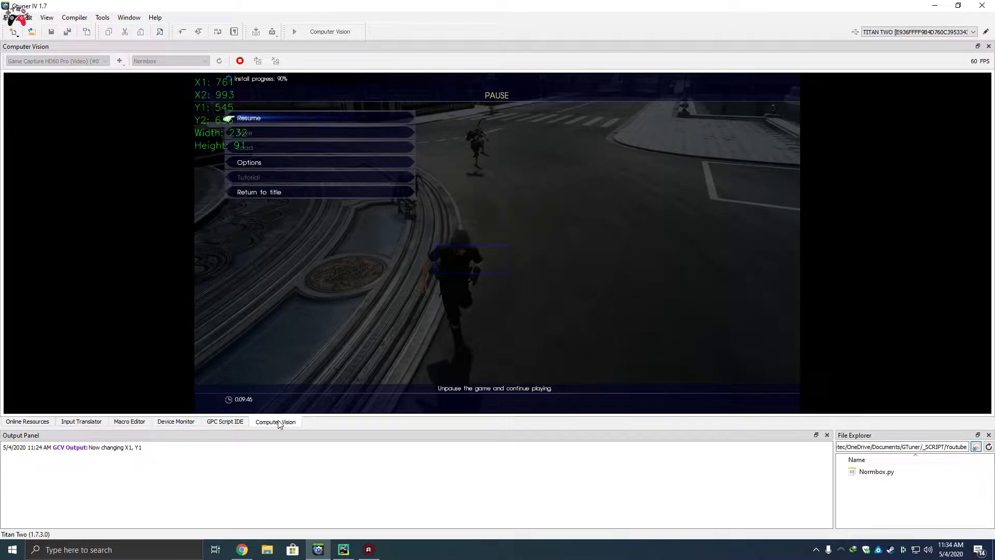
mouse_move(196, 120)
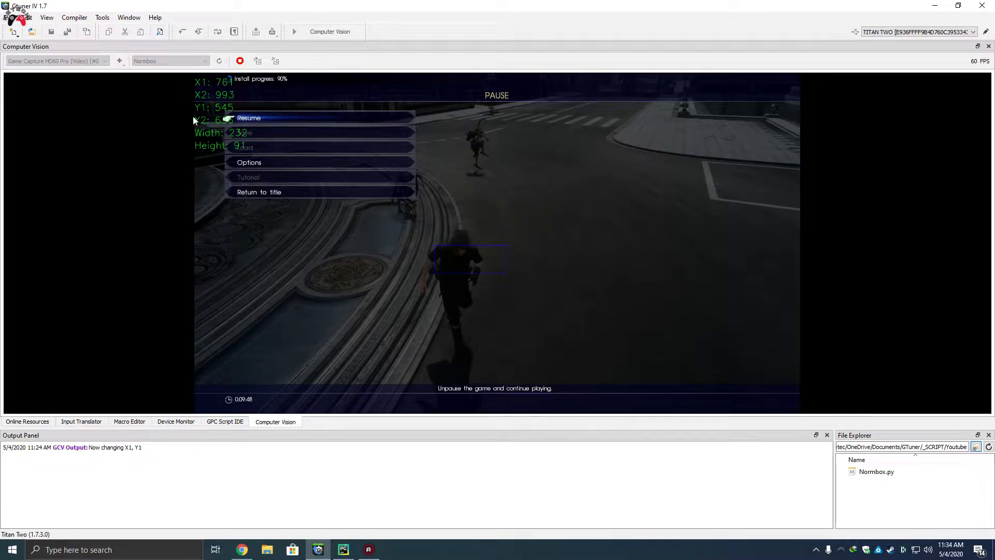
mouse_move(400, 214)
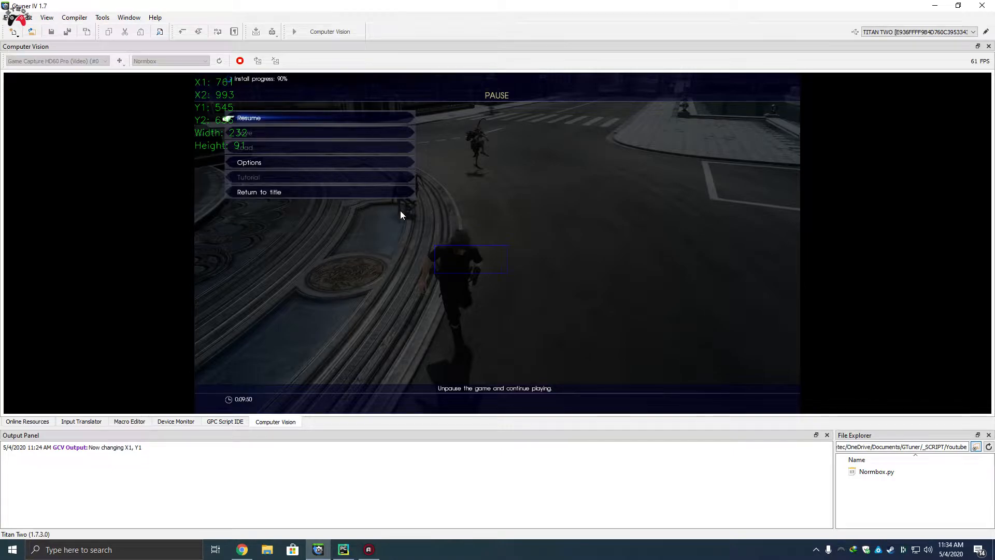
mouse_move(469, 228)
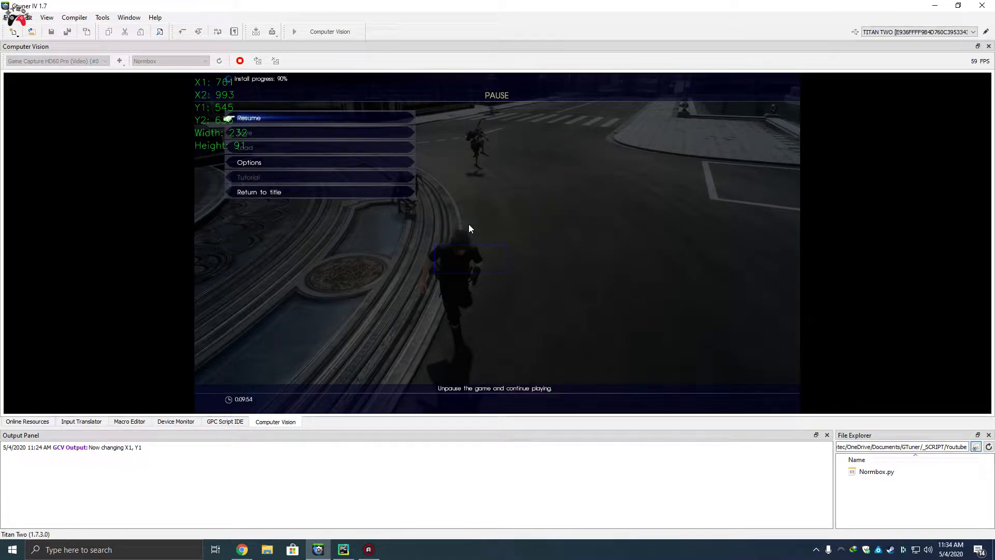
mouse_move(45, 67)
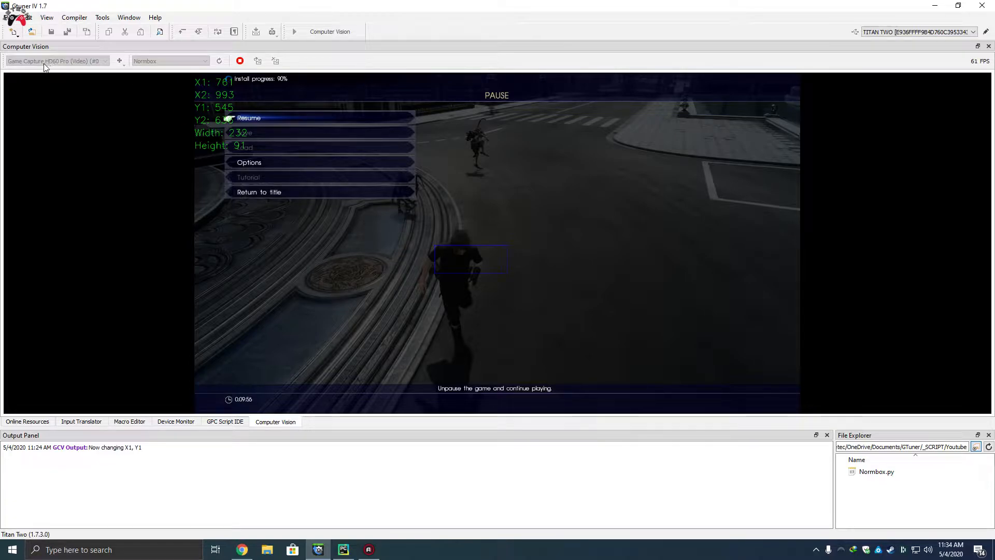
mouse_move(62, 69)
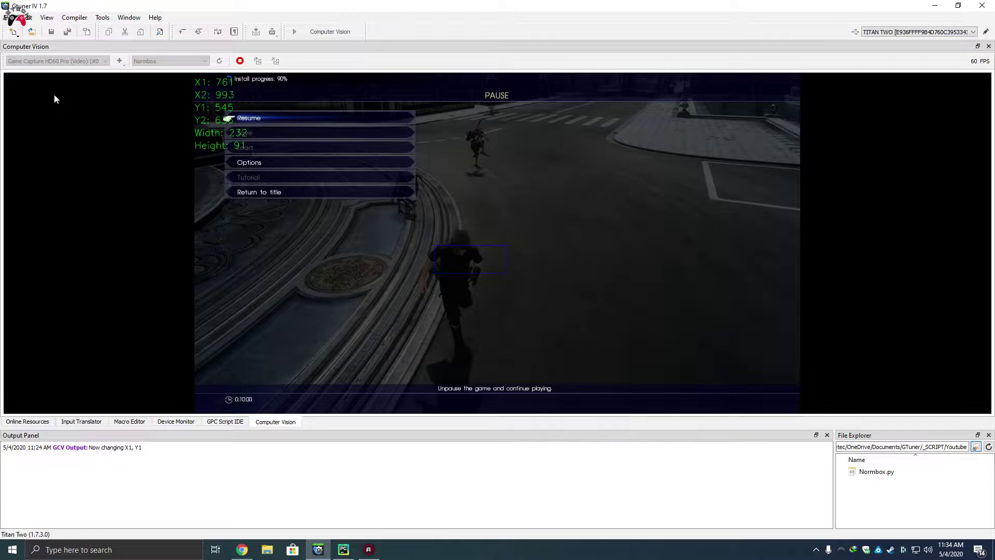
mouse_move(540, 240)
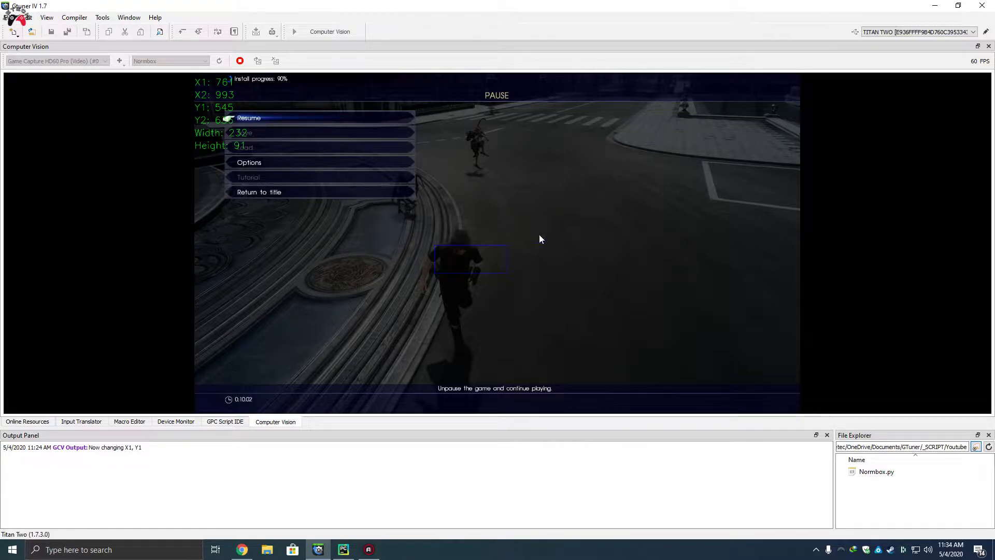
mouse_move(411, 227)
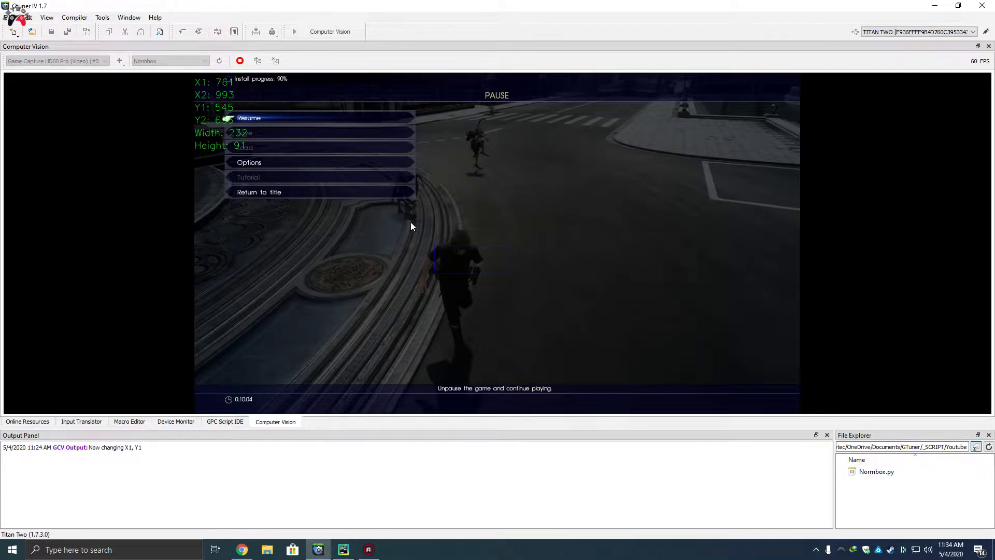
mouse_move(441, 251)
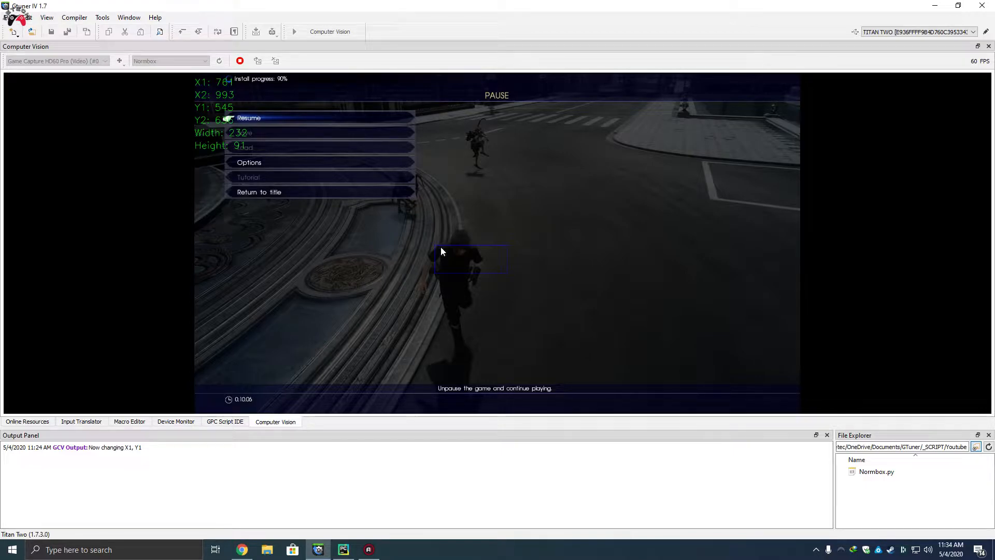
mouse_move(329, 281)
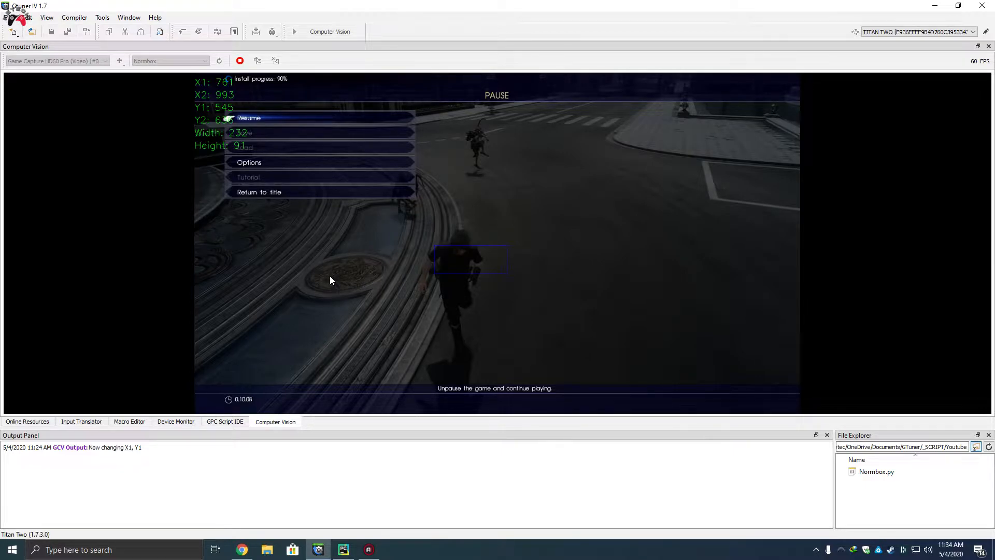
mouse_move(359, 462)
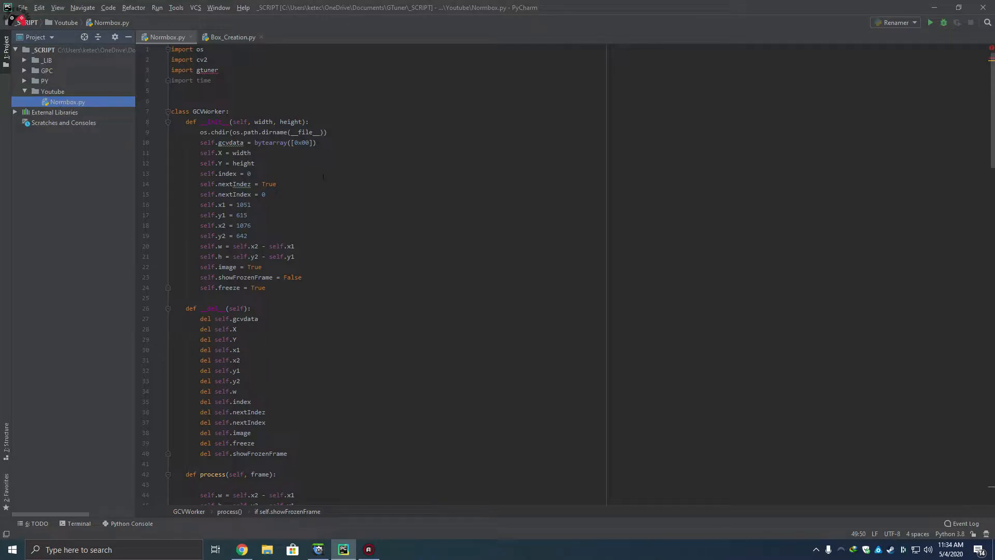
Scroll Normbox.py from top to bottom, then bring Gtuner IV's Computer Vision capture back.
click(316, 173)
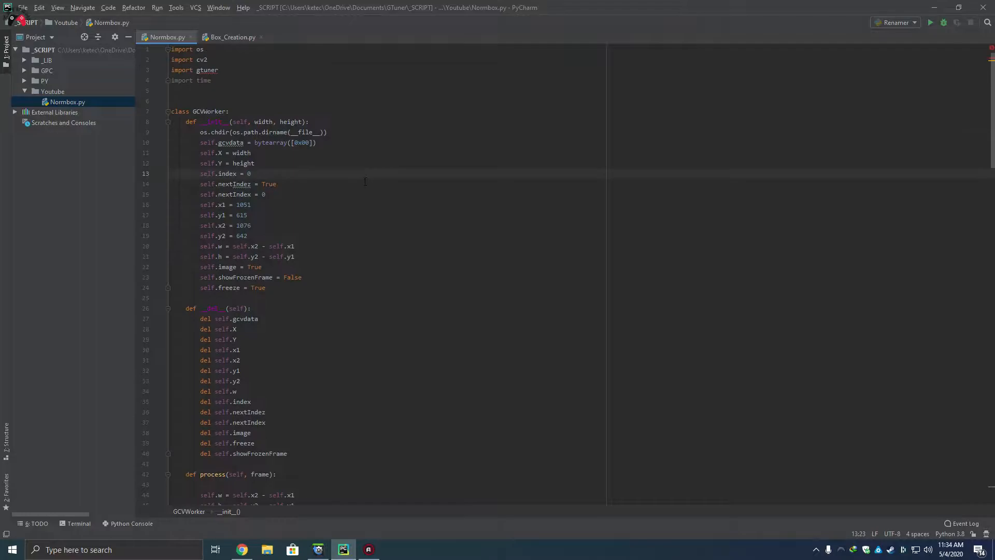
scroll(down, 3)
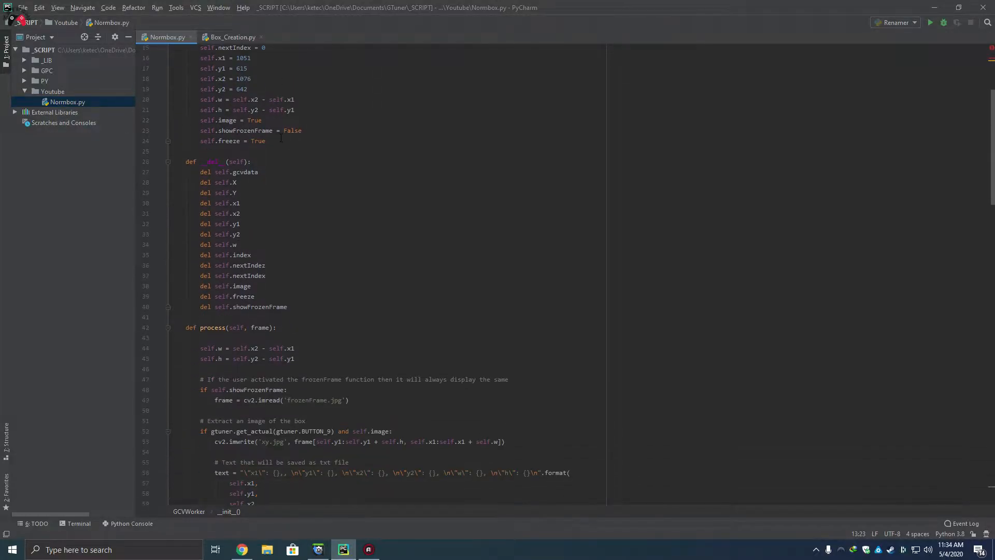
scroll(down, 3)
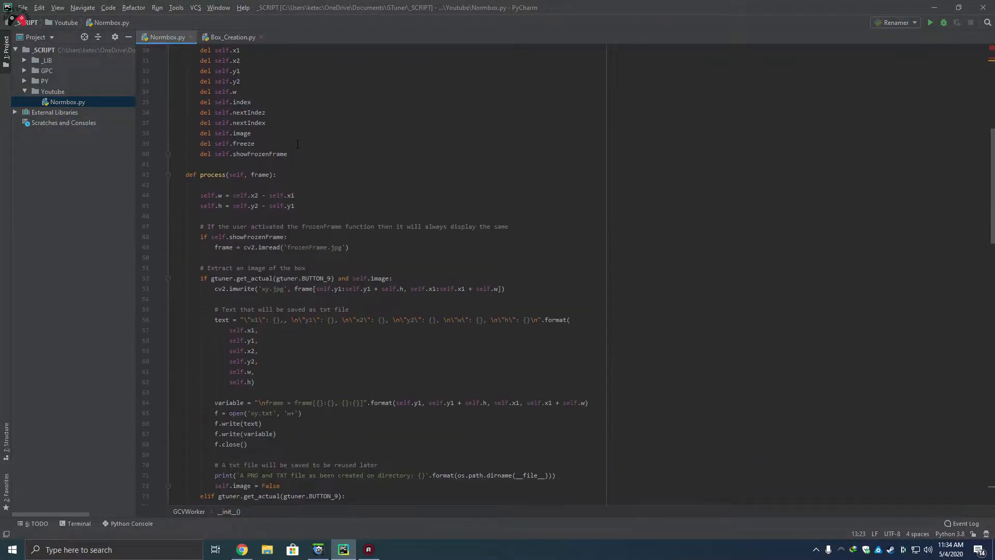
scroll(down, 3)
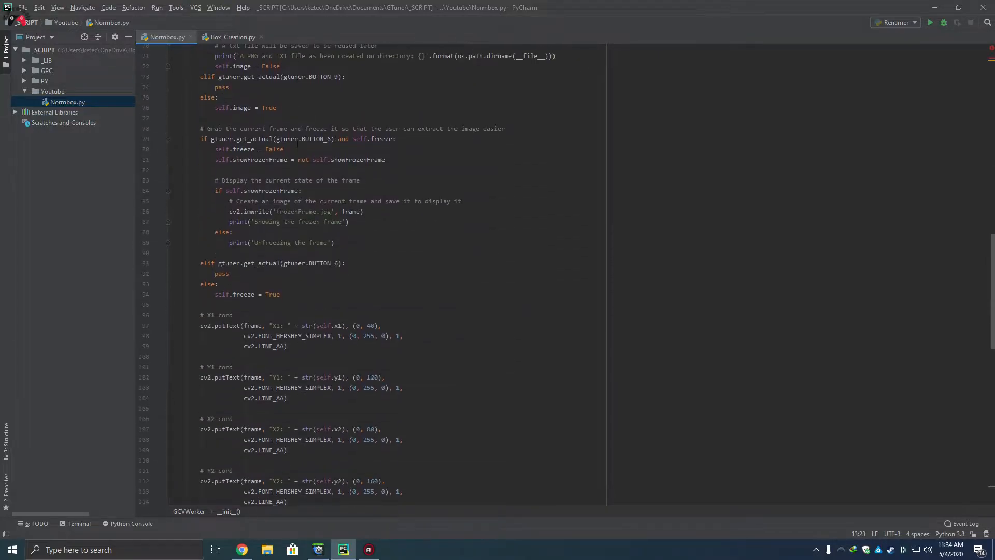
scroll(down, 3)
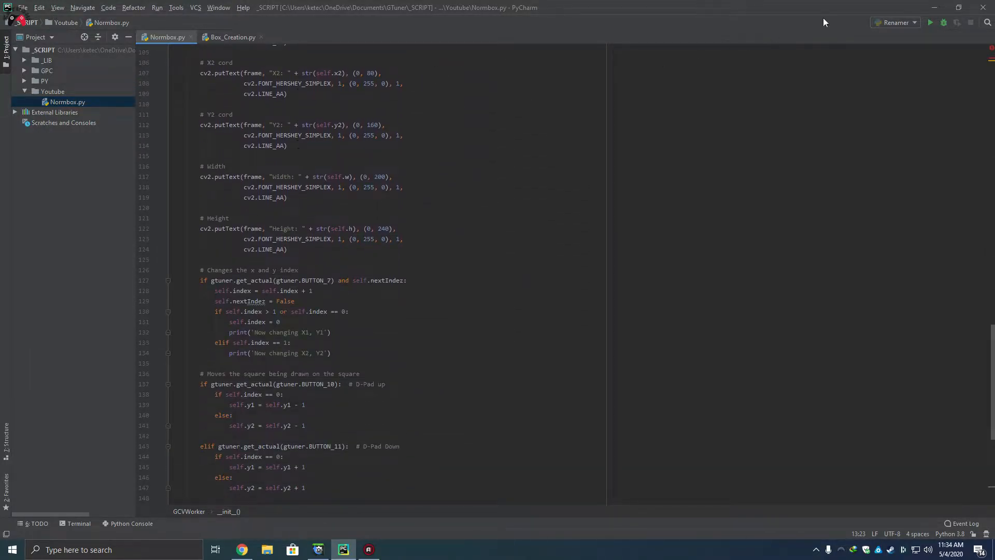
click(317, 550)
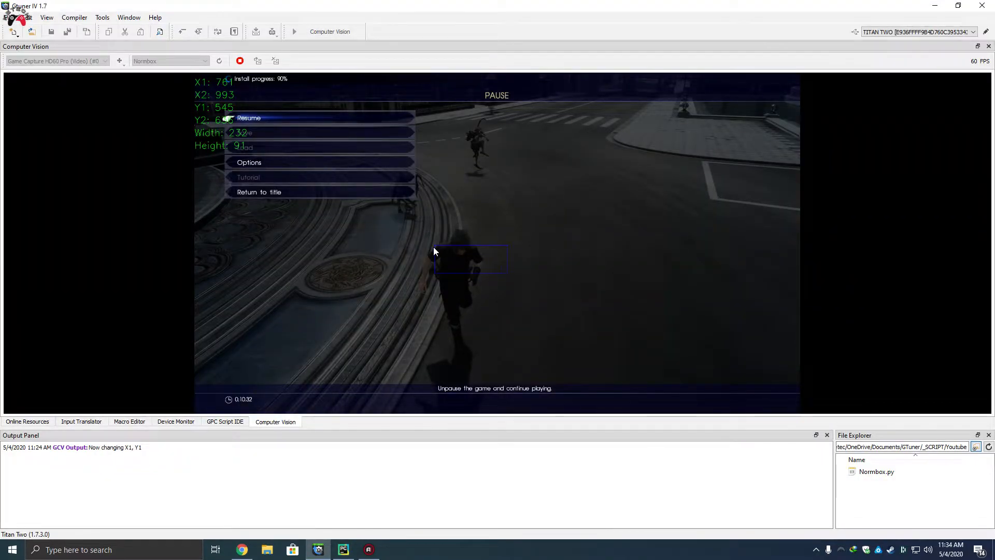
mouse_move(445, 259)
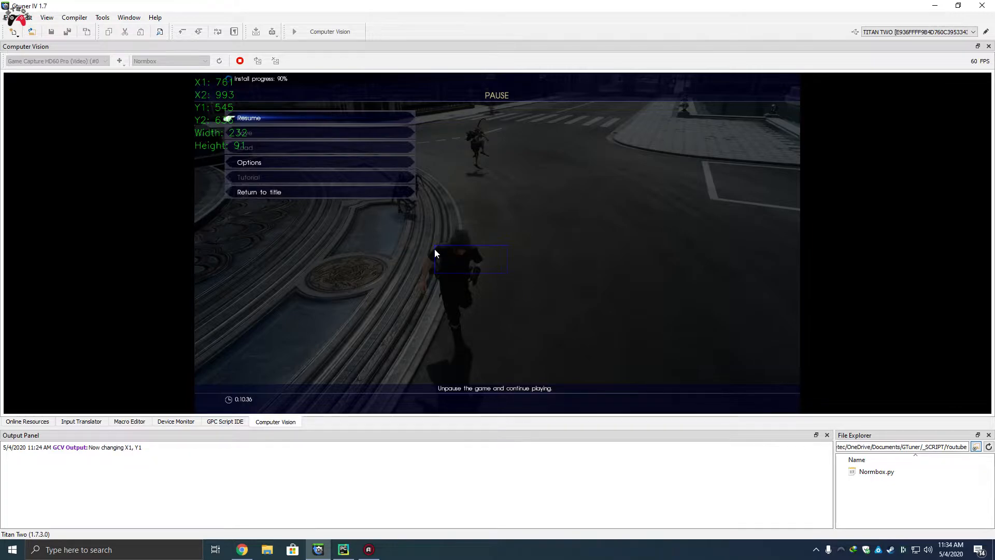
mouse_move(506, 278)
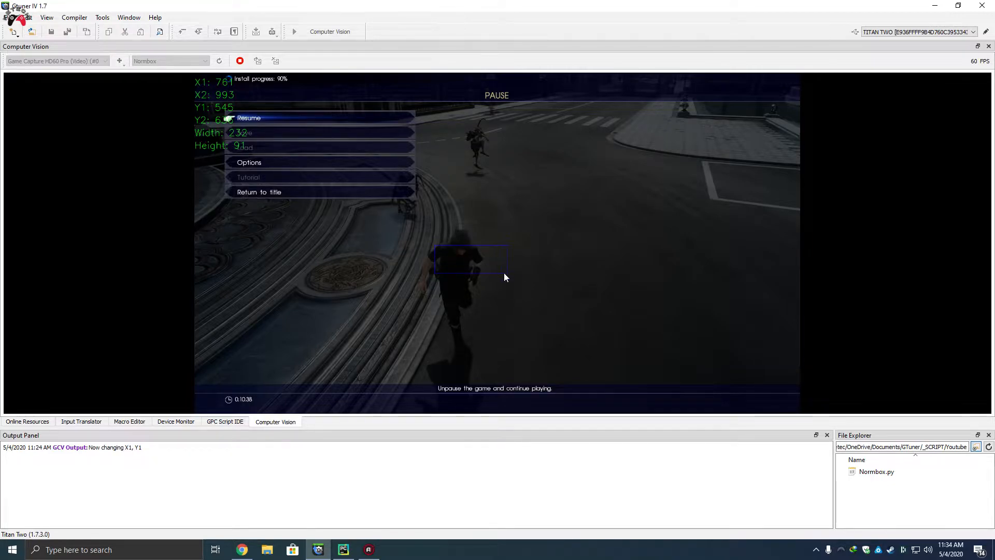
mouse_move(495, 258)
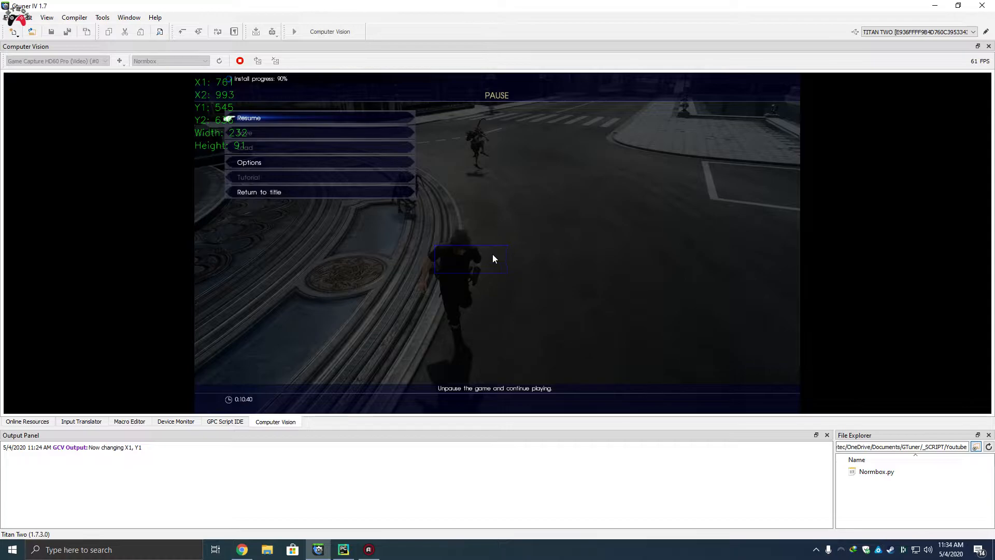
mouse_move(454, 260)
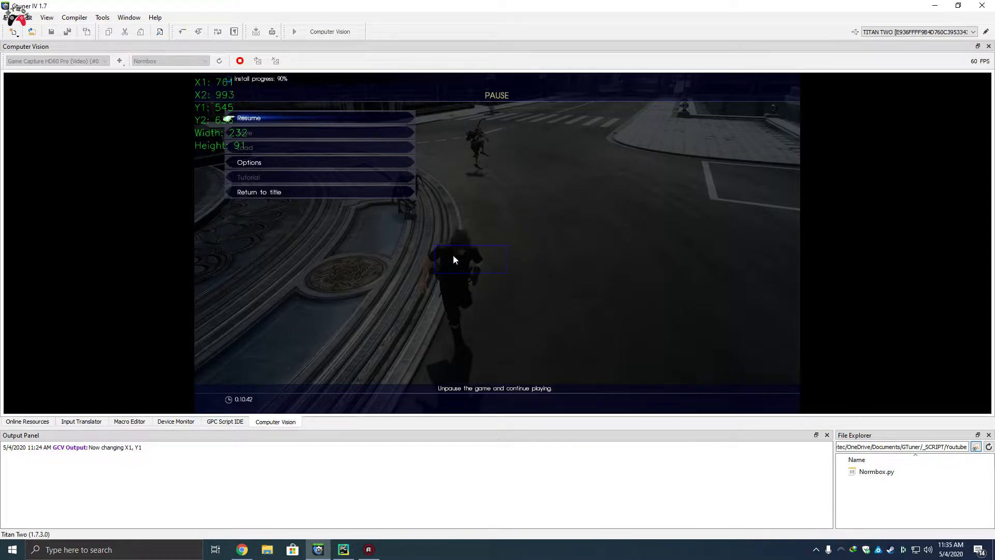
mouse_move(481, 264)
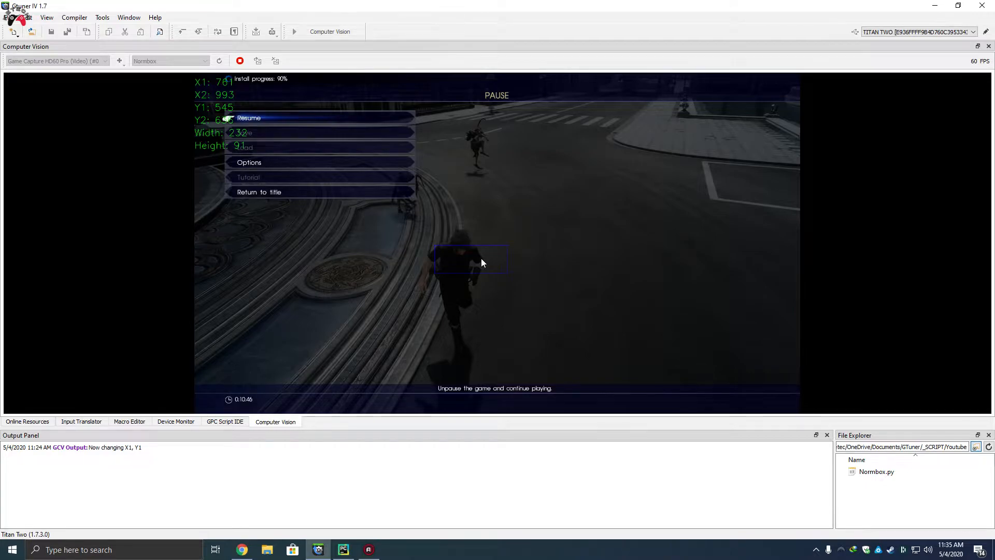
mouse_move(448, 324)
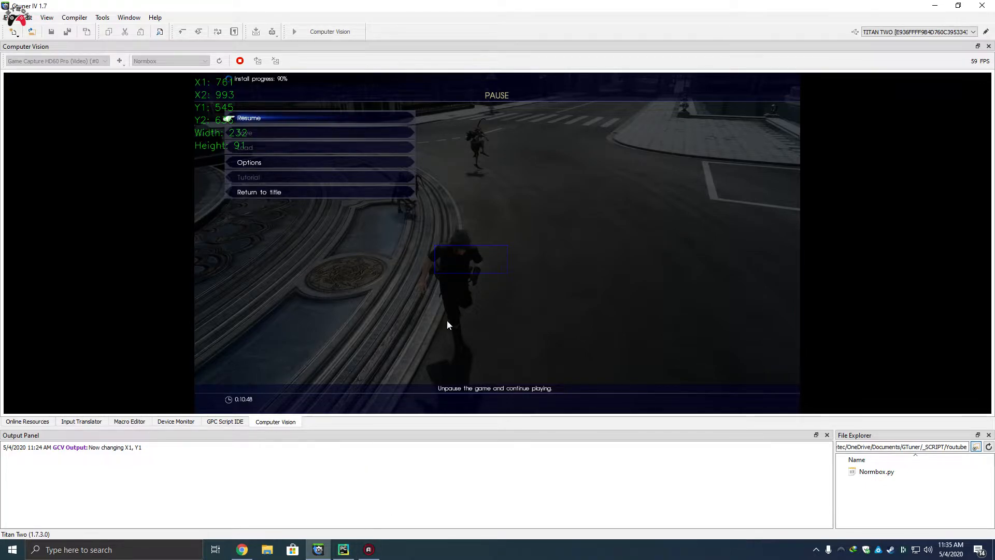
mouse_move(468, 266)
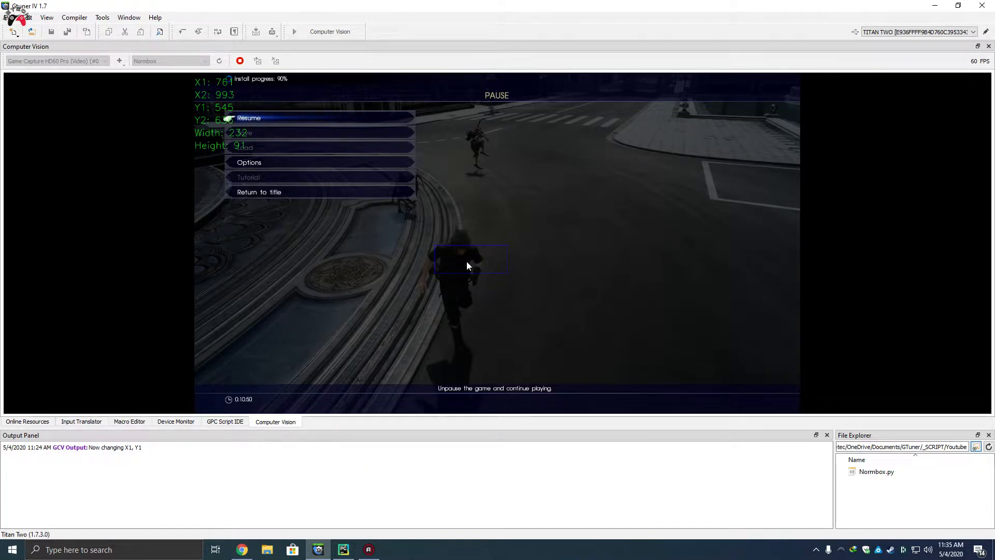
mouse_move(437, 251)
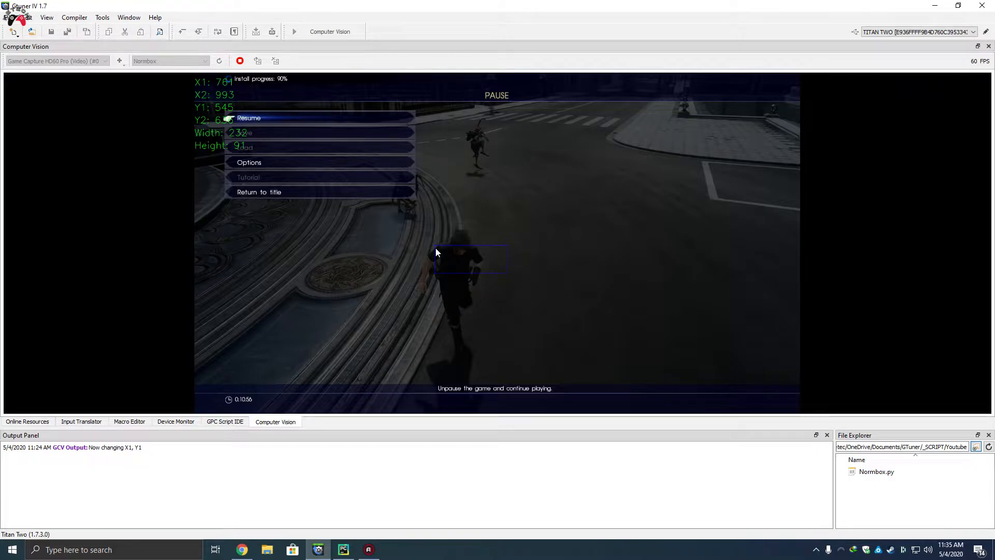
Browse the Start menu app list, then return to Normbox.py in PyCharm.
click(12, 549)
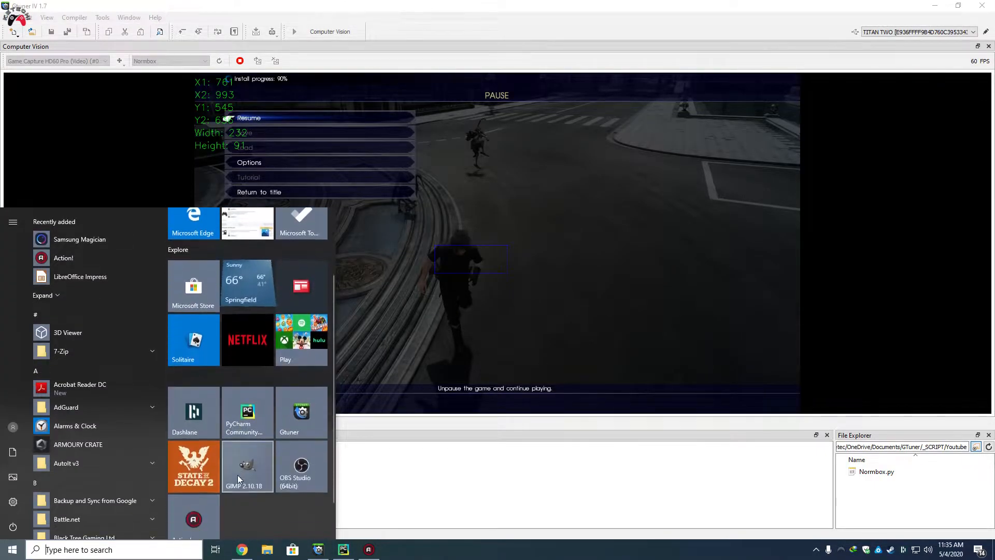
scroll(down, 3)
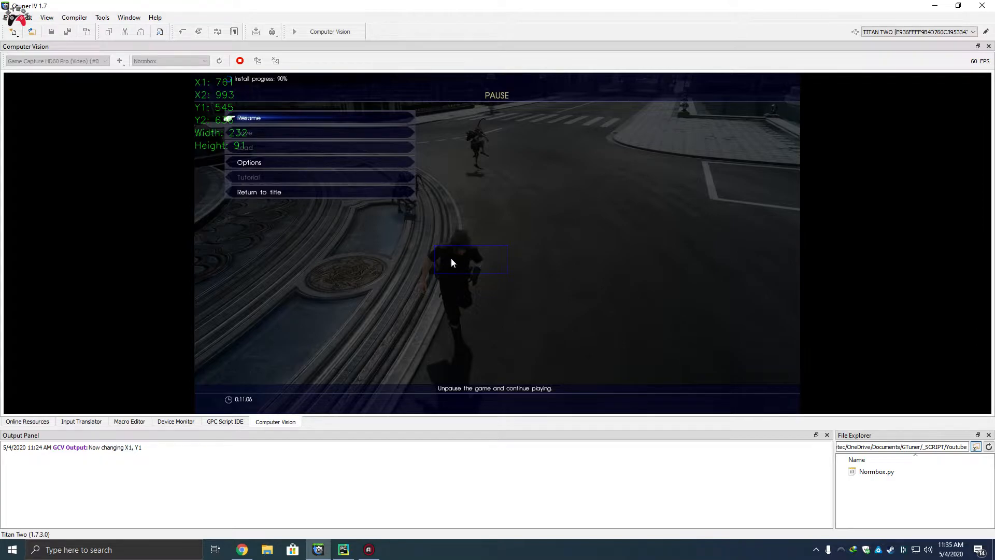
click(343, 550)
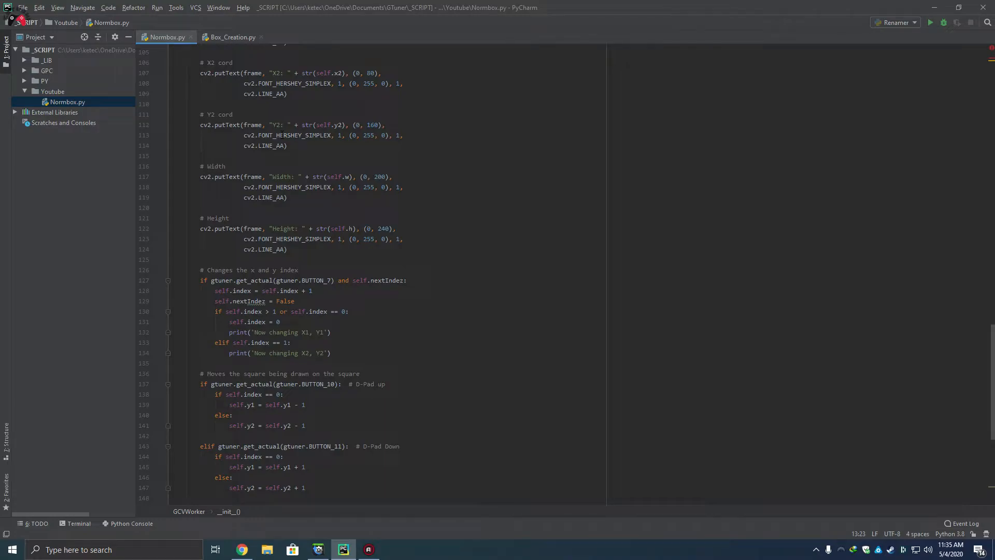
scroll(up, 3)
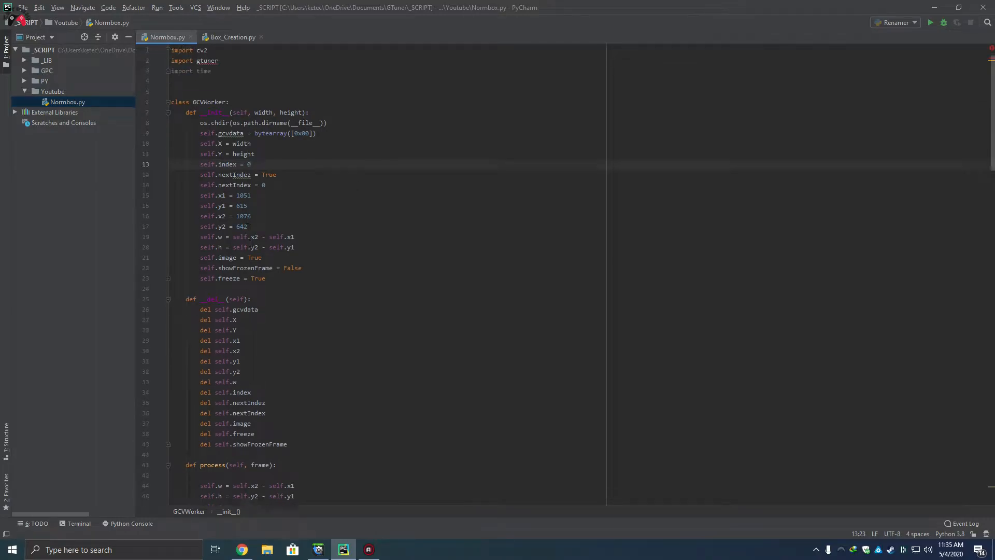
scroll(down, 3)
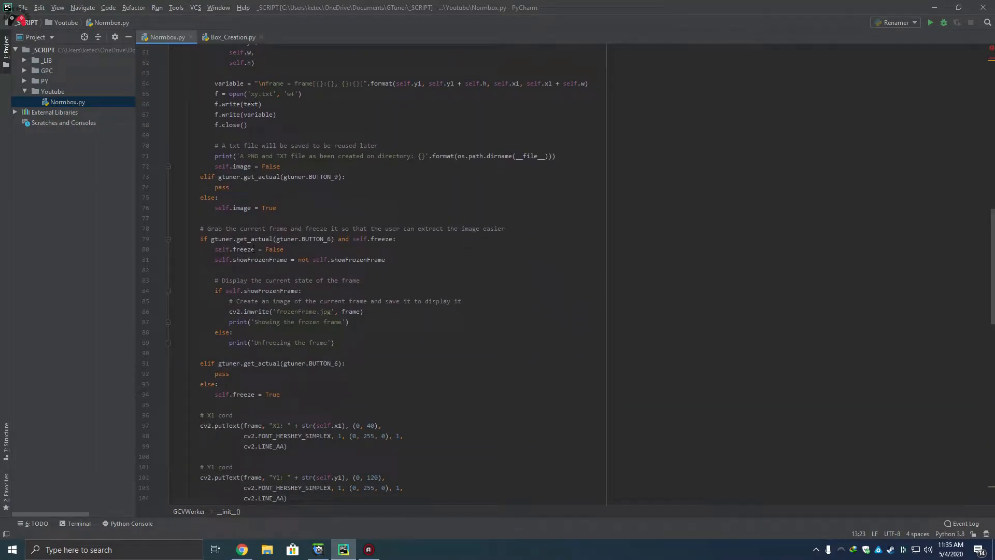
scroll(down, 3)
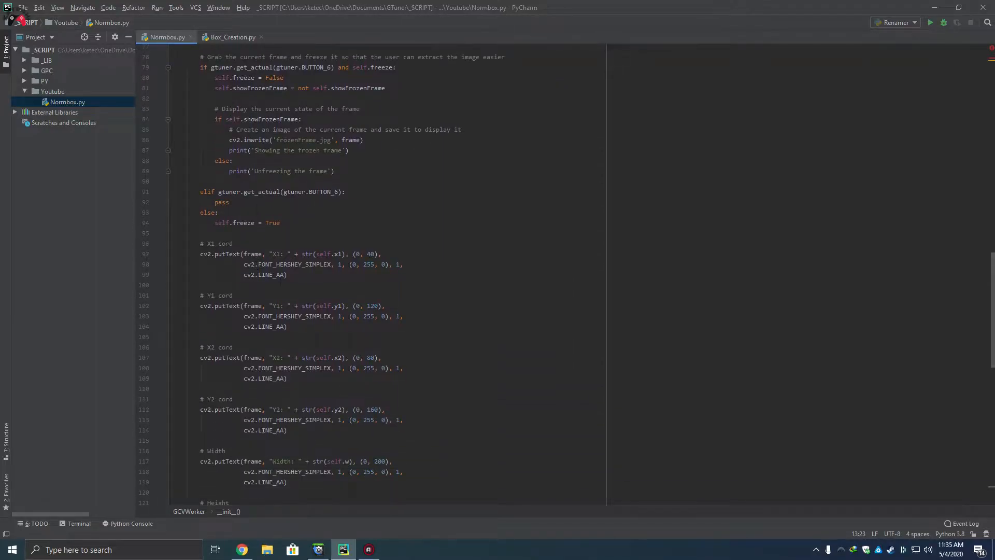
scroll(down, 3)
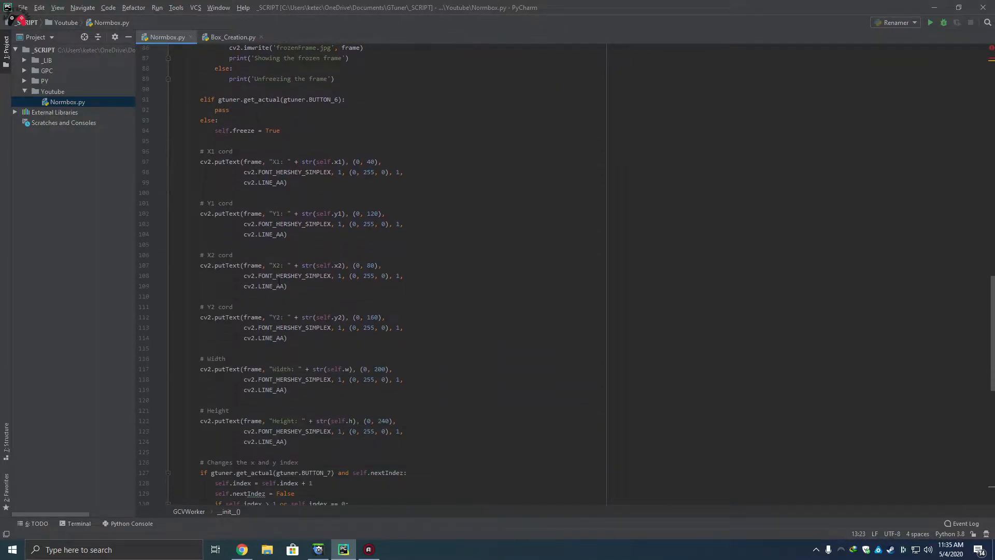
scroll(up, 3)
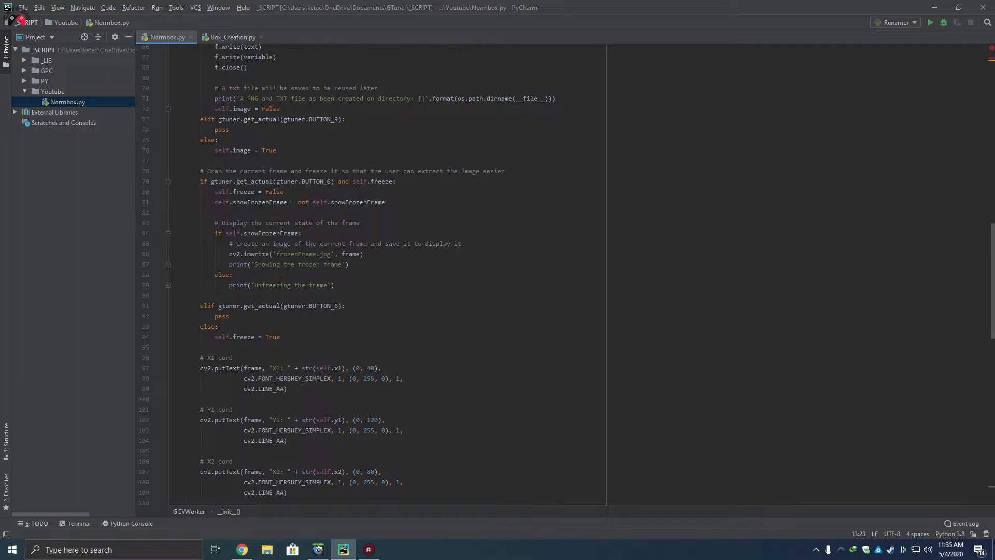
scroll(down, 3)
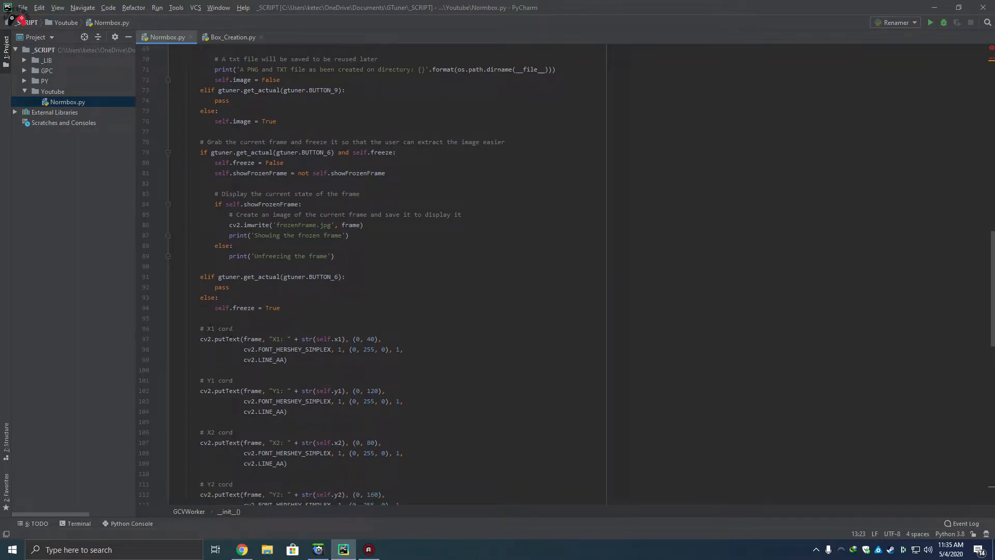
scroll(down, 3)
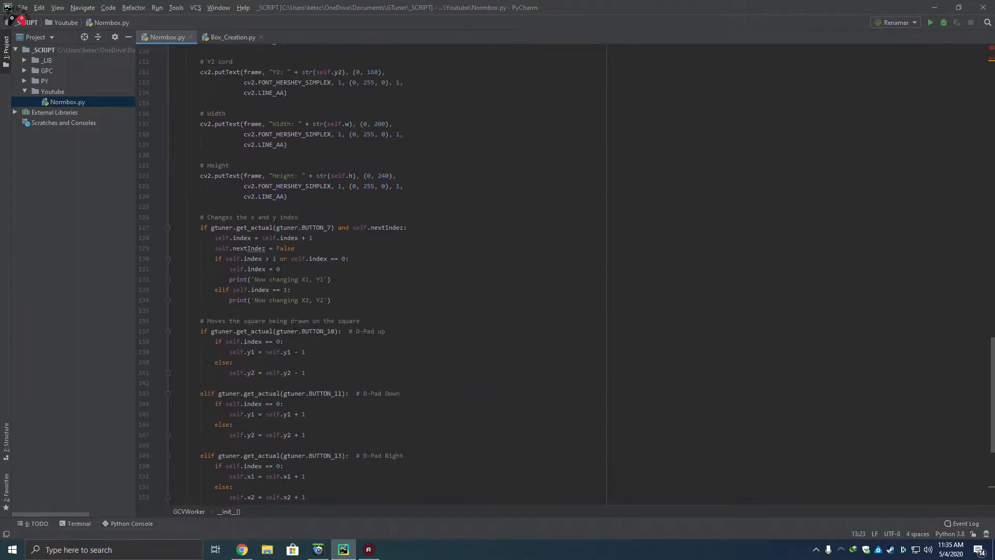
click(317, 550)
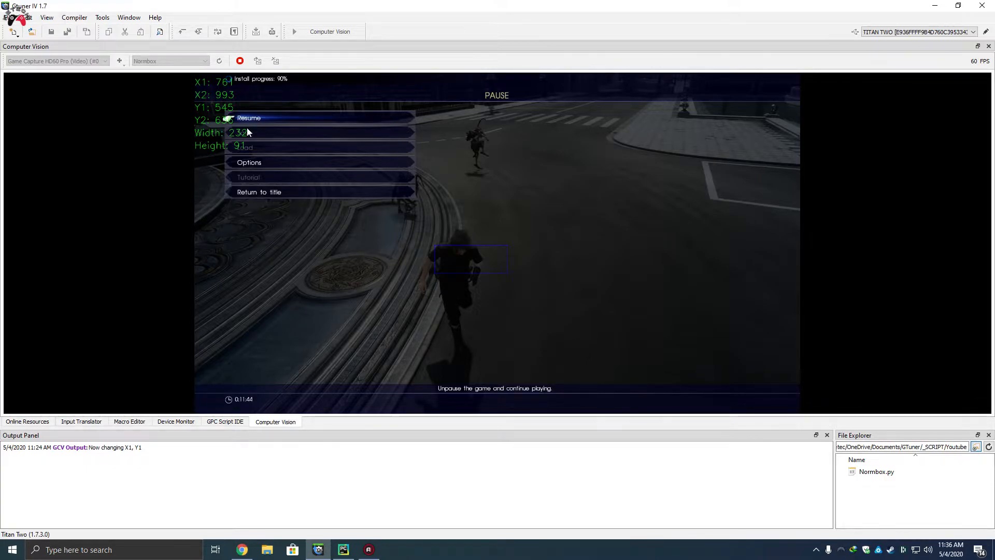
mouse_move(206, 147)
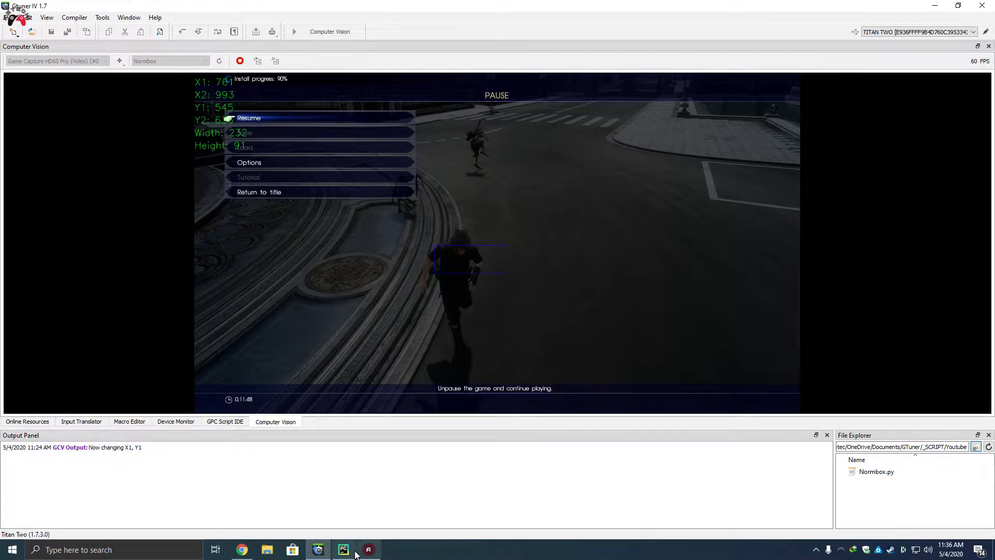
Switch to PyCharm showing the X1, Y1, X2, Y2 and Width drawing code.
click(343, 550)
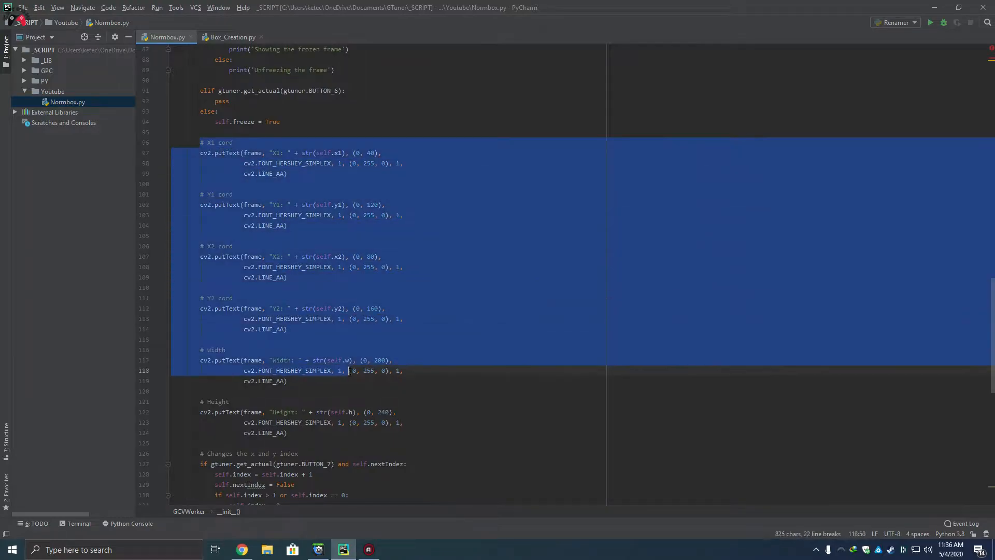
Deselect the cv2.putText coordinate code and return to the frozen capture view.
click(233, 193)
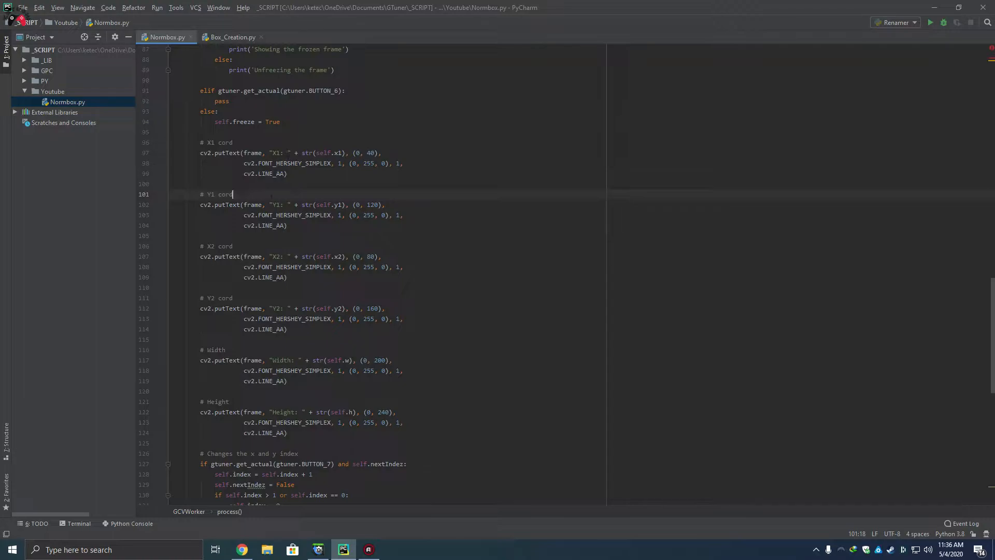
click(317, 550)
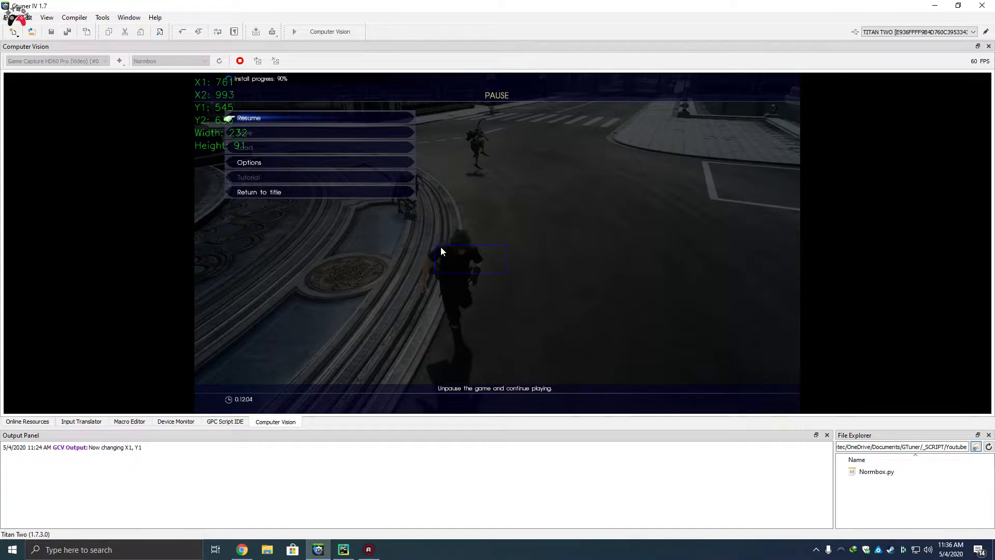
mouse_move(197, 242)
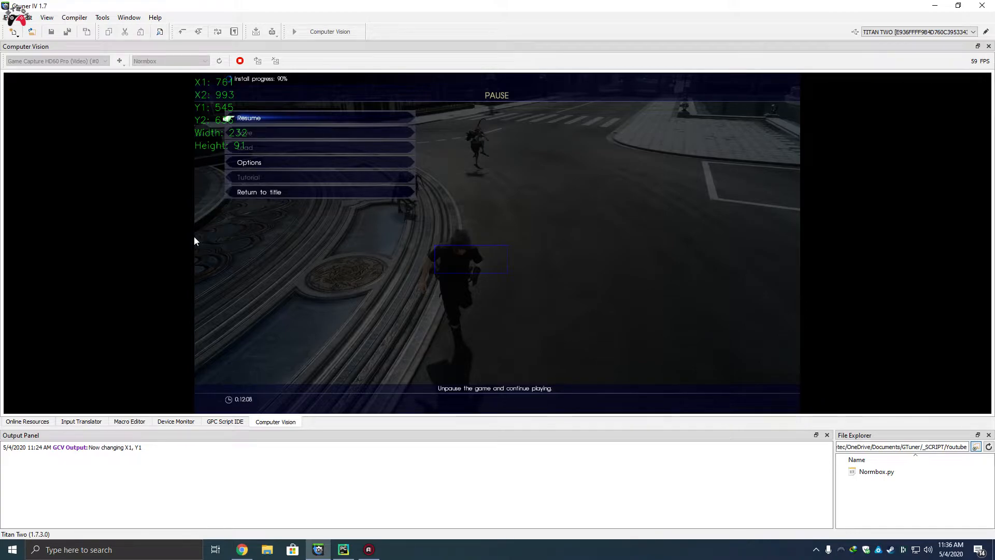
mouse_move(825, 244)
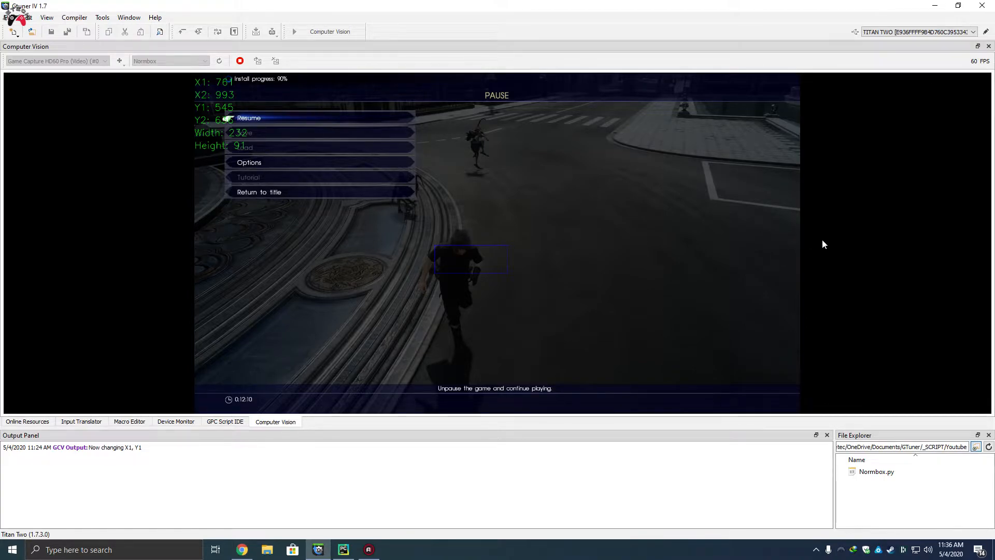
mouse_move(180, 248)
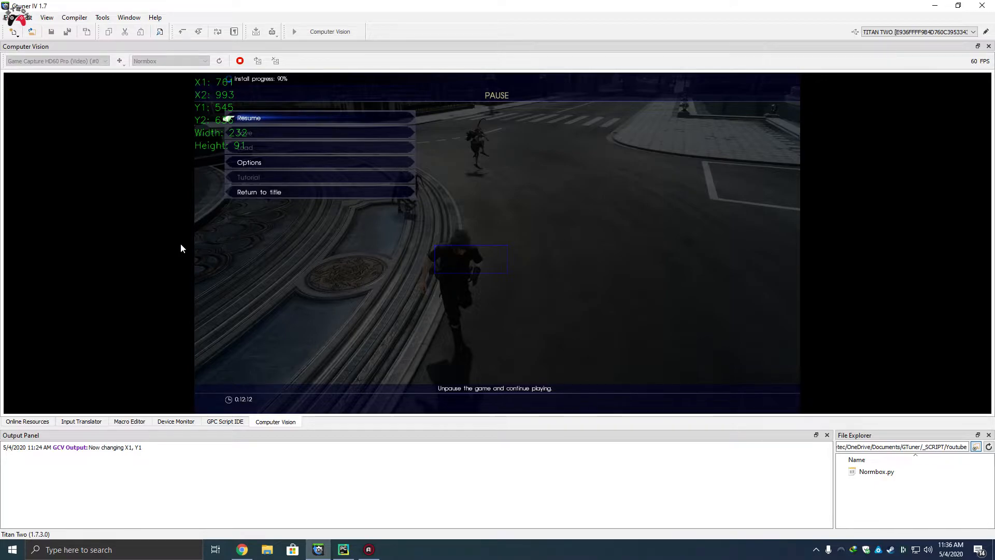
mouse_move(21, 70)
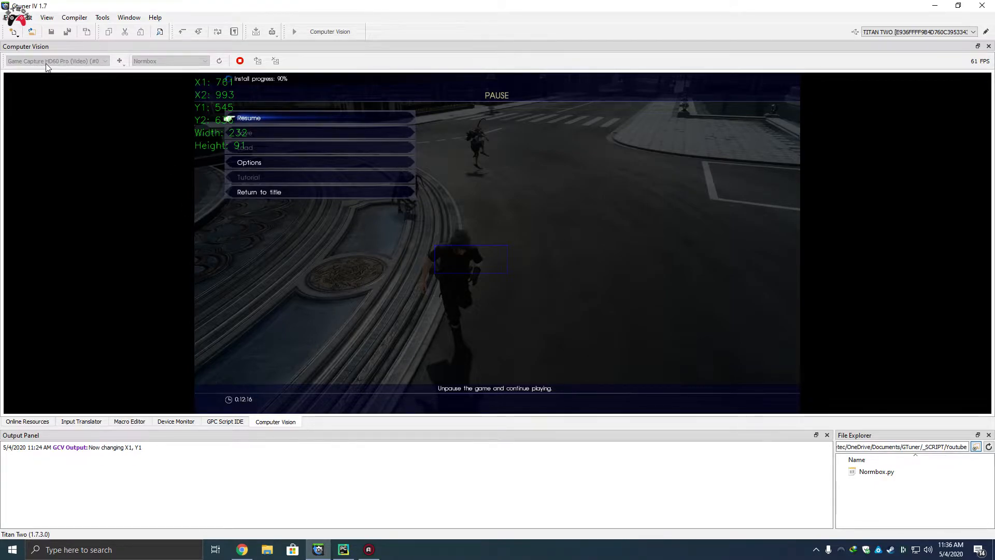
mouse_move(197, 246)
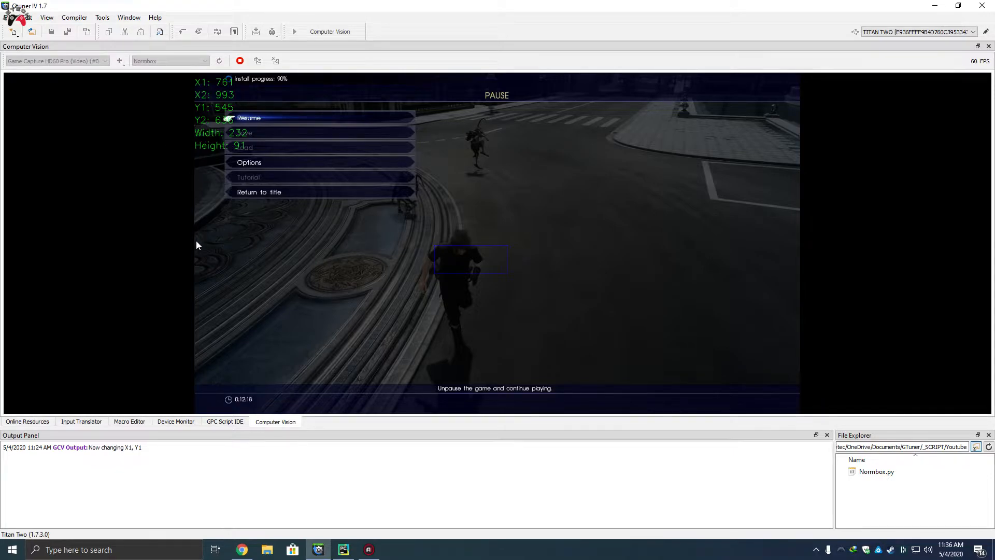
mouse_move(222, 270)
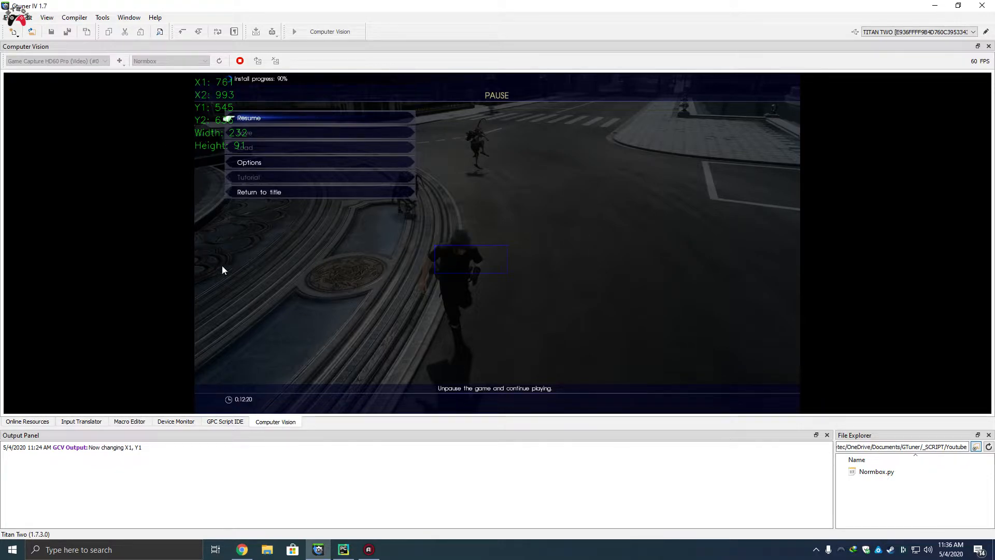
mouse_move(204, 248)
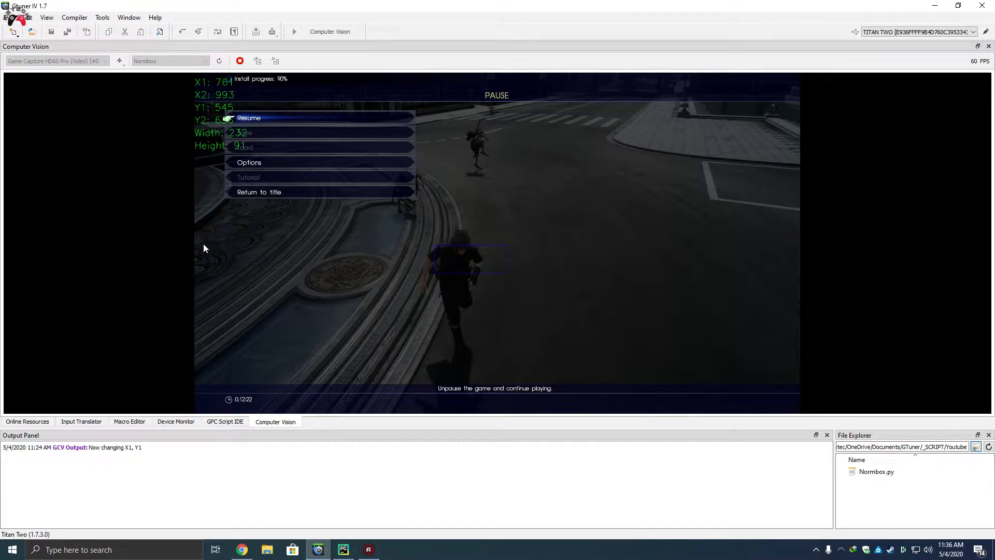
mouse_move(820, 245)
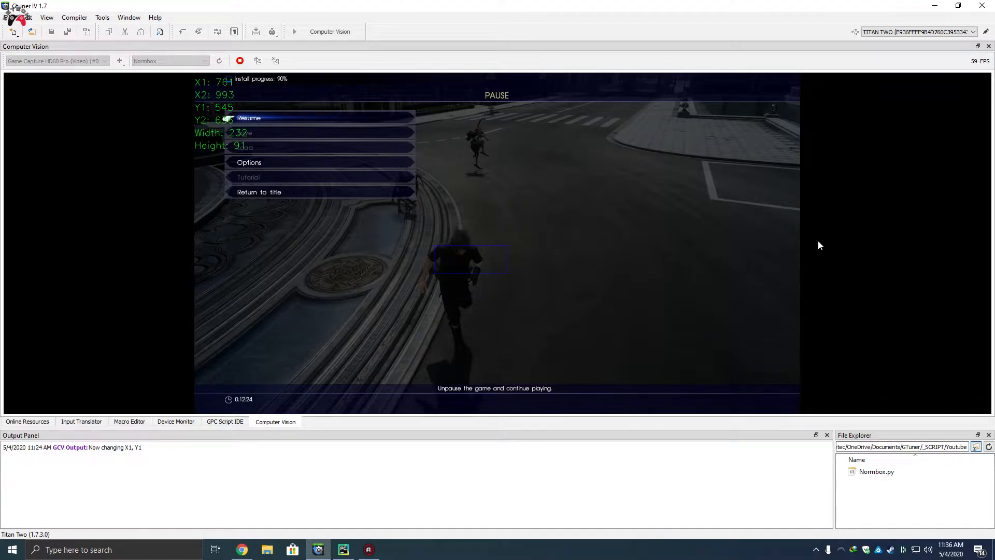
mouse_move(495, 83)
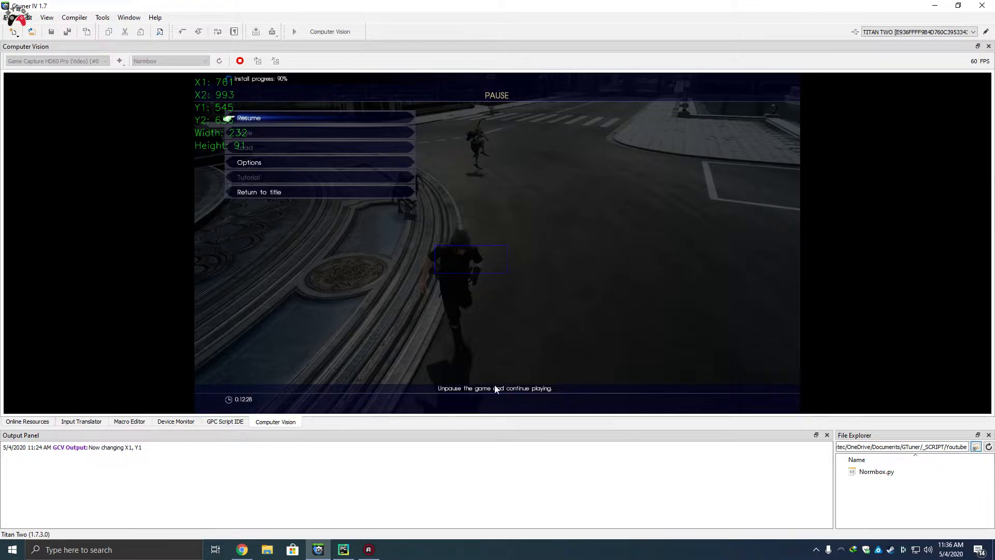
mouse_move(354, 246)
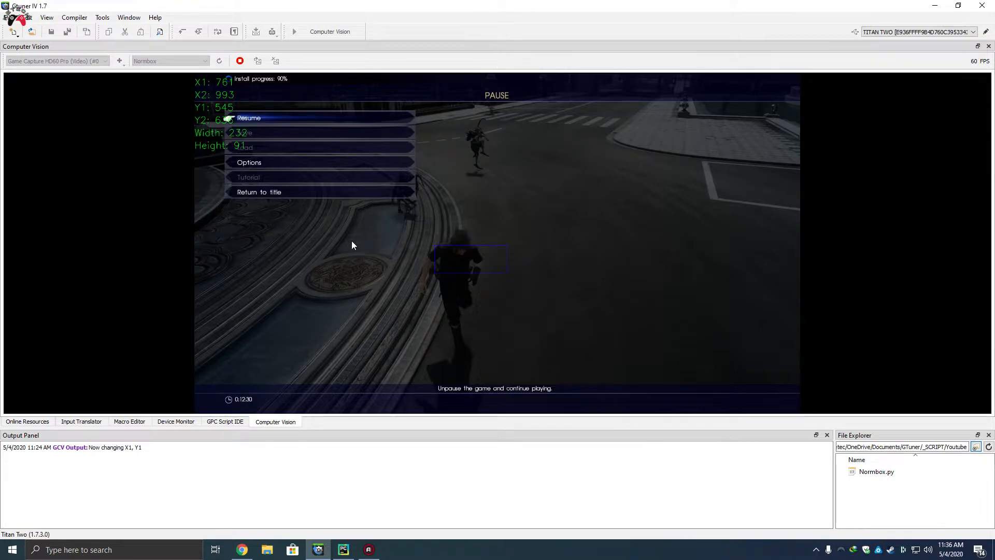
mouse_move(195, 91)
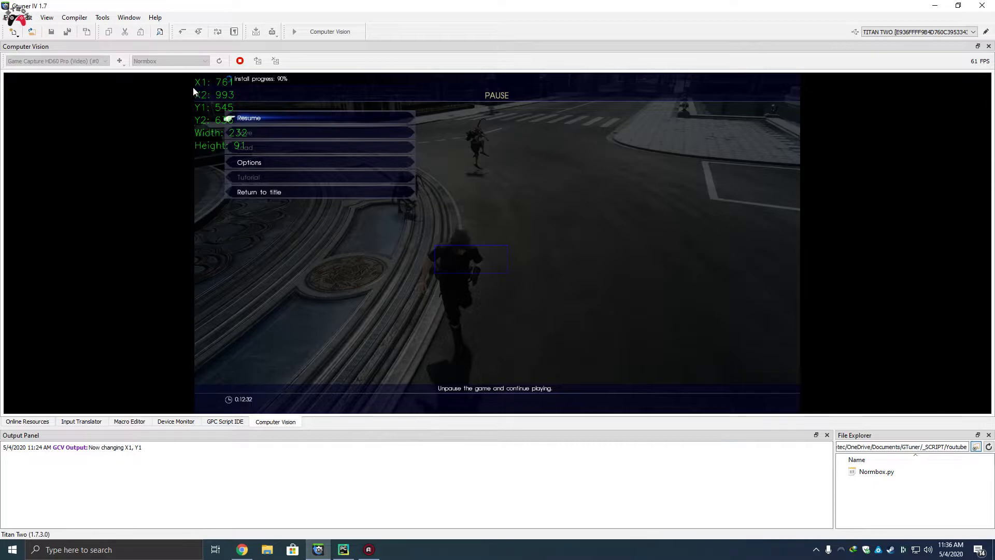
mouse_move(445, 254)
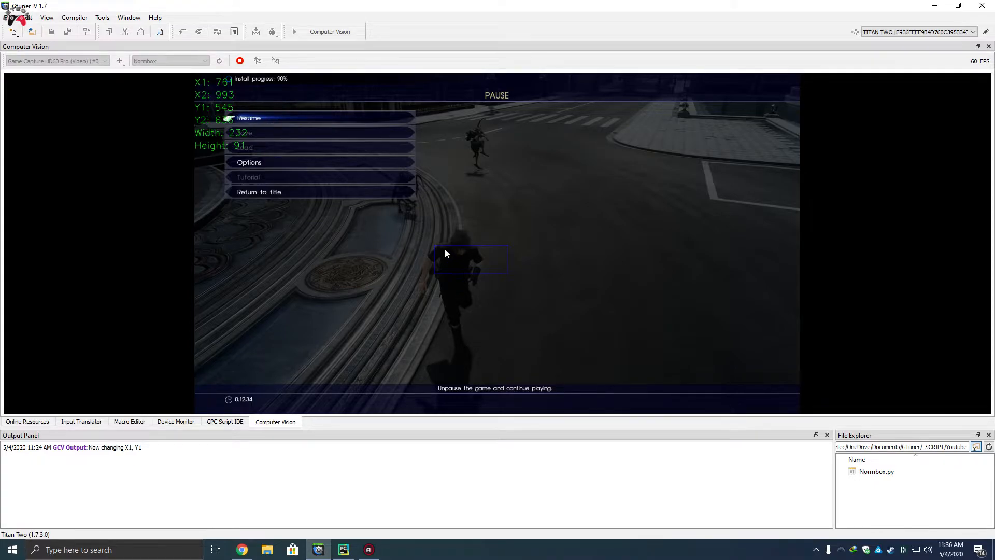
mouse_move(197, 253)
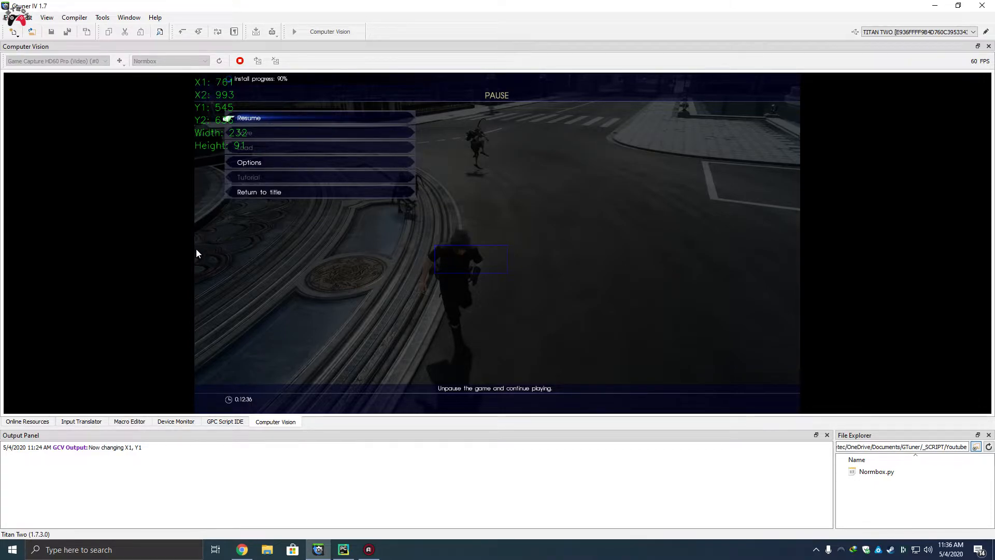
mouse_move(438, 243)
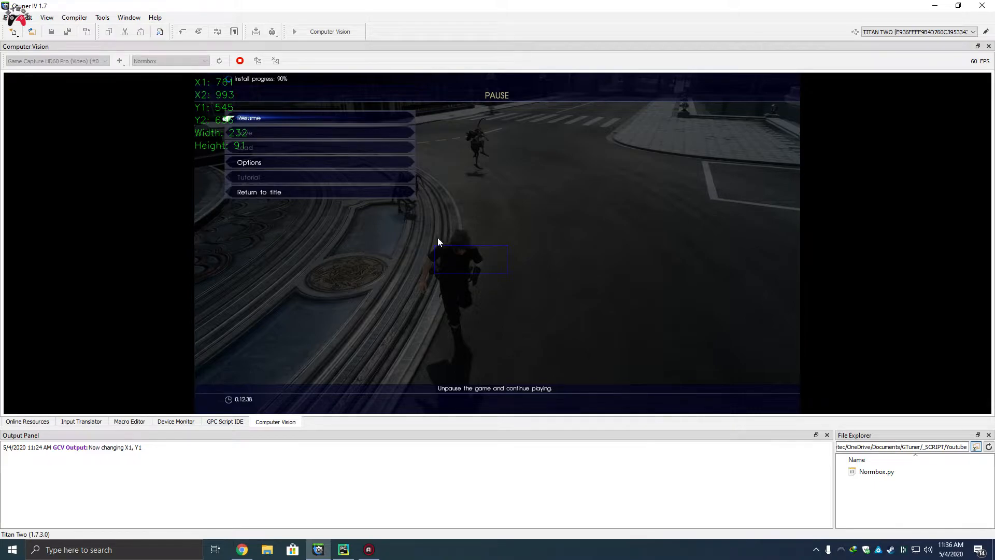
mouse_move(441, 248)
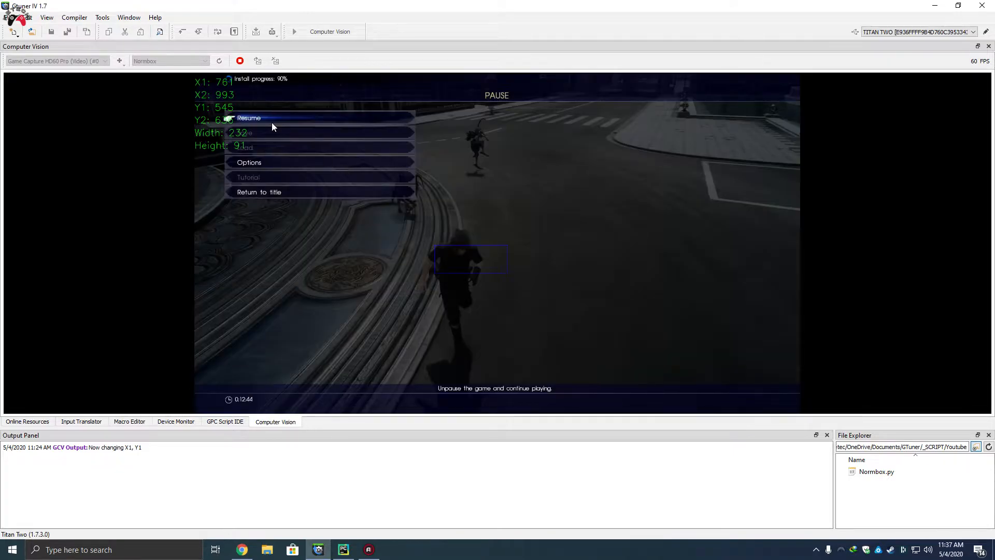
mouse_move(324, 155)
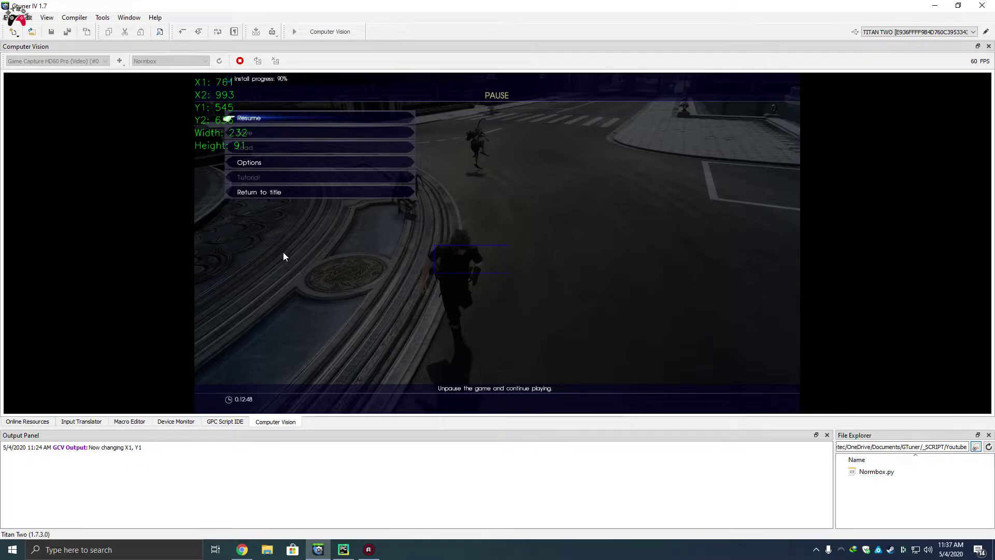
mouse_move(434, 247)
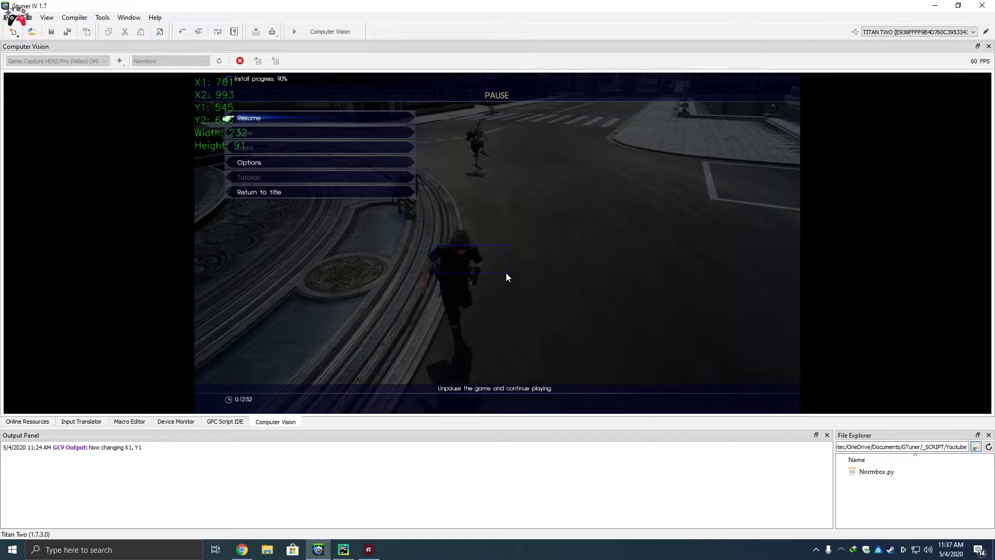
mouse_move(437, 255)
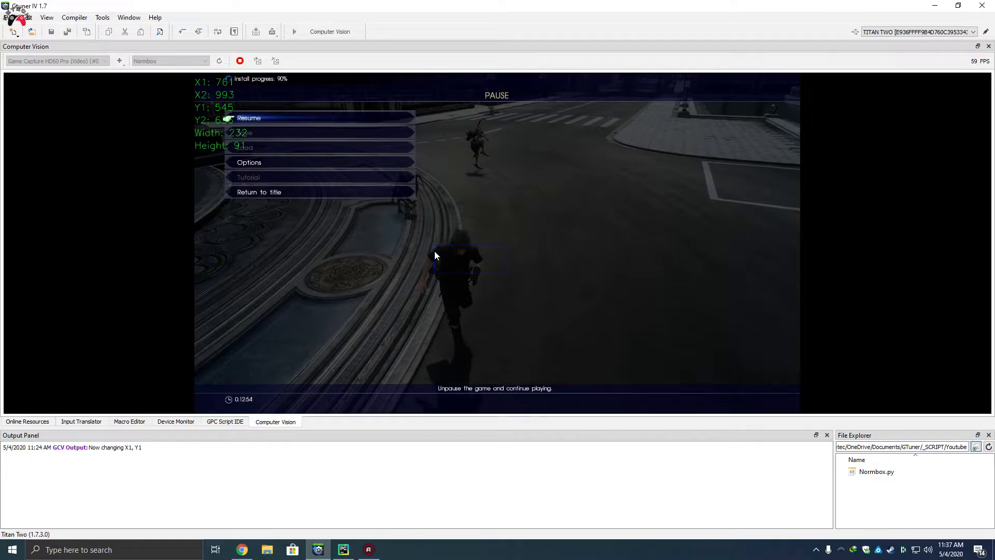
mouse_move(508, 278)
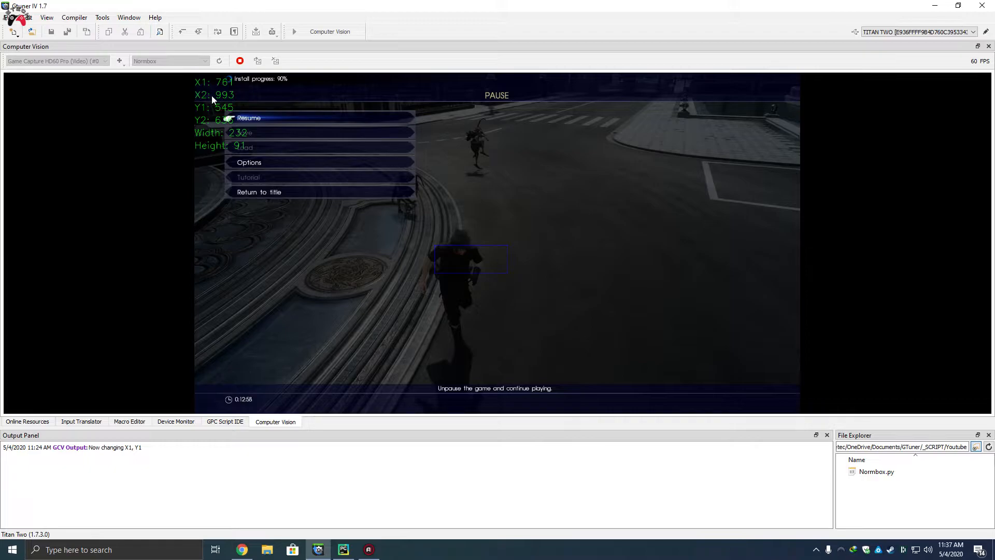
mouse_move(457, 286)
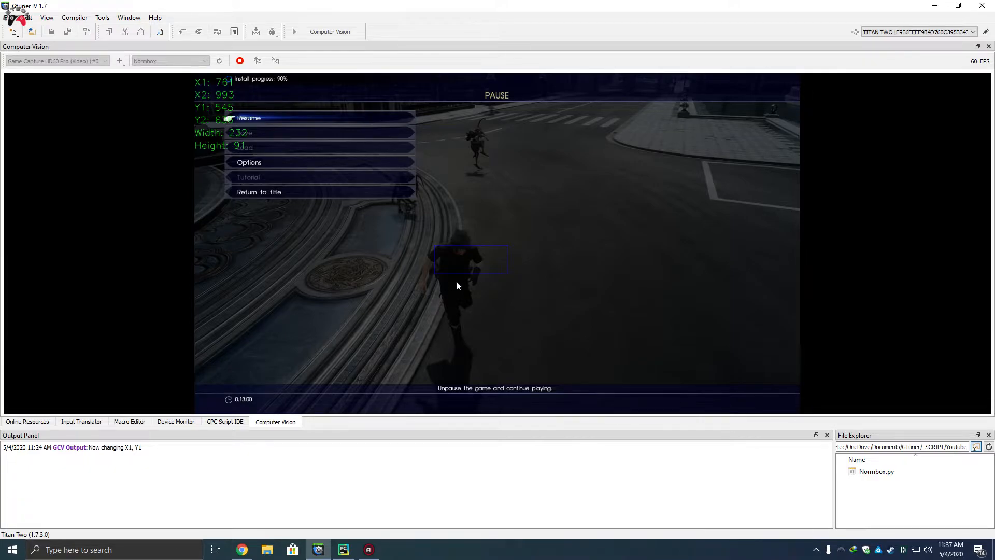
mouse_move(196, 278)
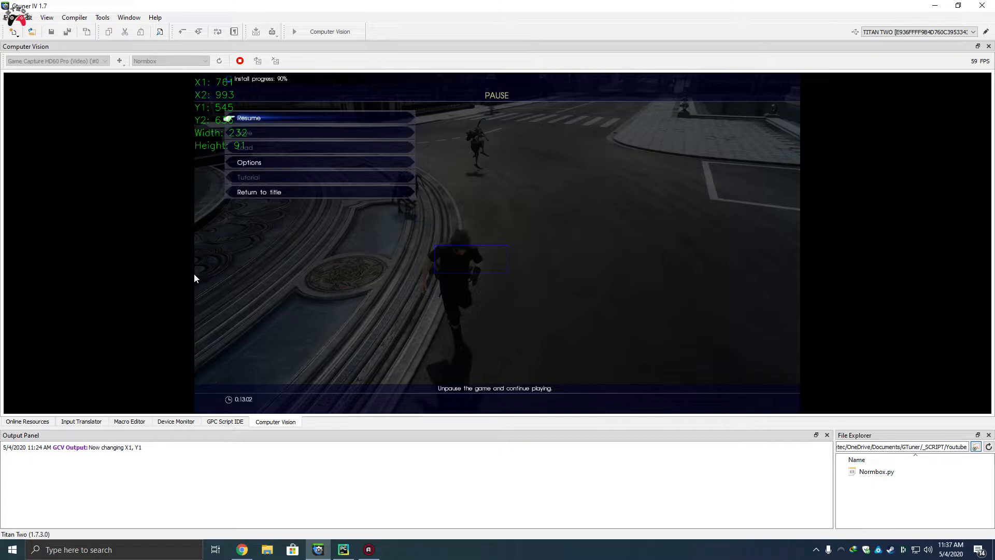
mouse_move(508, 279)
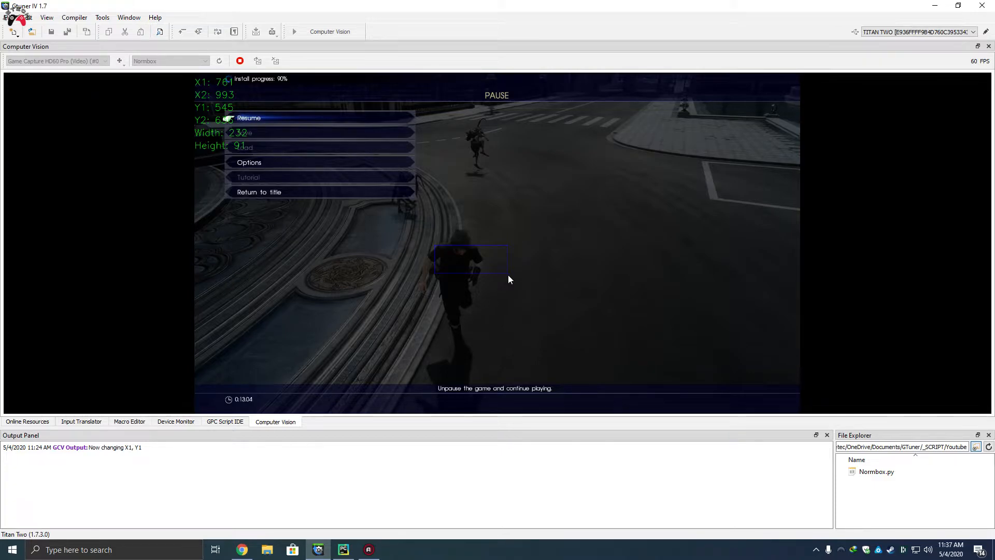
mouse_move(205, 126)
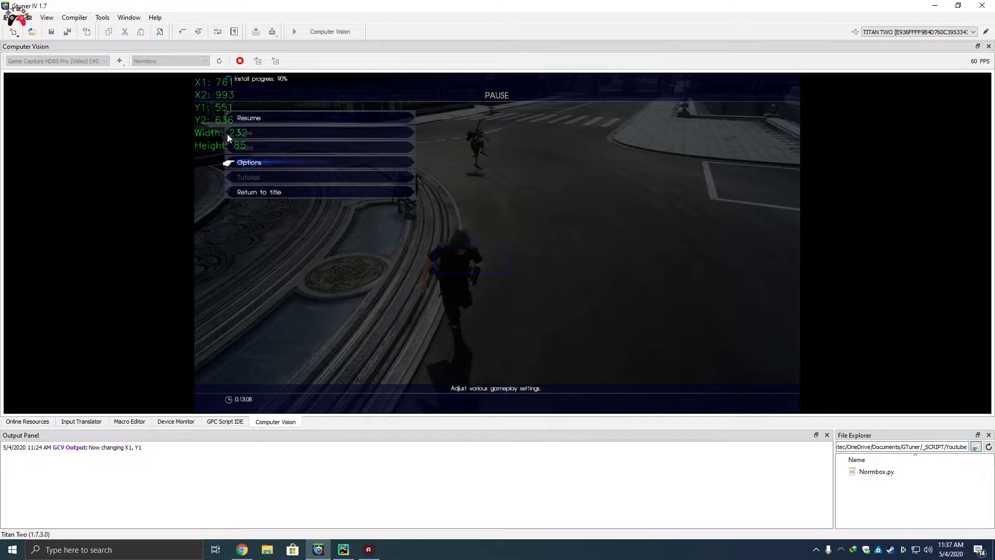
mouse_move(231, 130)
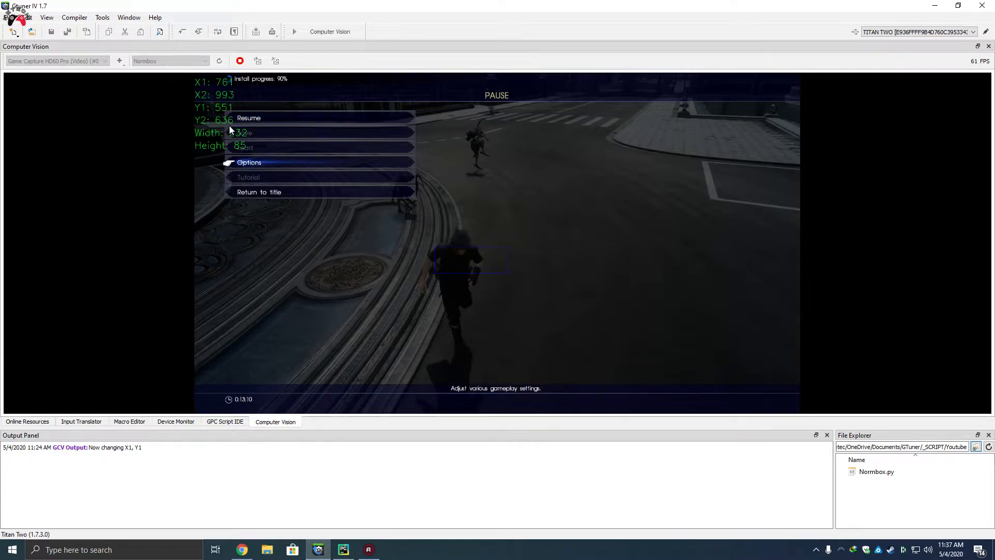
mouse_move(492, 266)
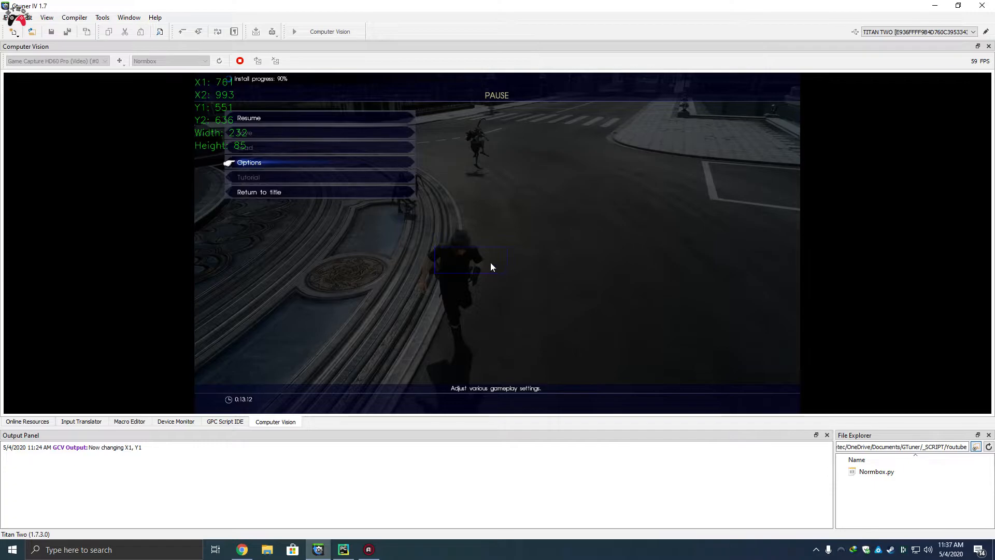
mouse_move(445, 275)
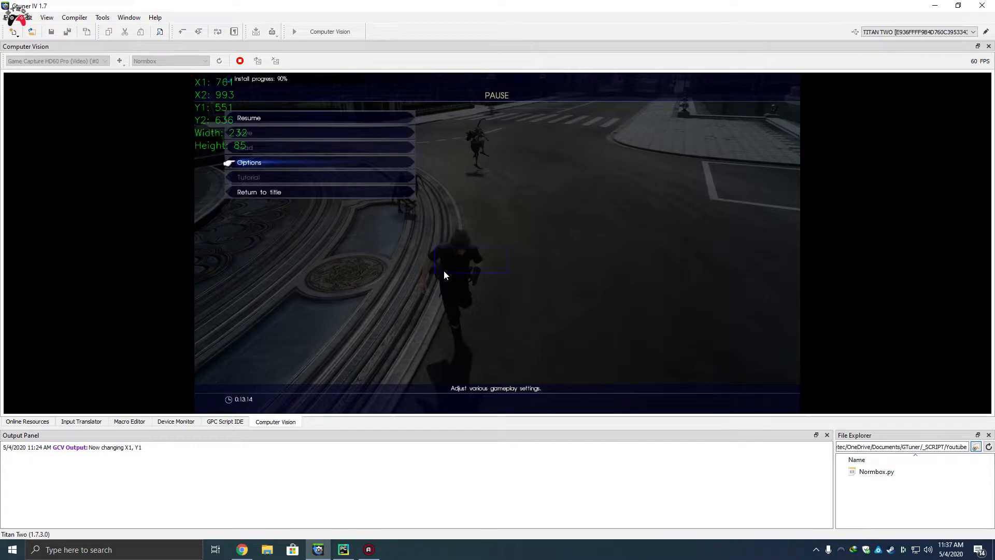
Show the D-pad rectangle movement code in Normbox.py.
click(343, 549)
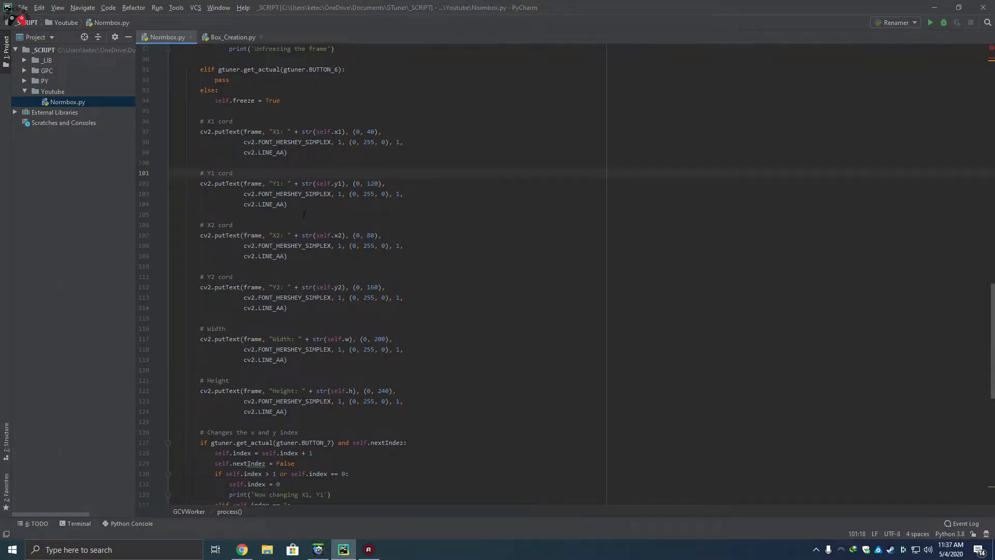
scroll(down, 3)
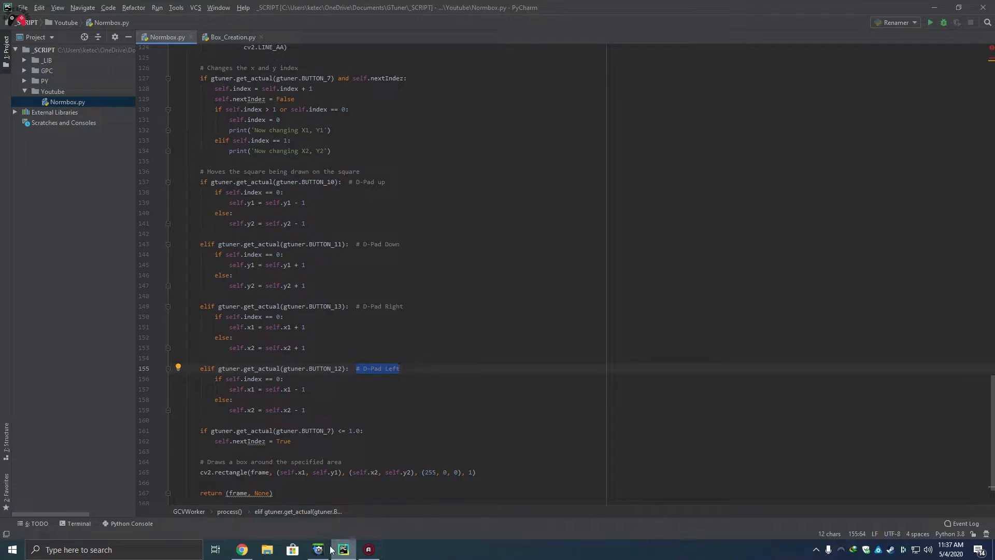
mouse_move(253, 550)
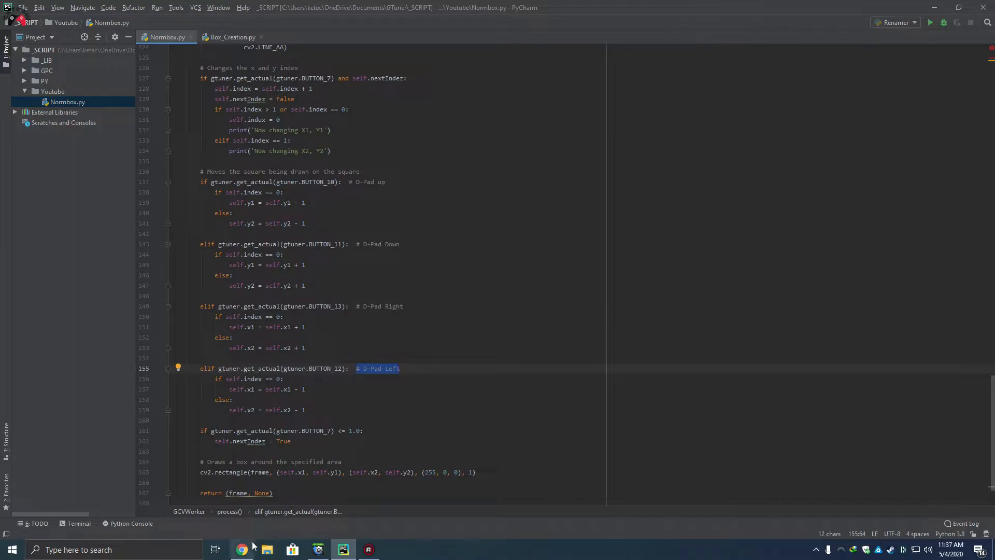
Show the Sketchfab XBOX One S Gamepad model page in Chrome.
click(242, 550)
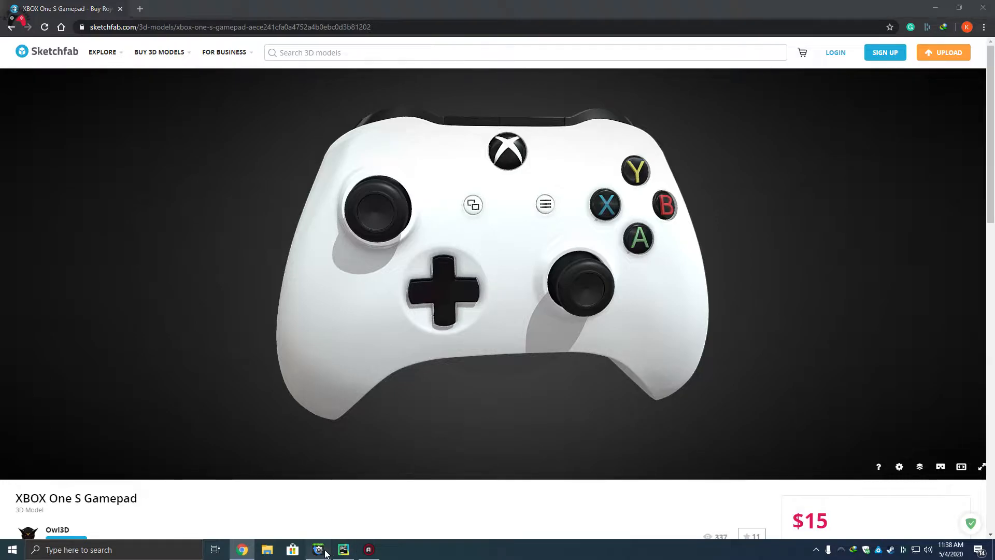
Return to the frozen capture with the box at X1 761, Y1 551, 232 by 85.
click(318, 550)
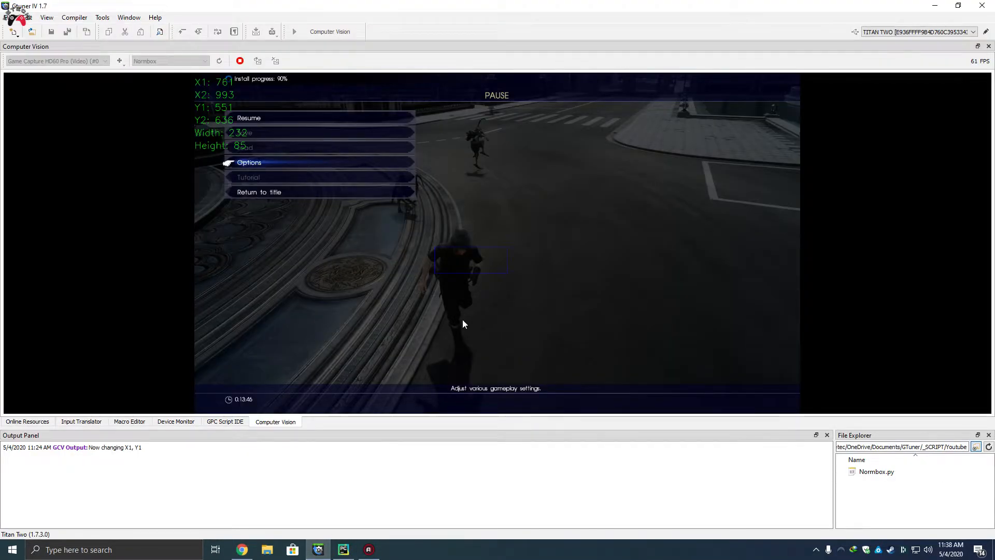
mouse_move(559, 279)
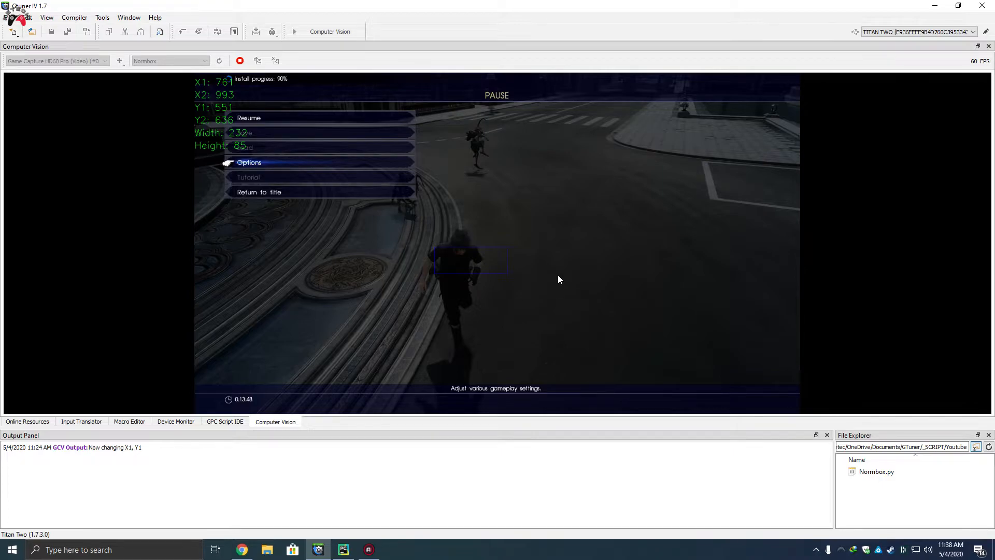
mouse_move(559, 224)
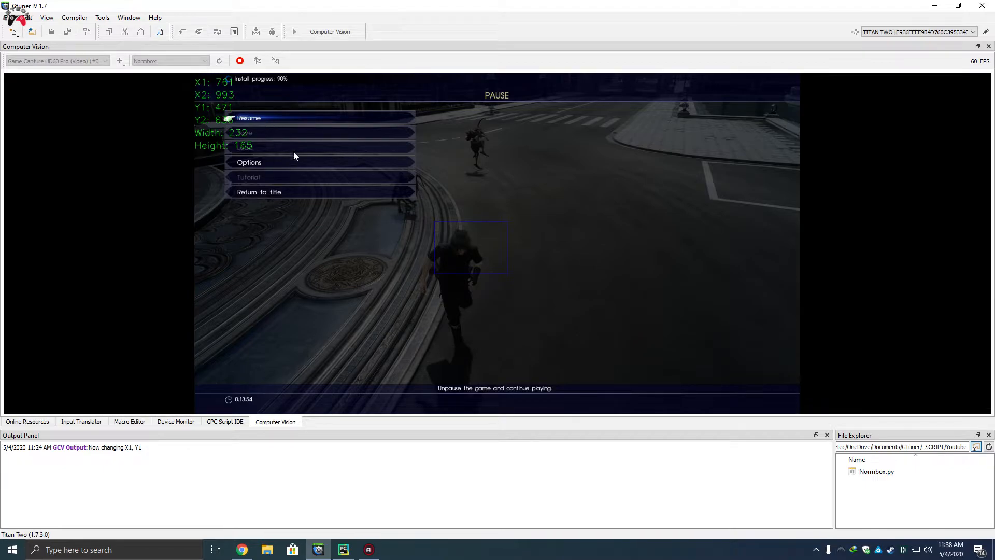
mouse_move(264, 126)
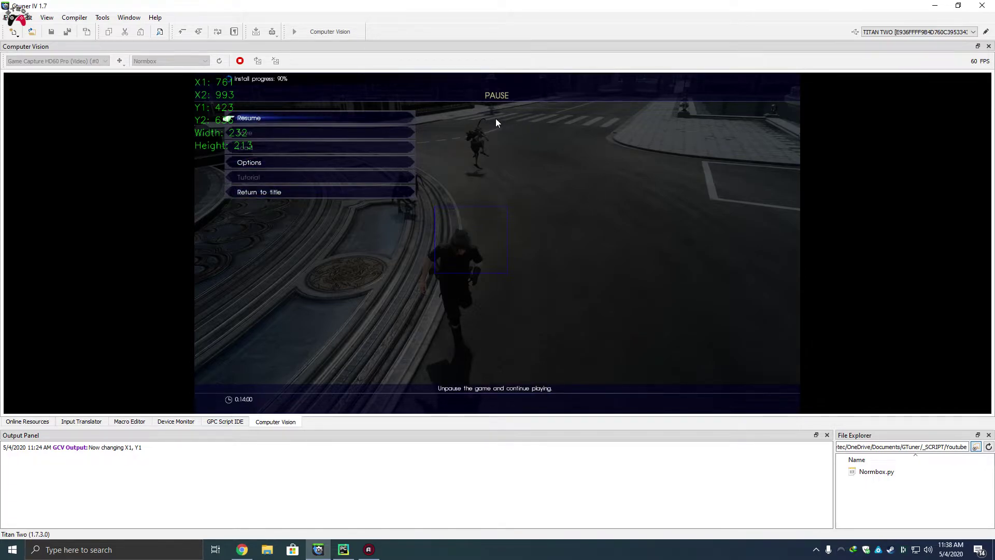
mouse_move(506, 78)
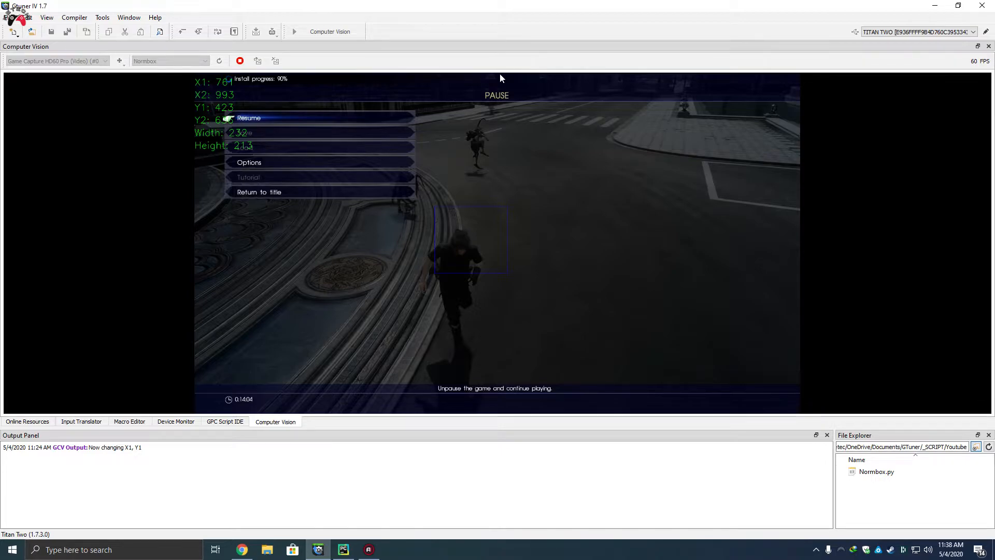
mouse_move(461, 396)
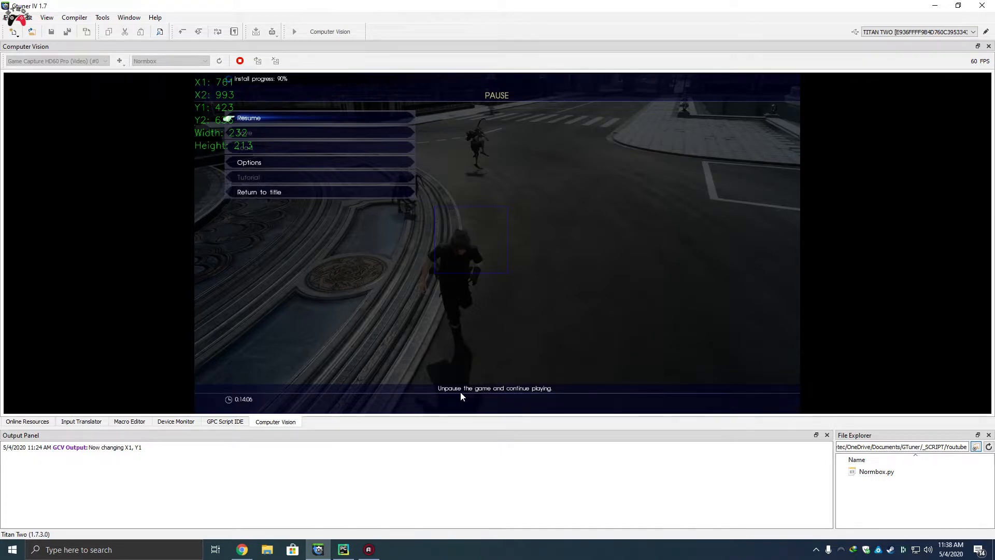
mouse_move(482, 415)
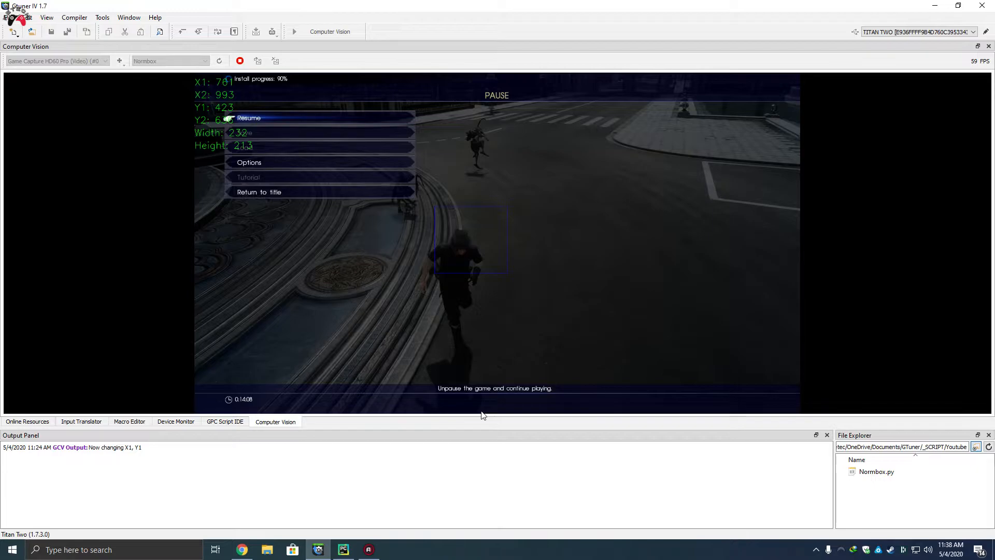
mouse_move(479, 406)
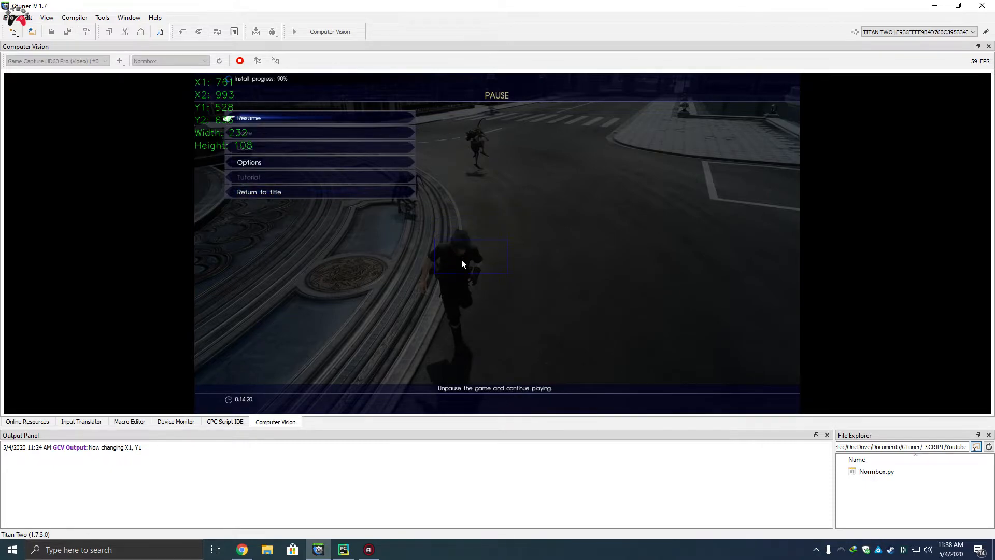
mouse_move(422, 246)
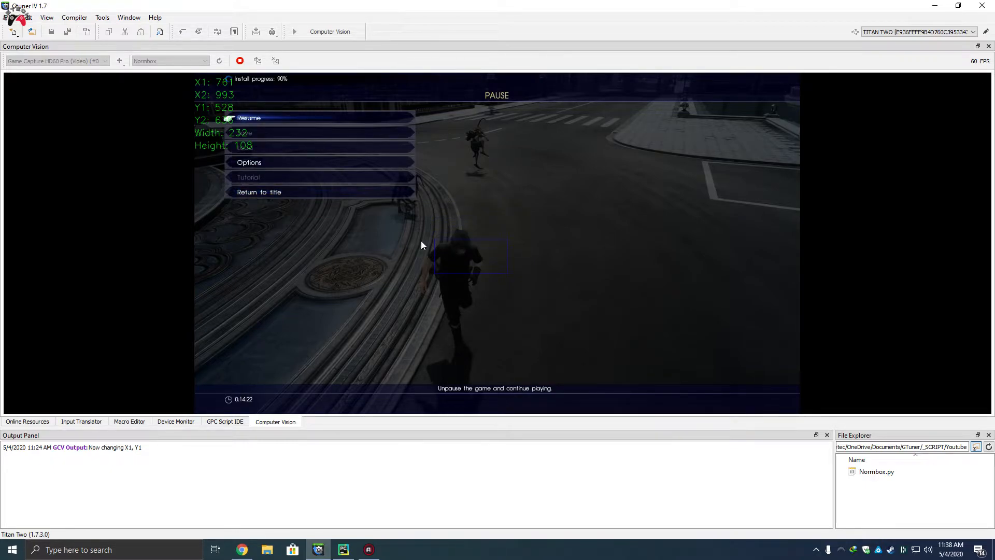
mouse_move(252, 93)
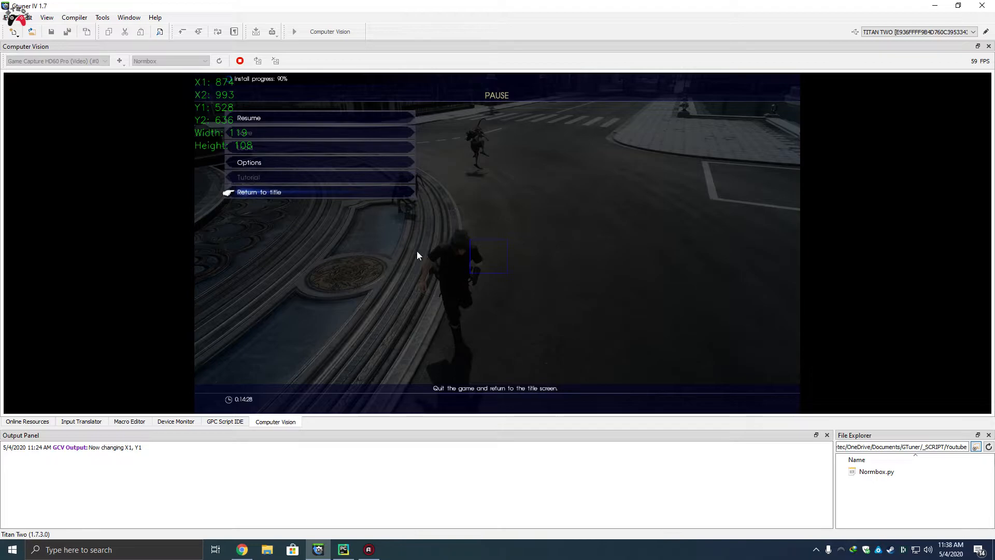
mouse_move(194, 260)
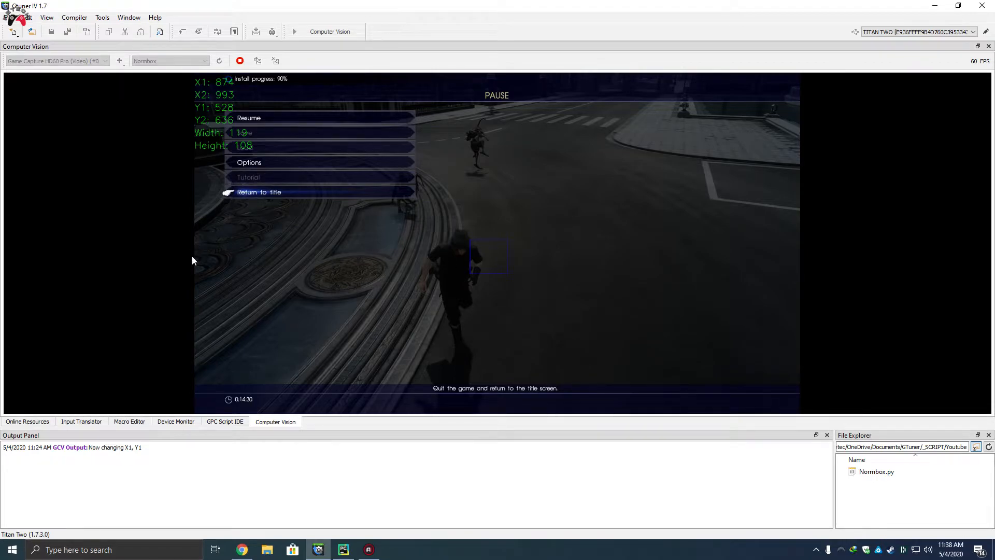
mouse_move(239, 254)
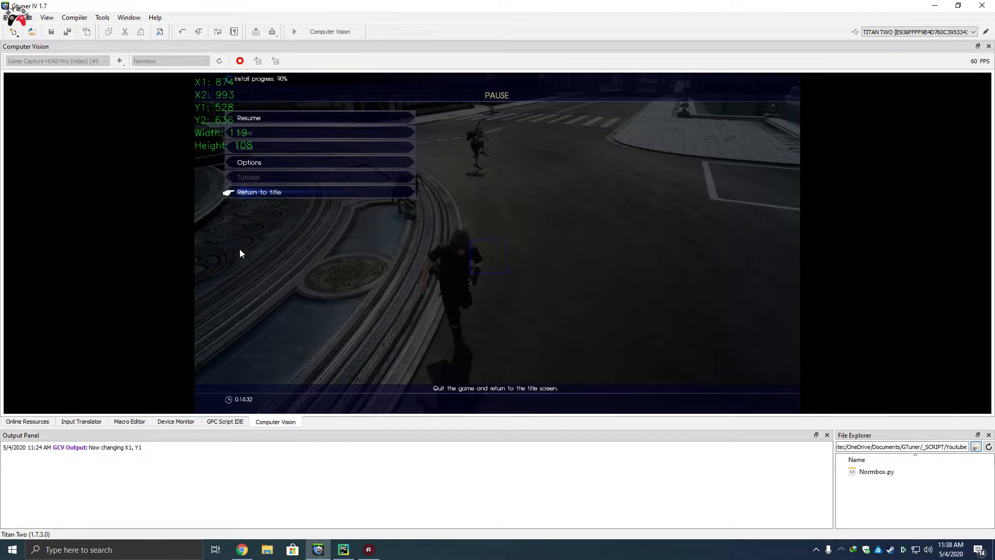
mouse_move(797, 271)
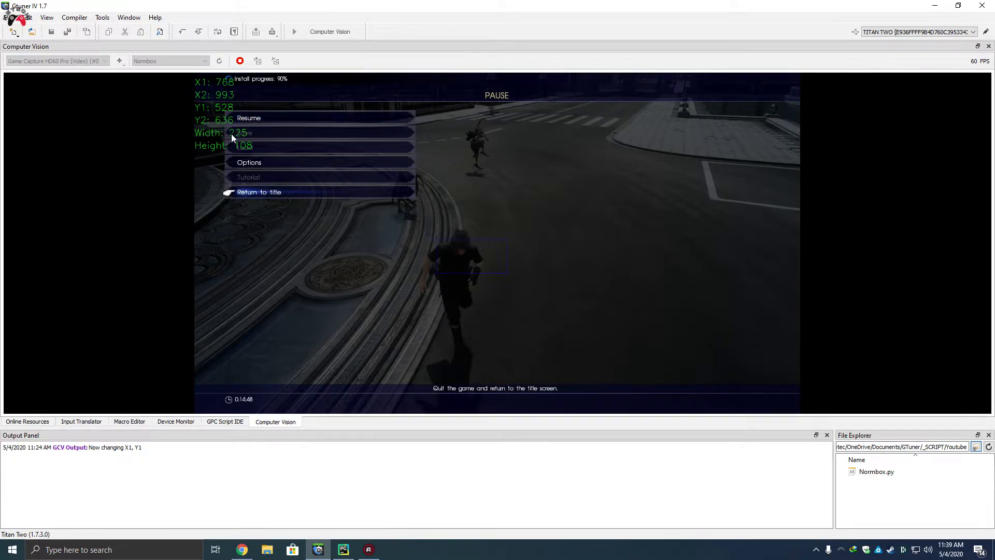
mouse_move(512, 336)
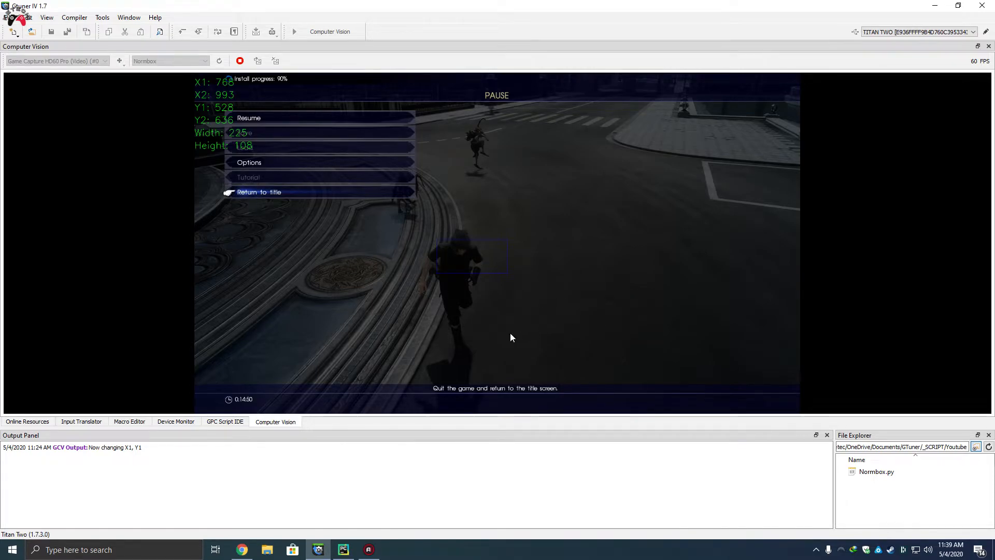
mouse_move(523, 128)
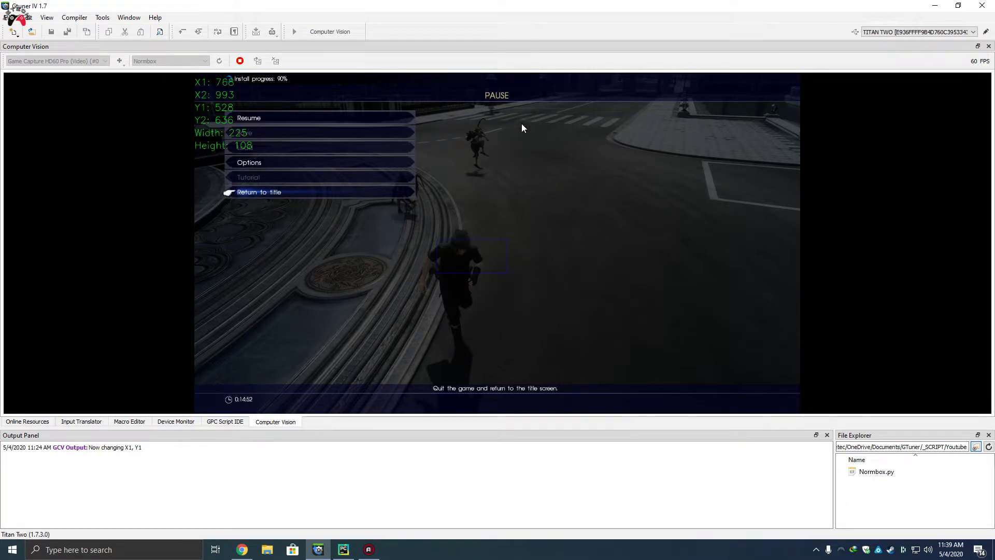
mouse_move(552, 184)
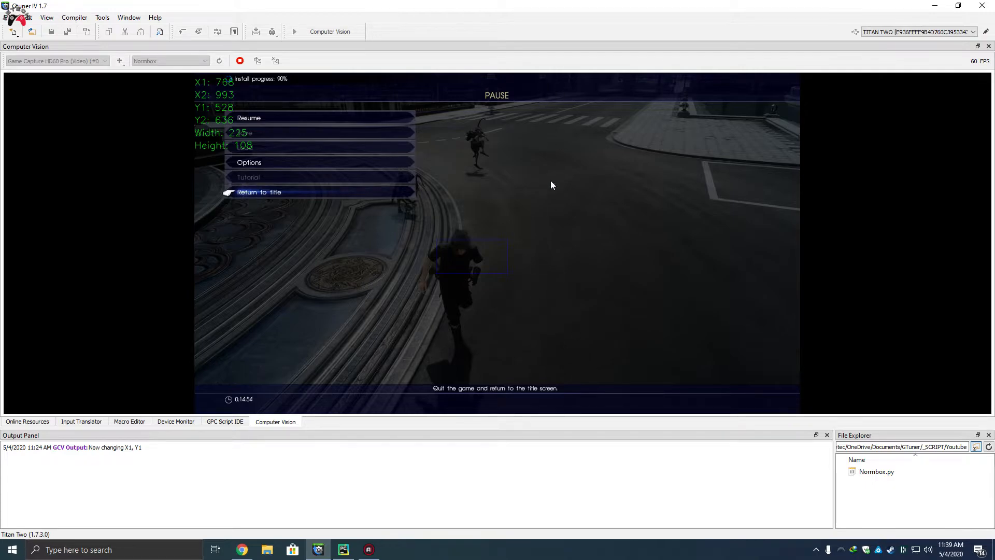
mouse_move(440, 303)
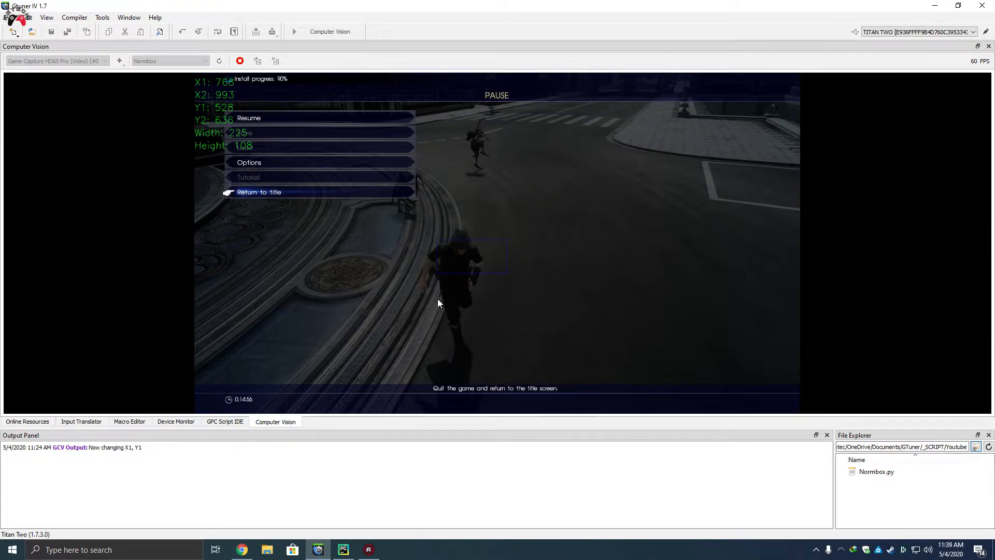
mouse_move(757, 313)
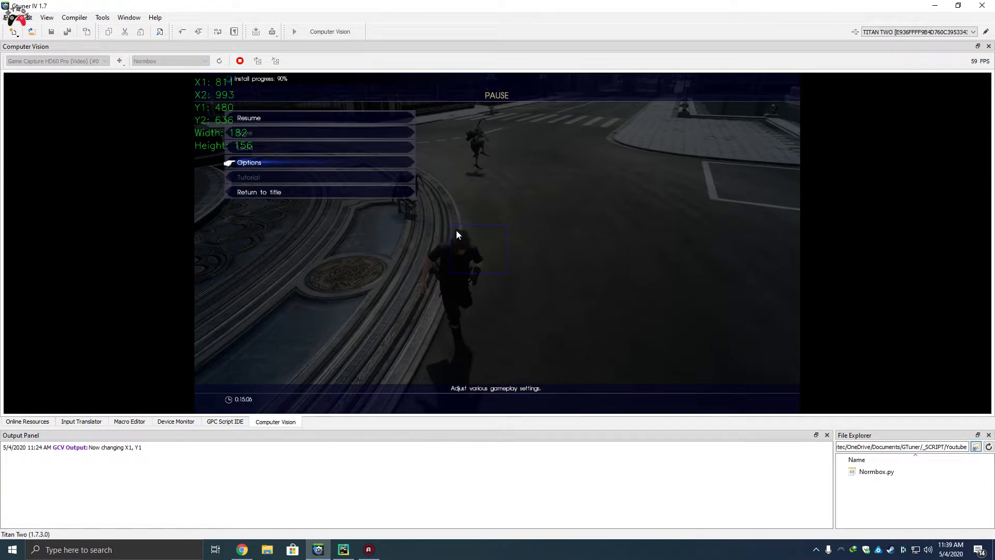
mouse_move(502, 281)
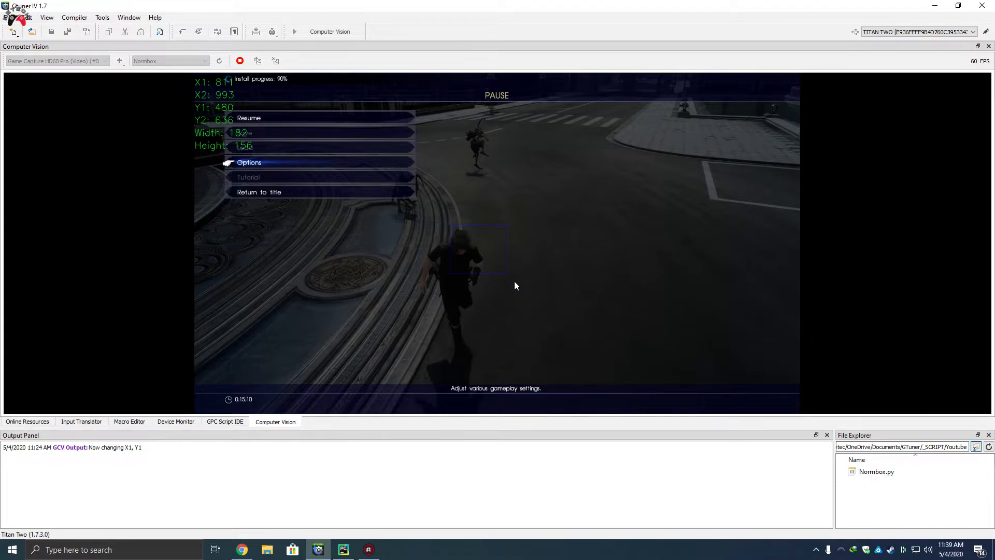
Show the gamepad model's bumpers in Sketchfab, then return to the frozen capture.
click(242, 550)
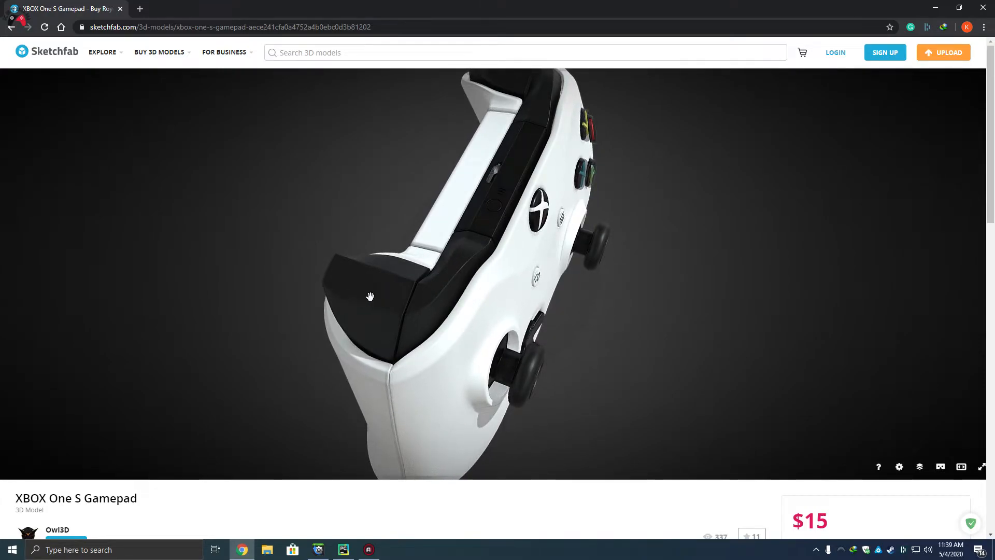
mouse_move(437, 295)
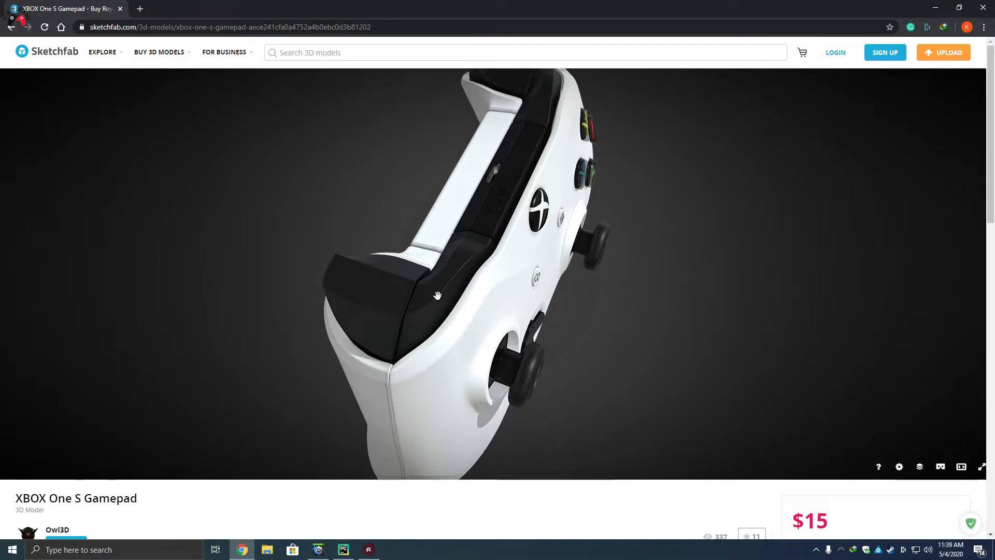
mouse_move(463, 290)
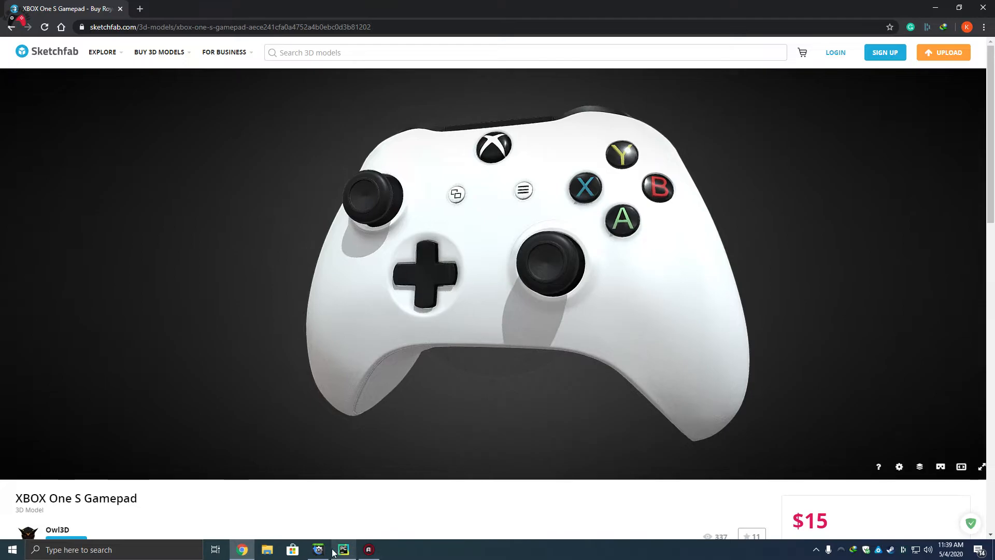
click(317, 550)
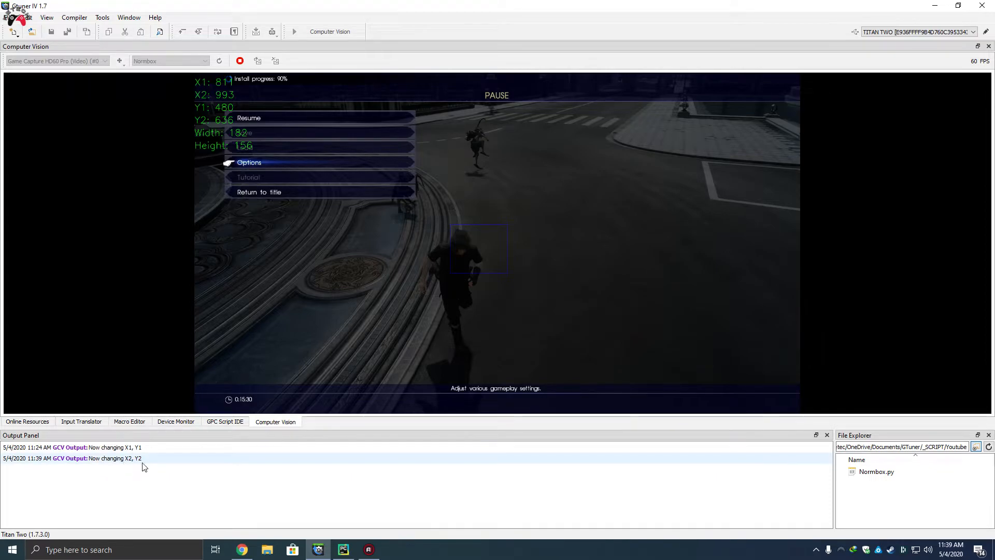
mouse_move(515, 299)
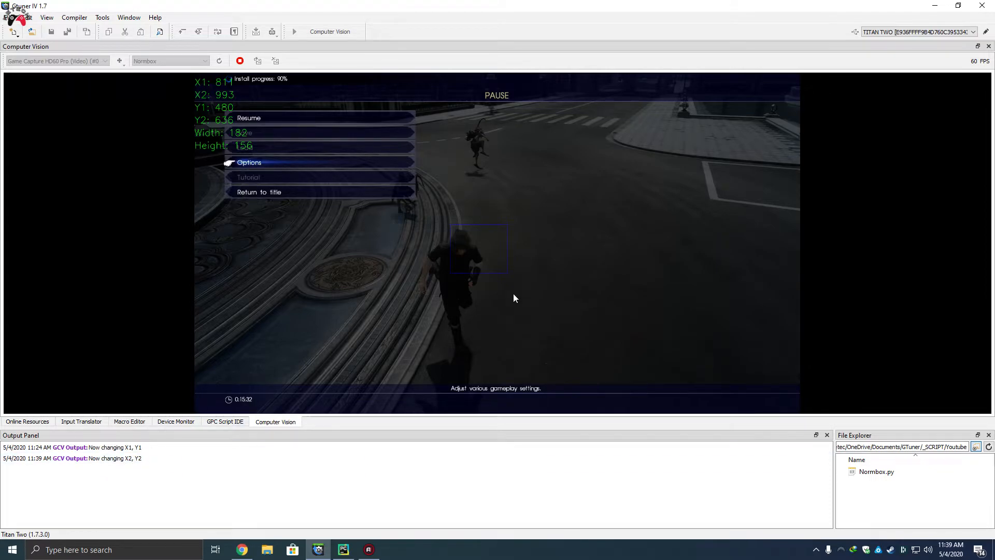
mouse_move(505, 302)
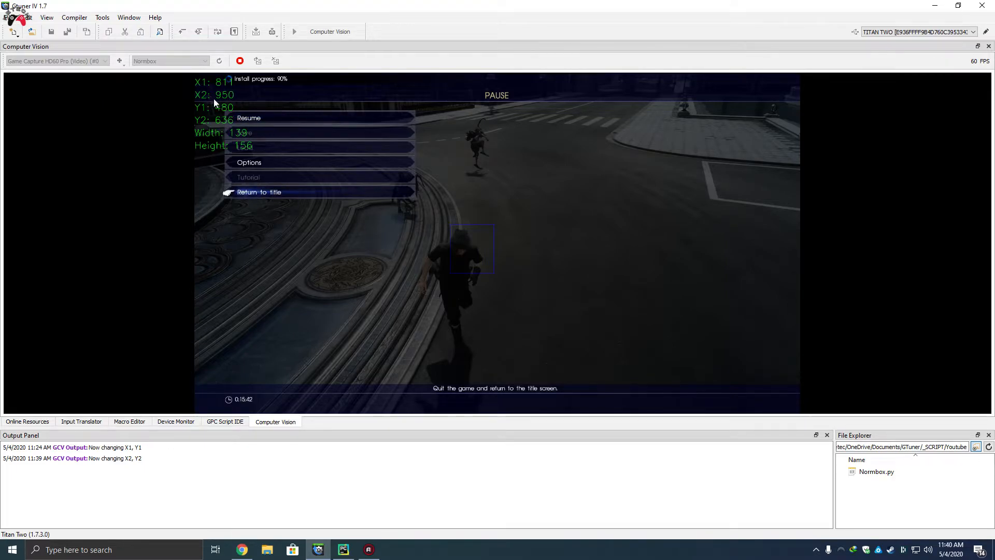
mouse_move(286, 173)
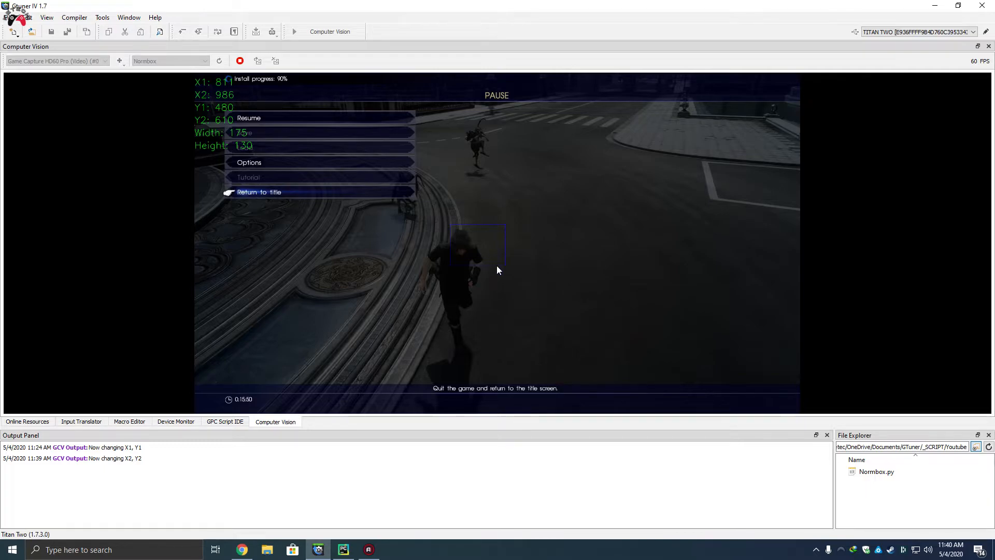
mouse_move(520, 261)
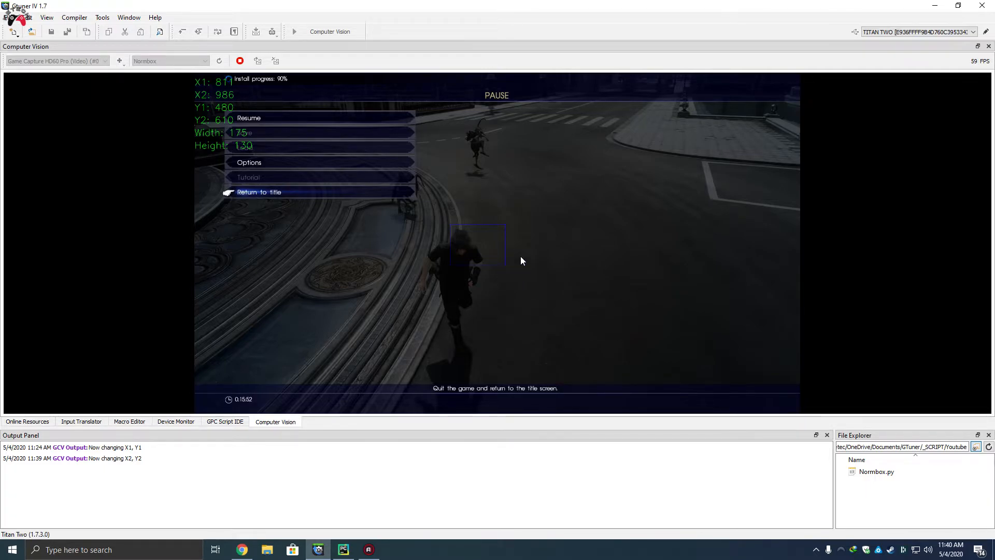
mouse_move(503, 270)
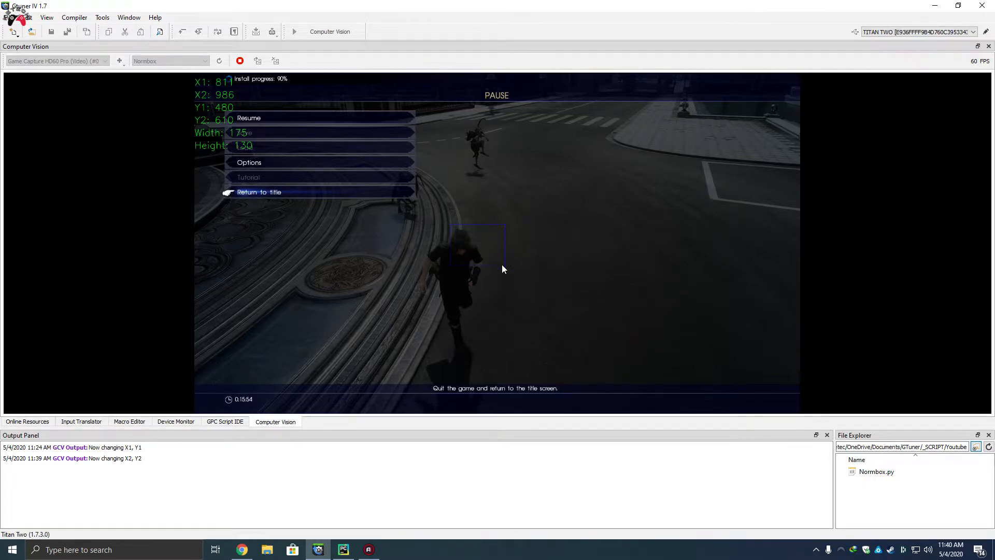
mouse_move(446, 279)
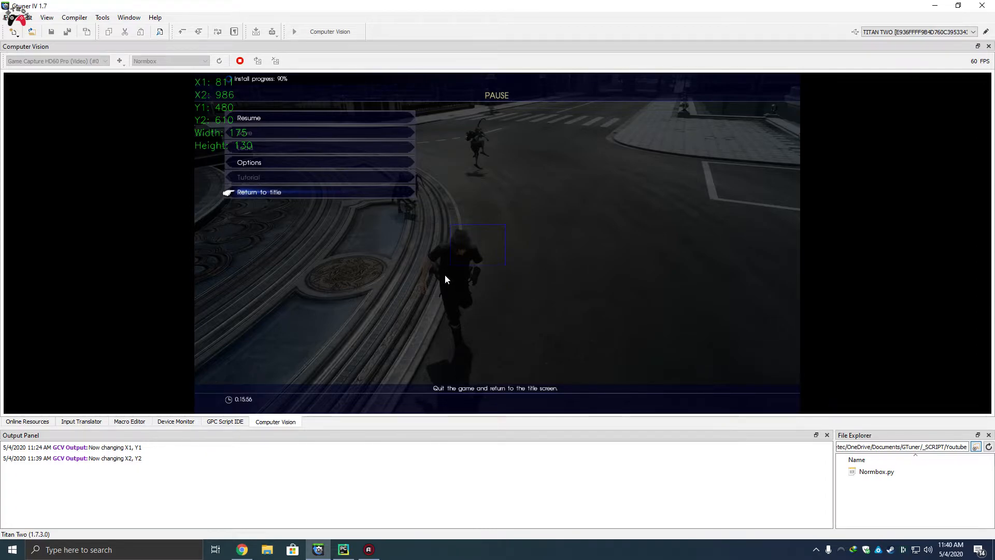
mouse_move(413, 262)
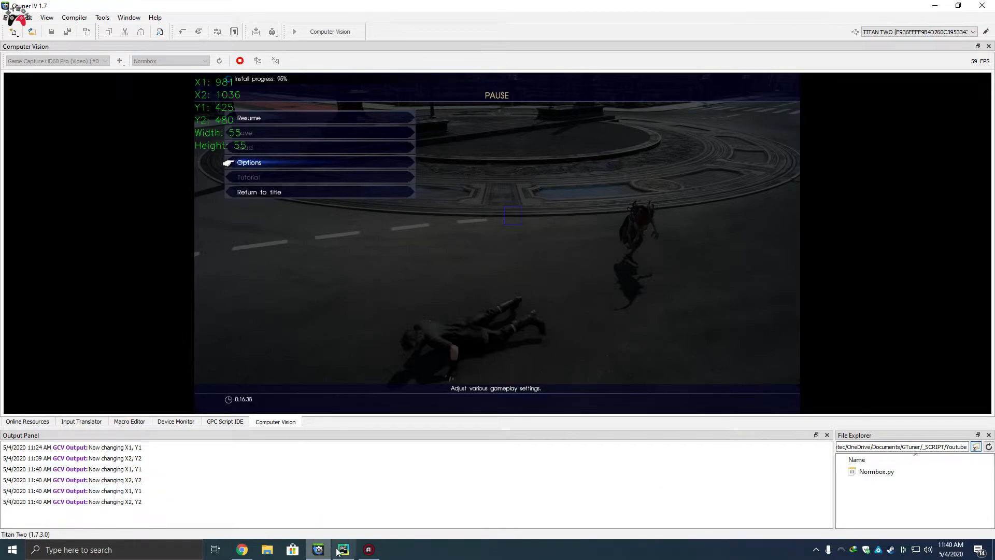
click(343, 549)
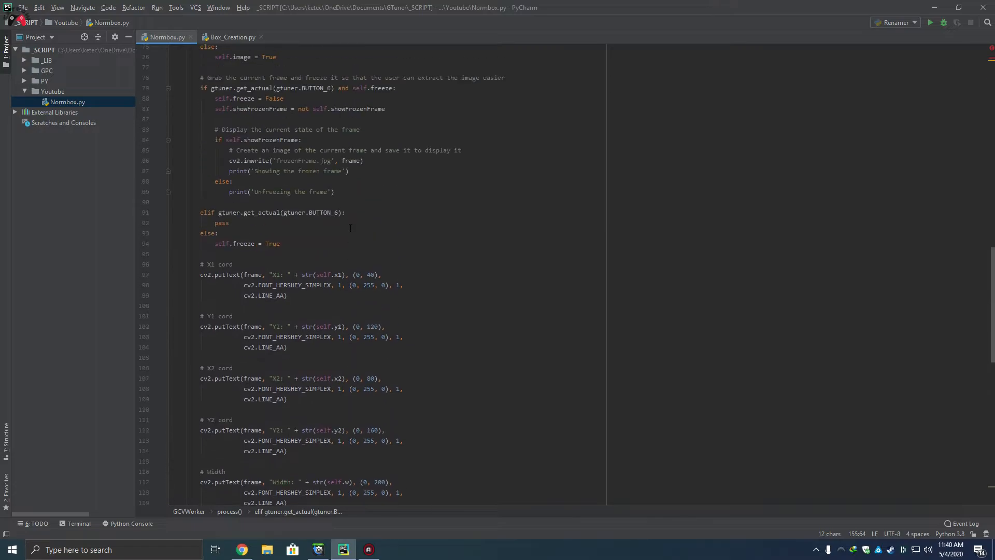
scroll(up, 3)
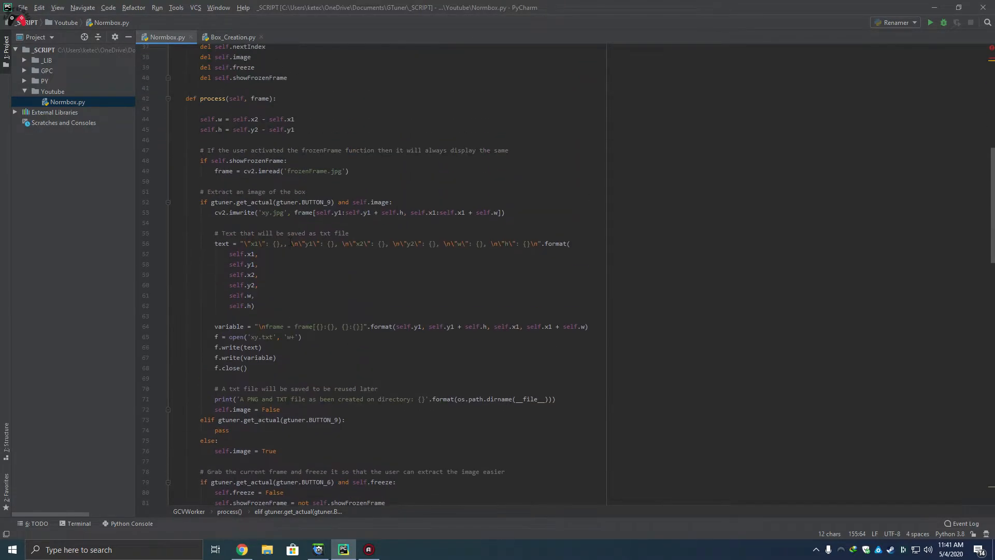
scroll(down, 3)
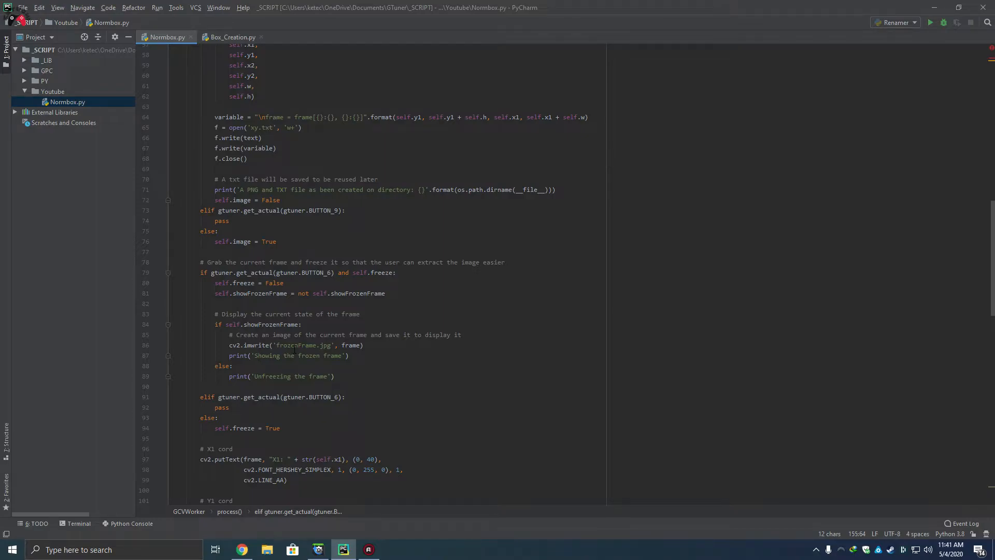
scroll(down, 3)
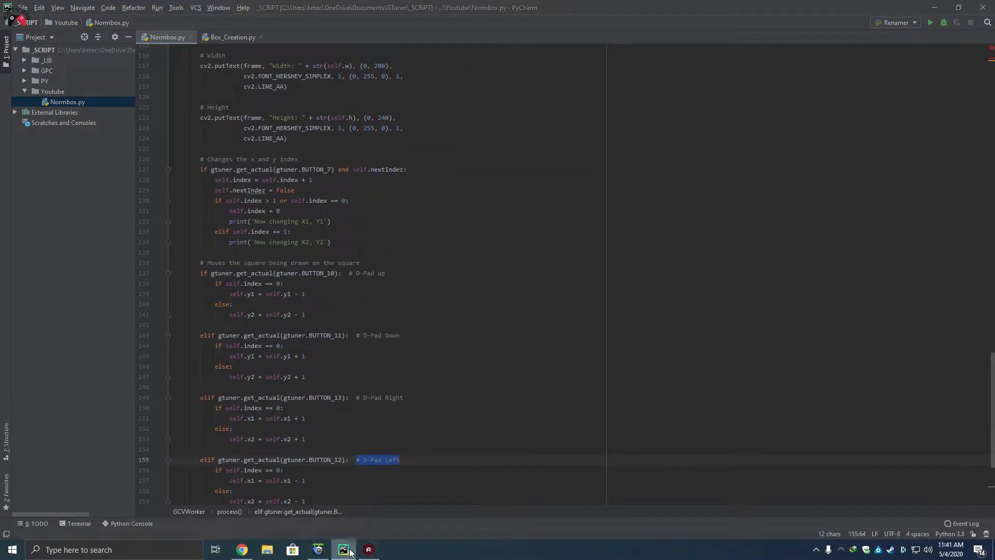
click(317, 550)
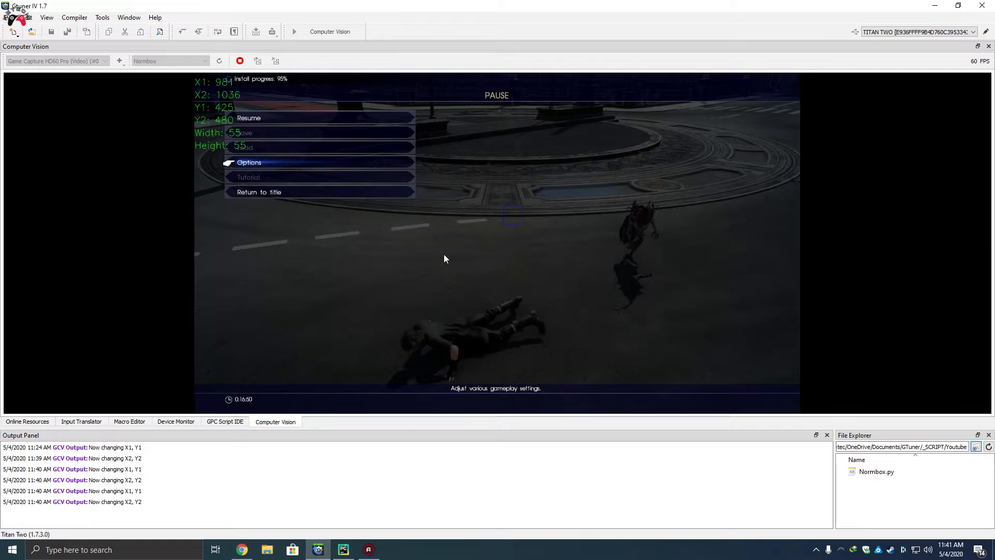
mouse_move(511, 194)
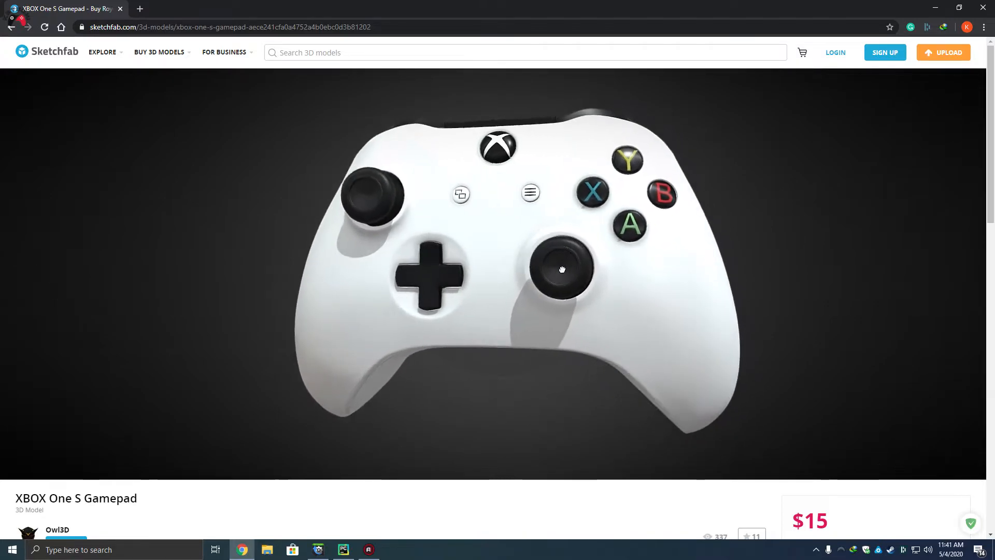
Glance at the Normbox script, then return to the live capture to freeze the X-prompt frame.
click(343, 550)
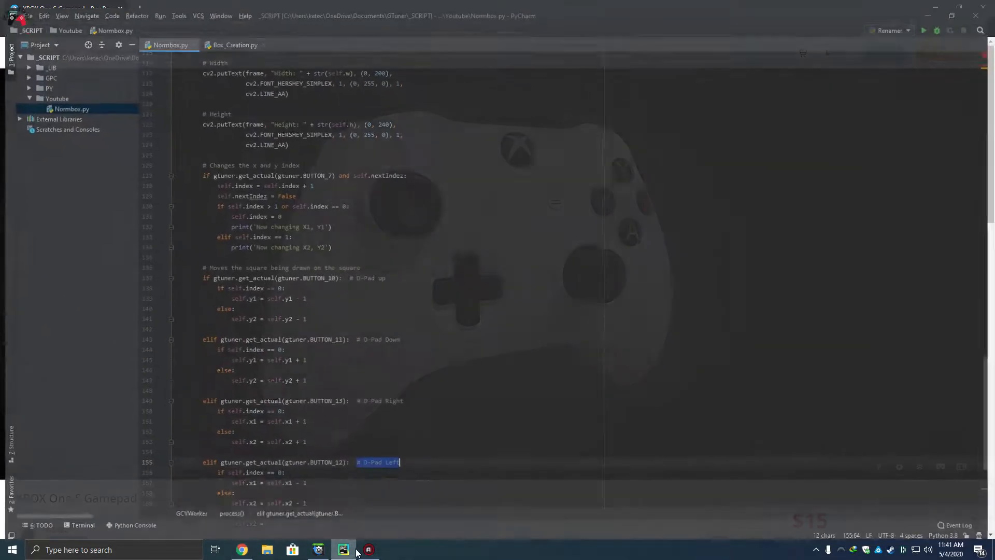
click(317, 549)
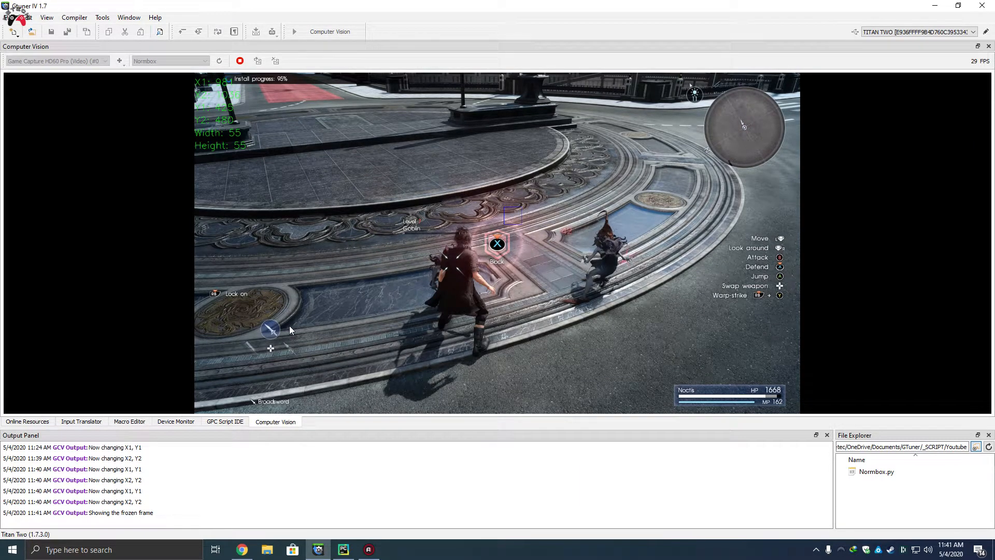
mouse_move(397, 239)
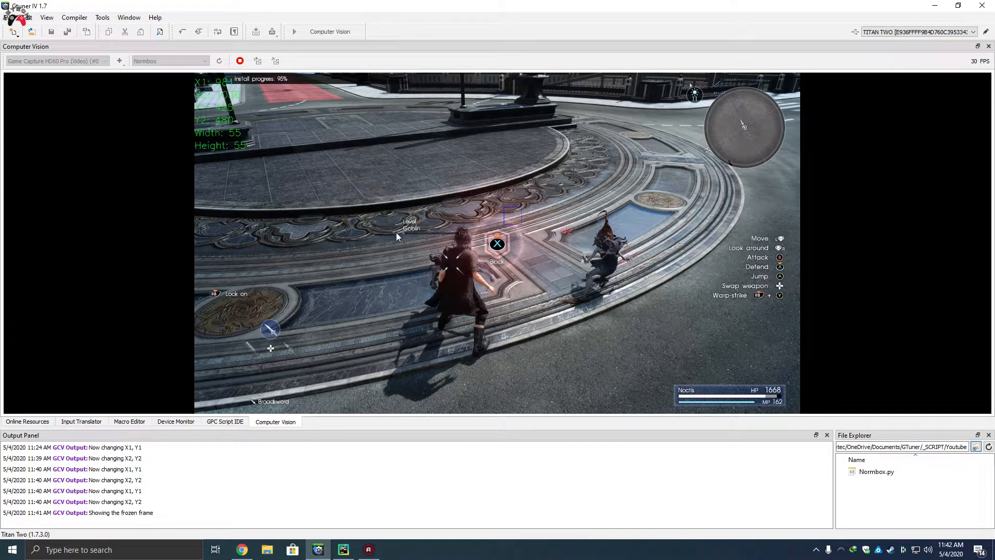
mouse_move(456, 238)
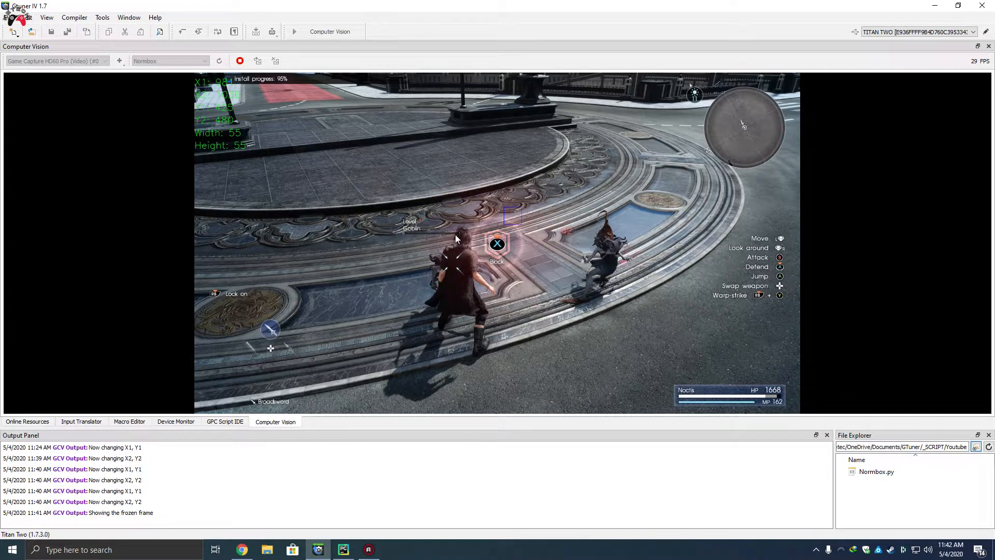
mouse_move(461, 273)
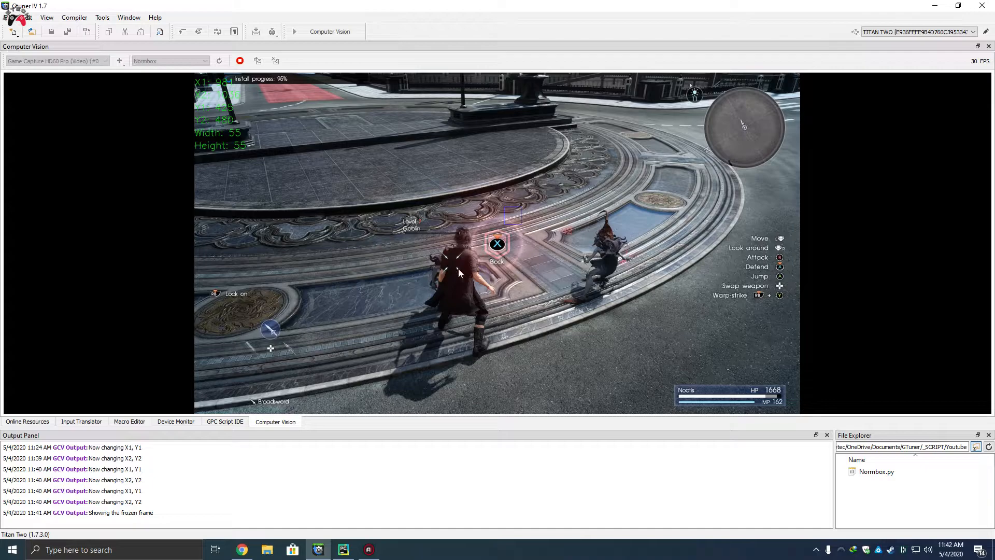
mouse_move(365, 547)
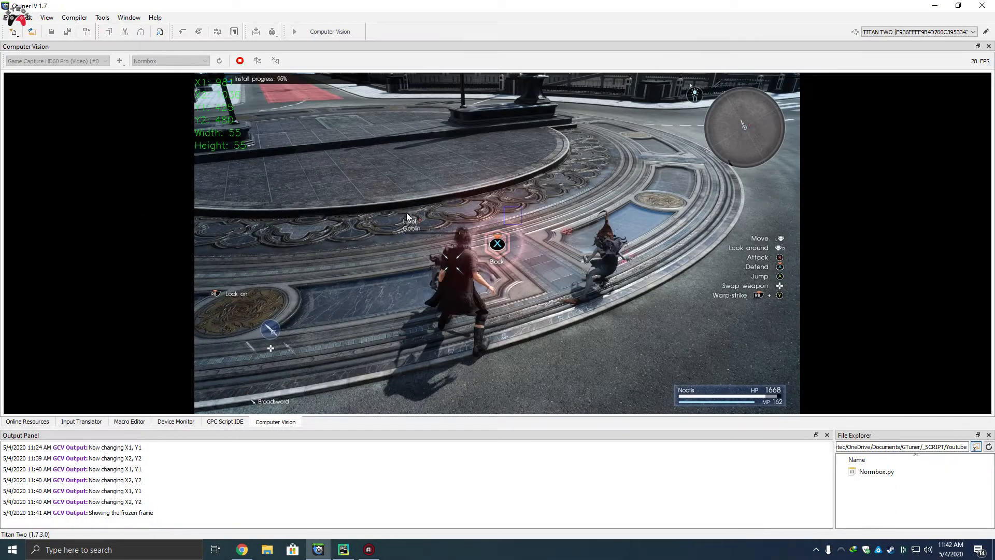
Check the script folder for frozenFrame.jpg, then return to the frozen capture.
click(343, 549)
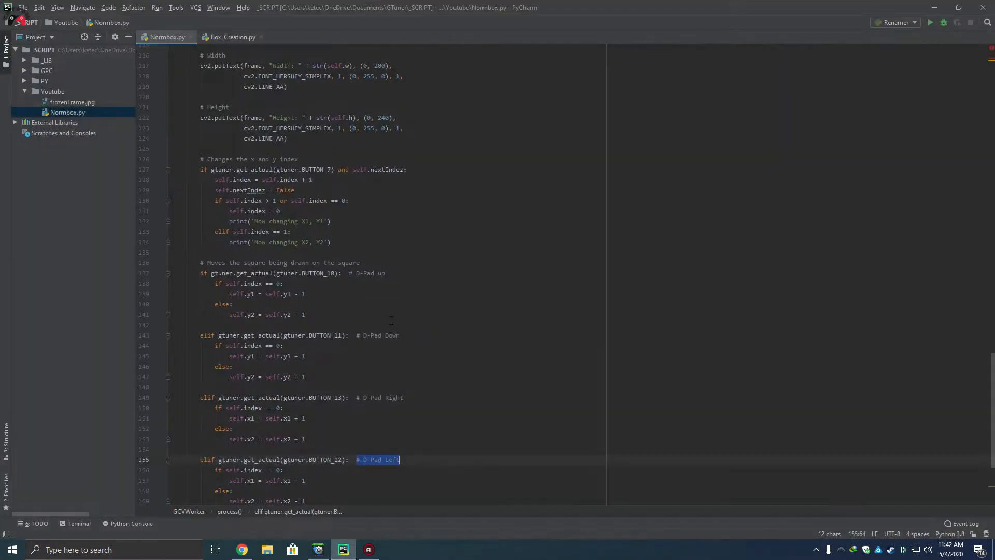
click(241, 550)
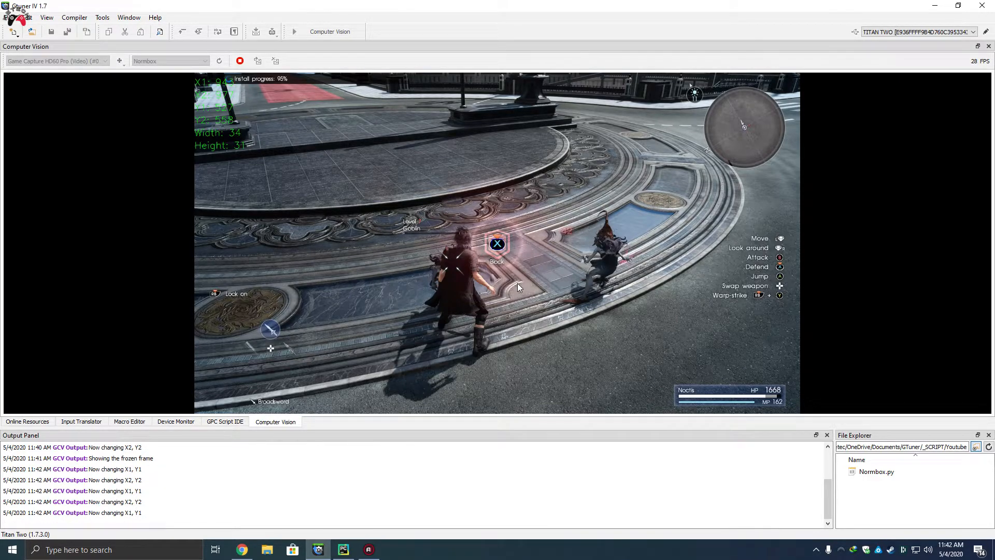
mouse_move(499, 282)
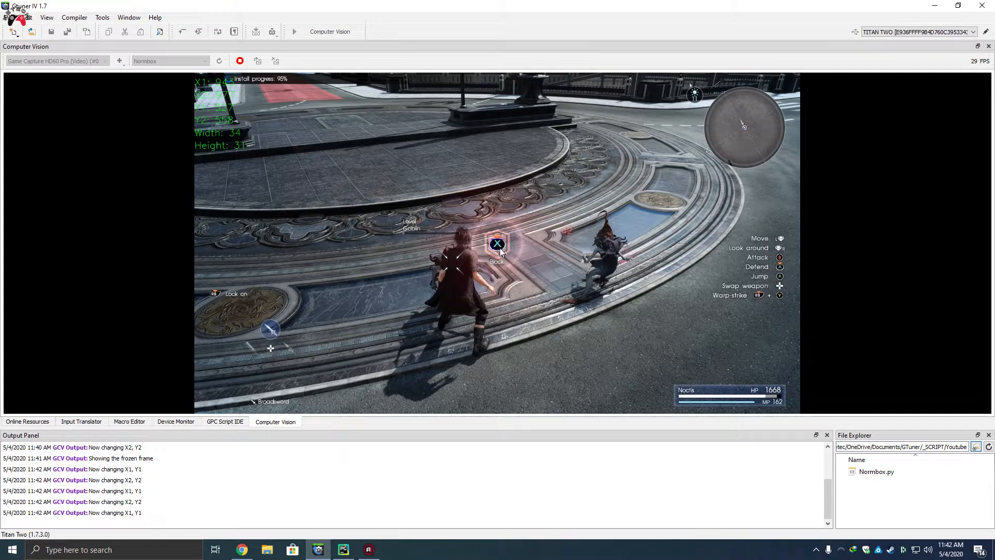
mouse_move(517, 254)
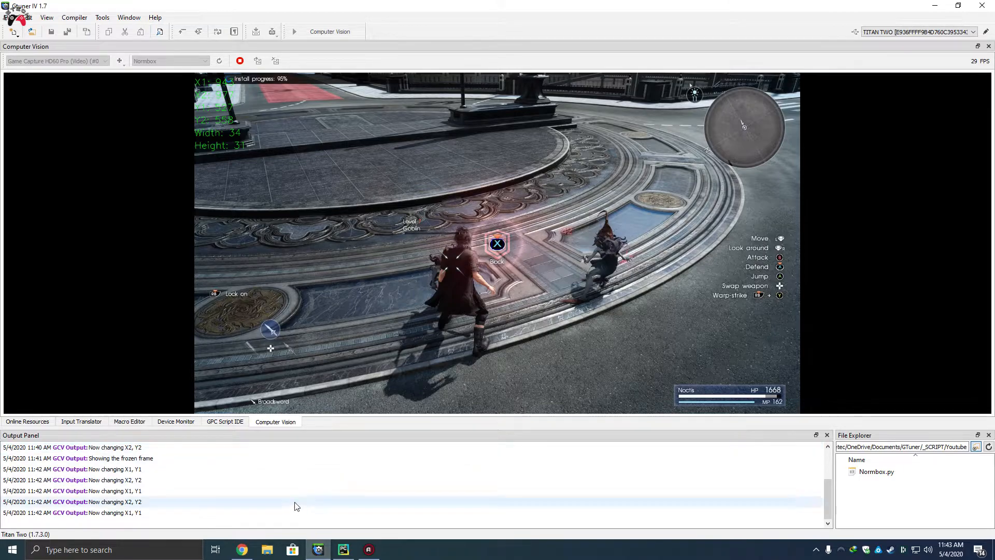
mouse_move(344, 549)
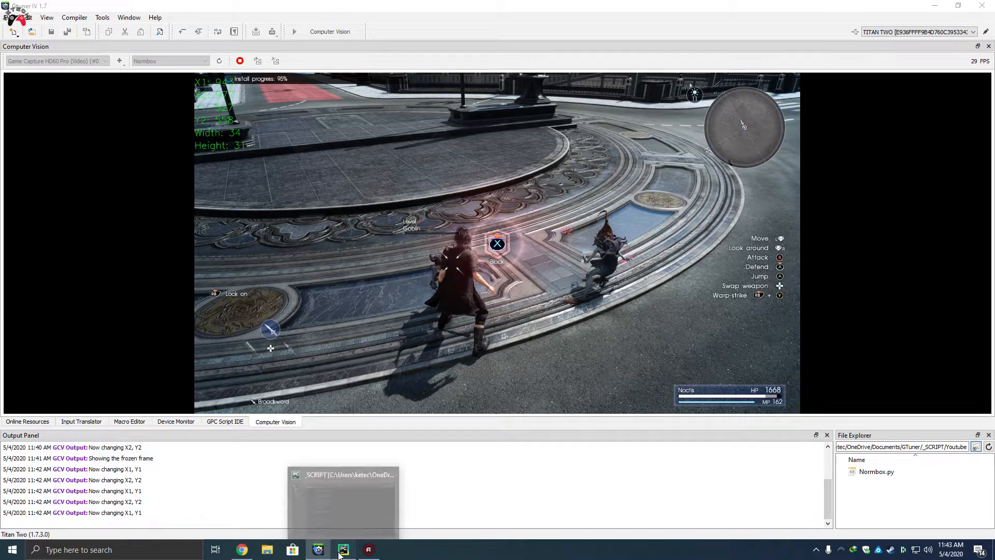
Review Normbox.py's 'Extract an image of the box' code that saves xy.jpg and xy.txt, then return to the gamepad page.
click(343, 549)
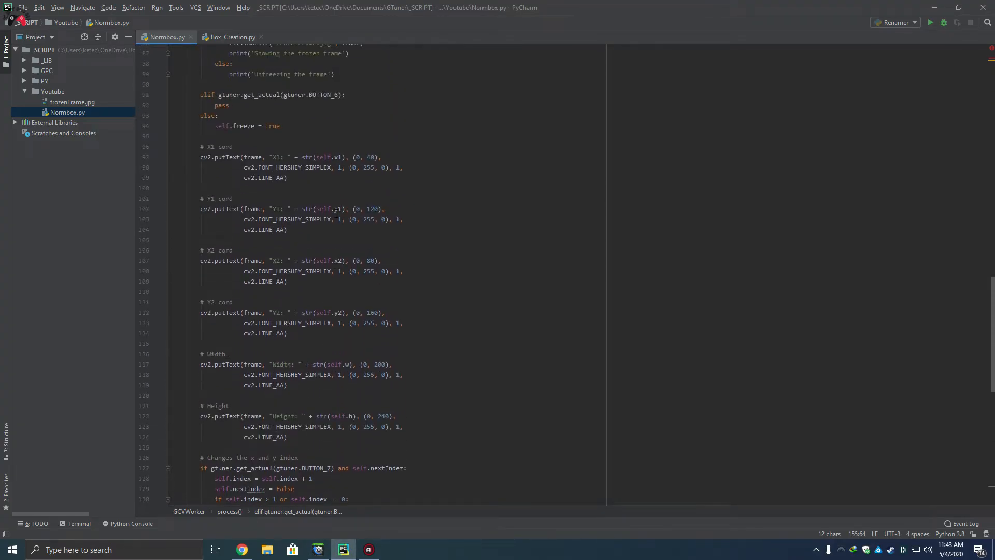
scroll(up, 3)
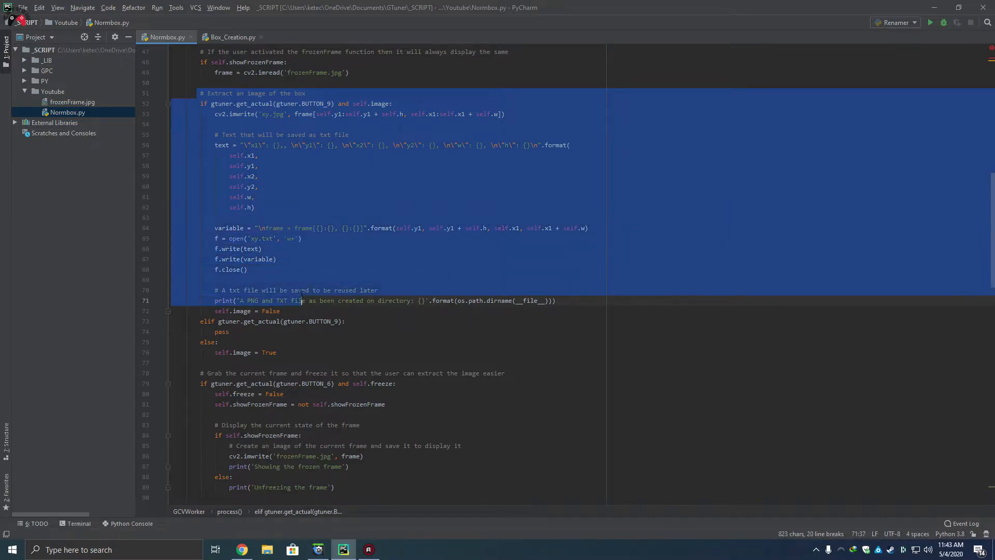
scroll(down, 3)
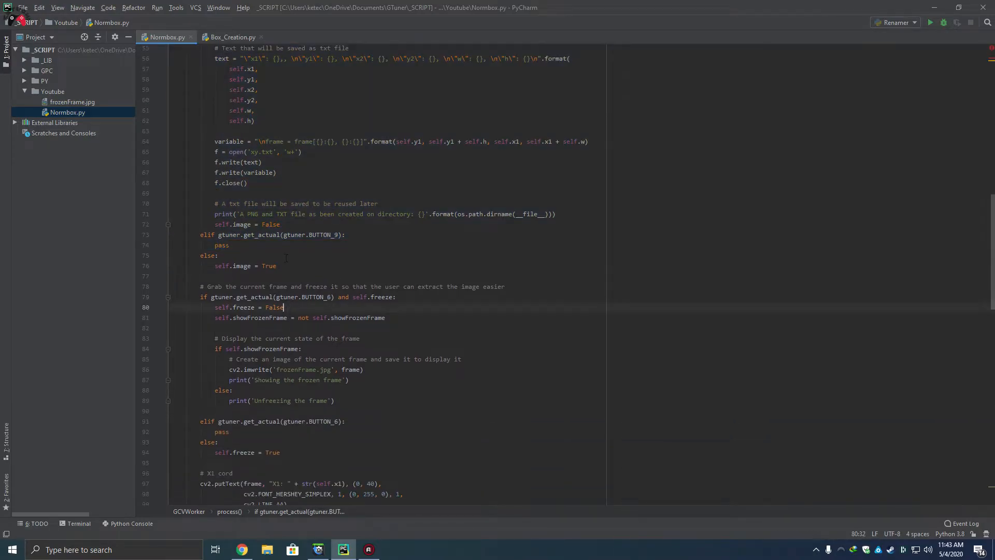
scroll(up, 3)
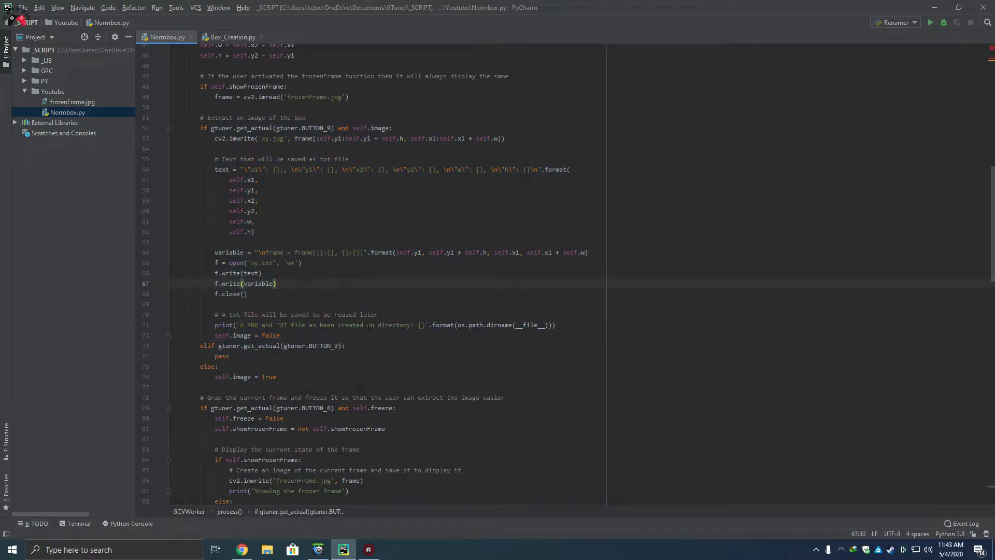
mouse_move(343, 549)
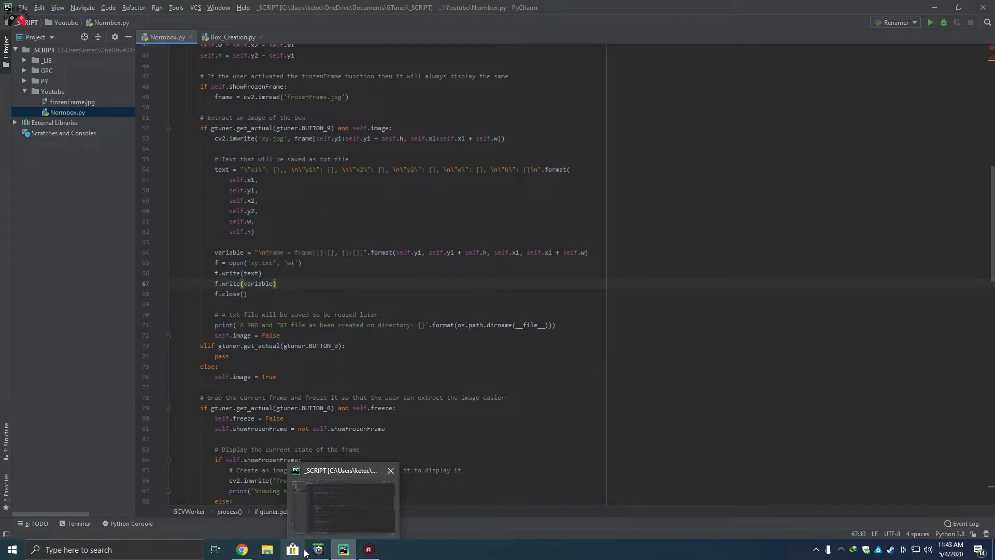
click(242, 549)
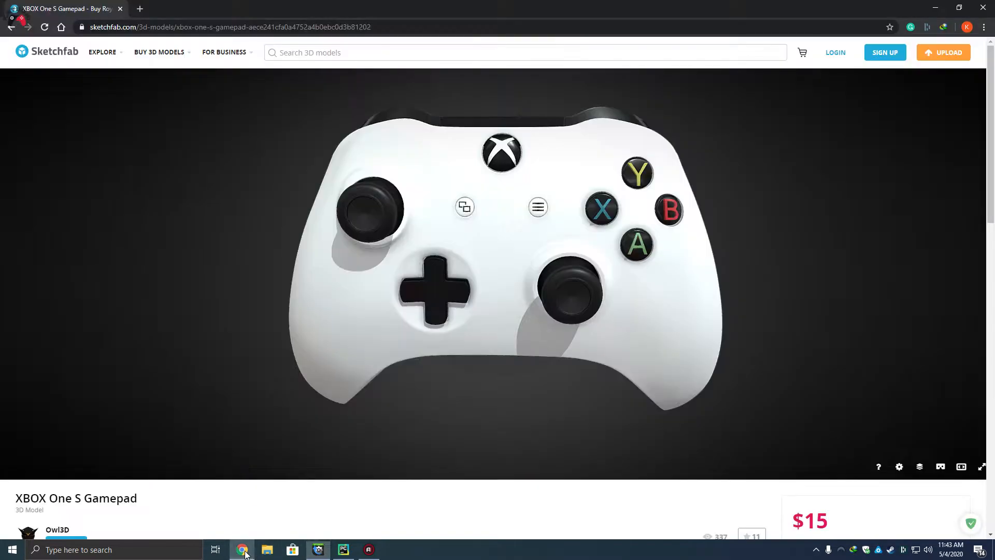
scroll(down, 3)
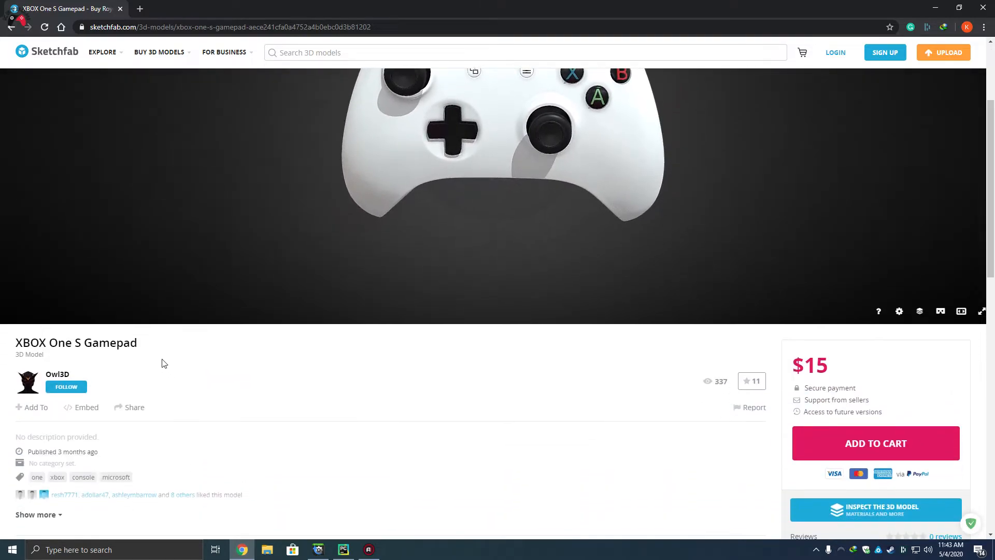
mouse_move(71, 377)
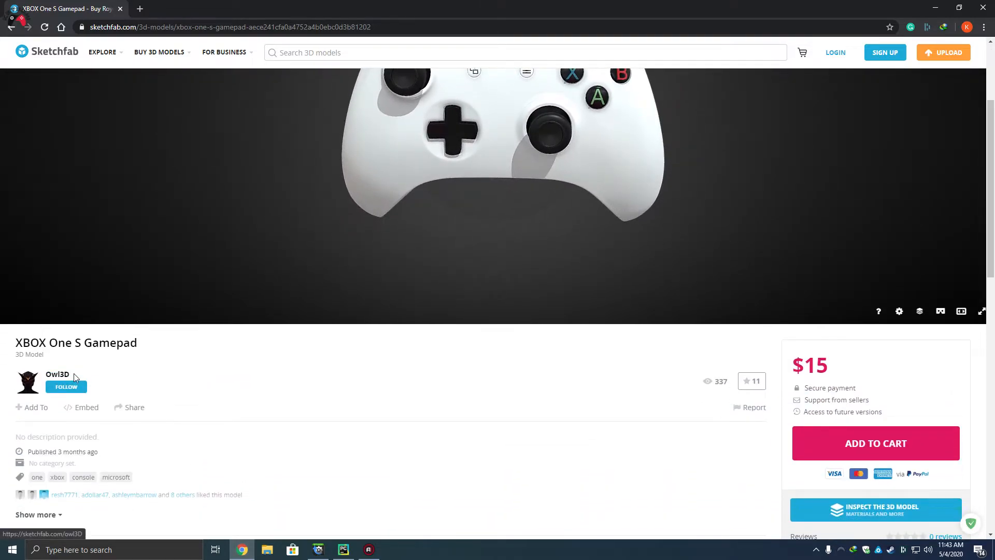
scroll(down, 3)
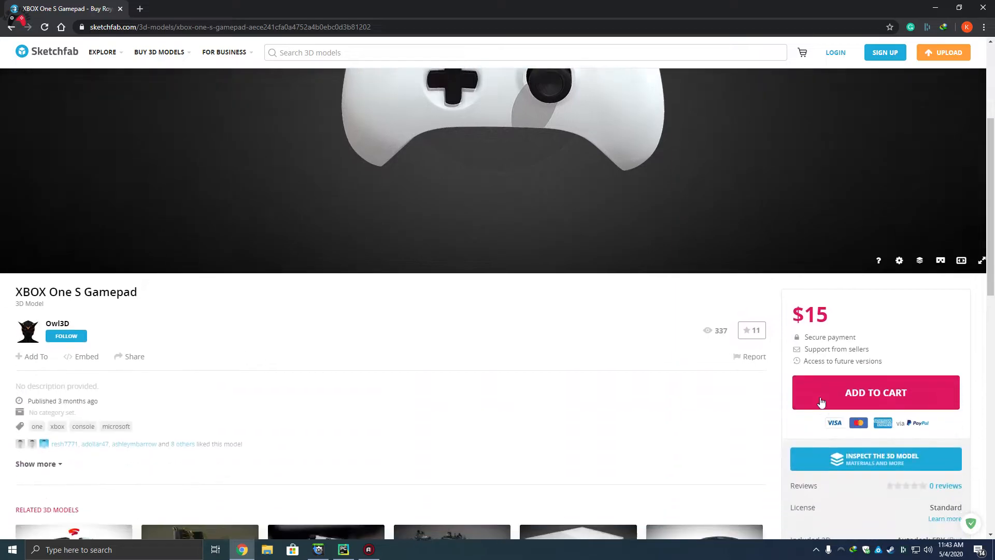
click(103, 52)
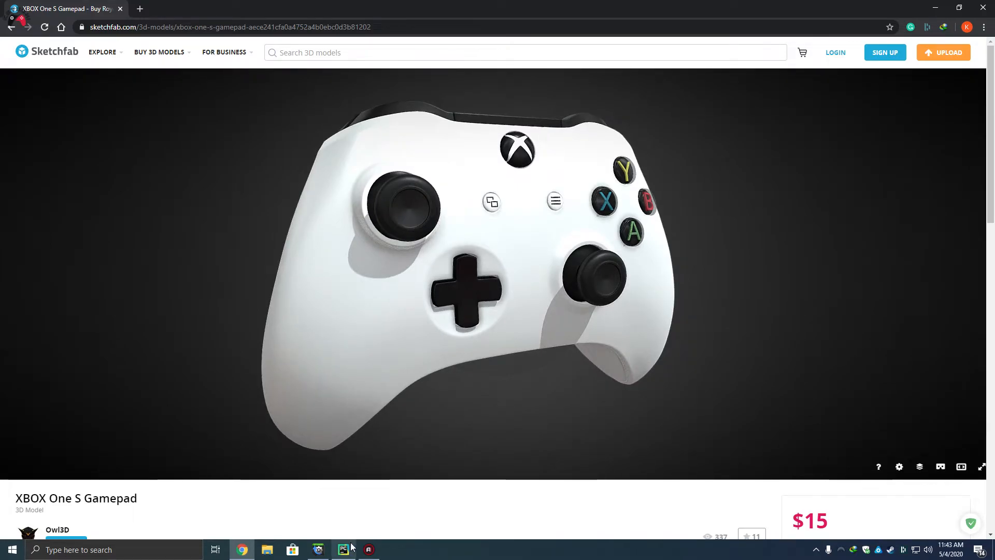
Bring up Gtuner IV's capture view where the log confirms the PNG and TXT files were created.
click(343, 549)
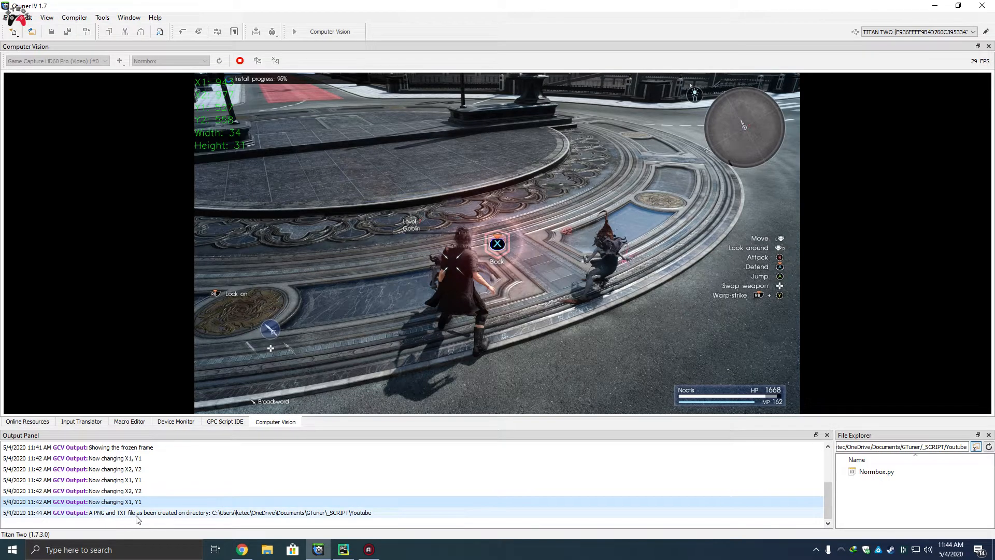
mouse_move(218, 516)
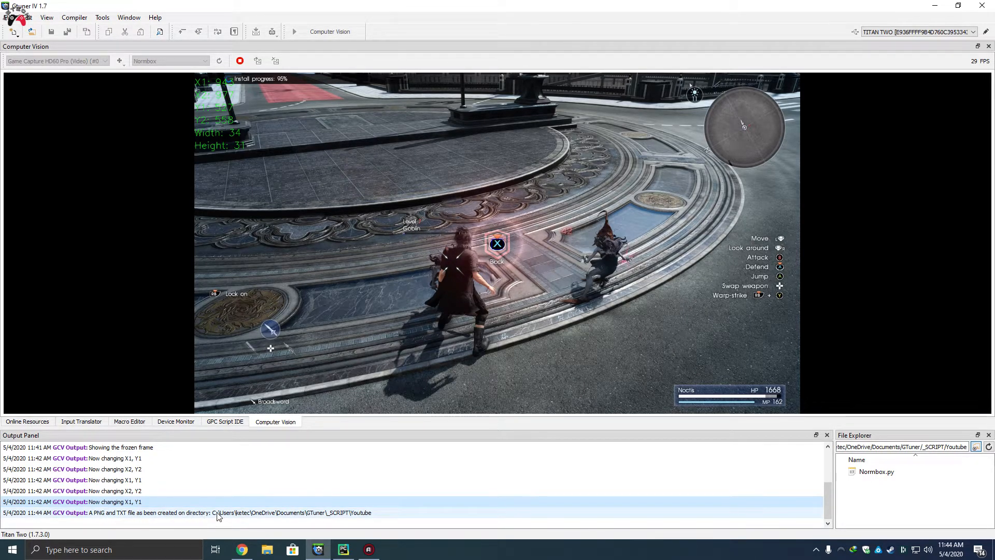
mouse_move(387, 518)
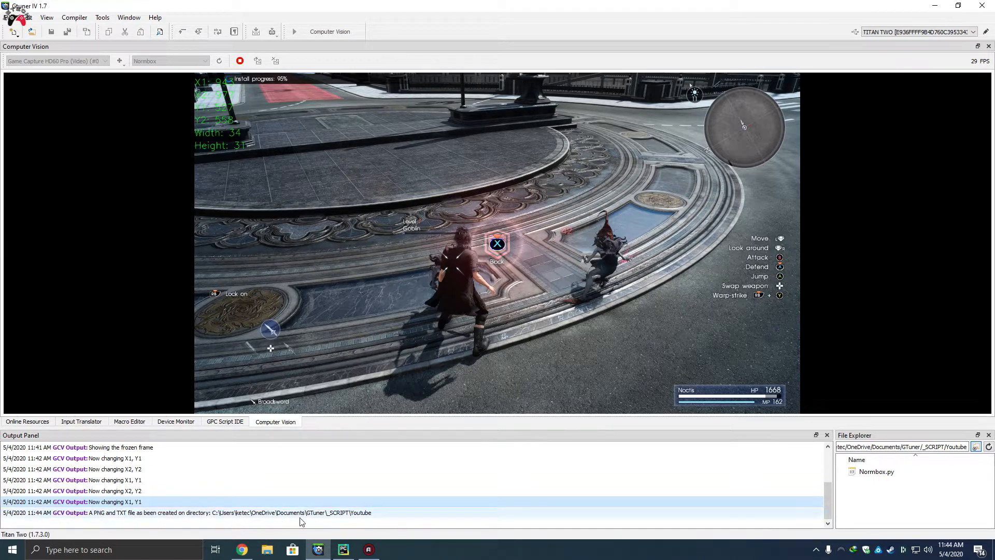
mouse_move(367, 520)
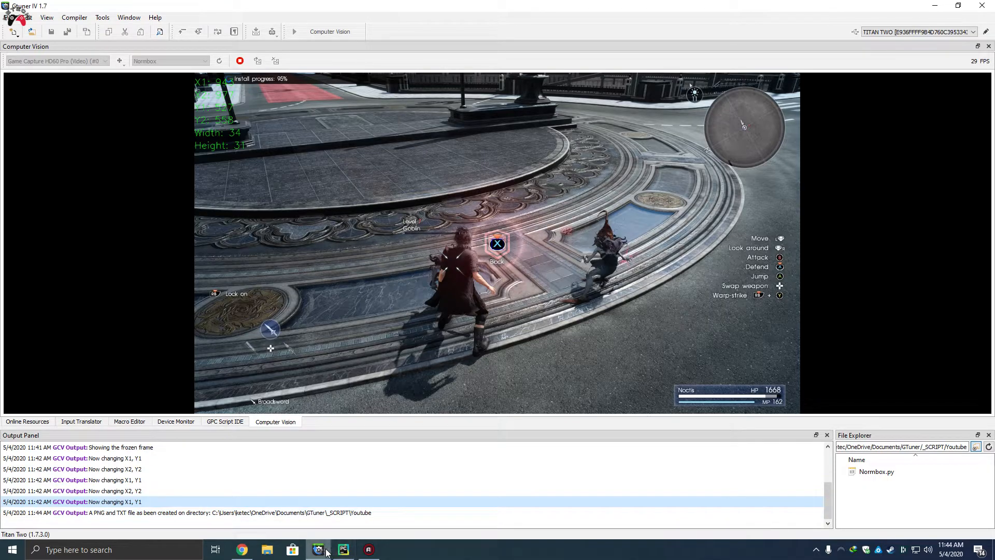
click(343, 549)
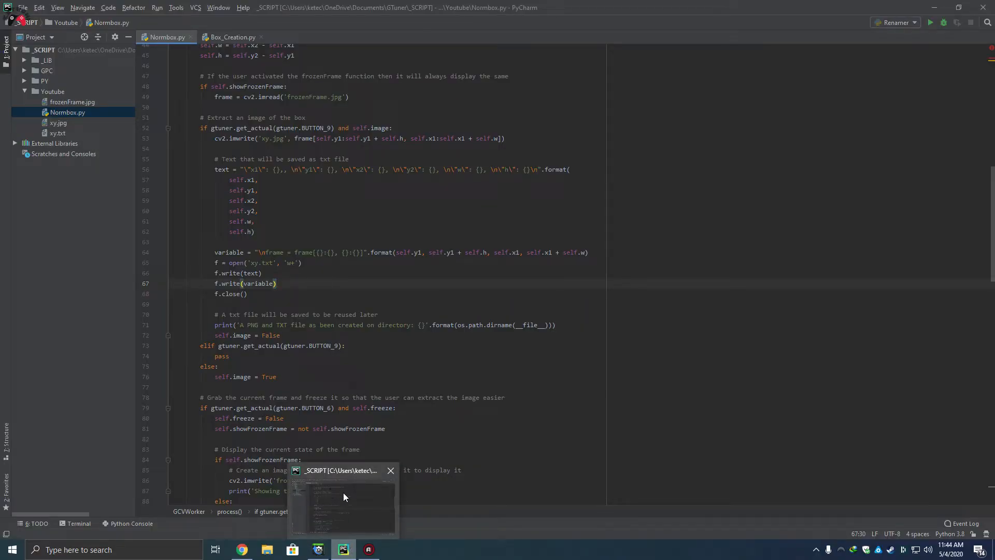
click(58, 123)
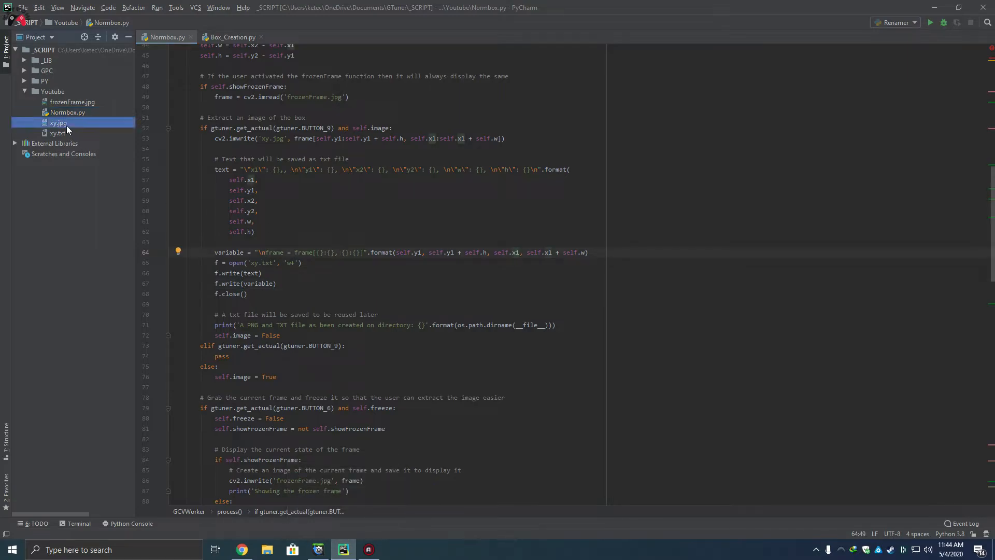
click(71, 102)
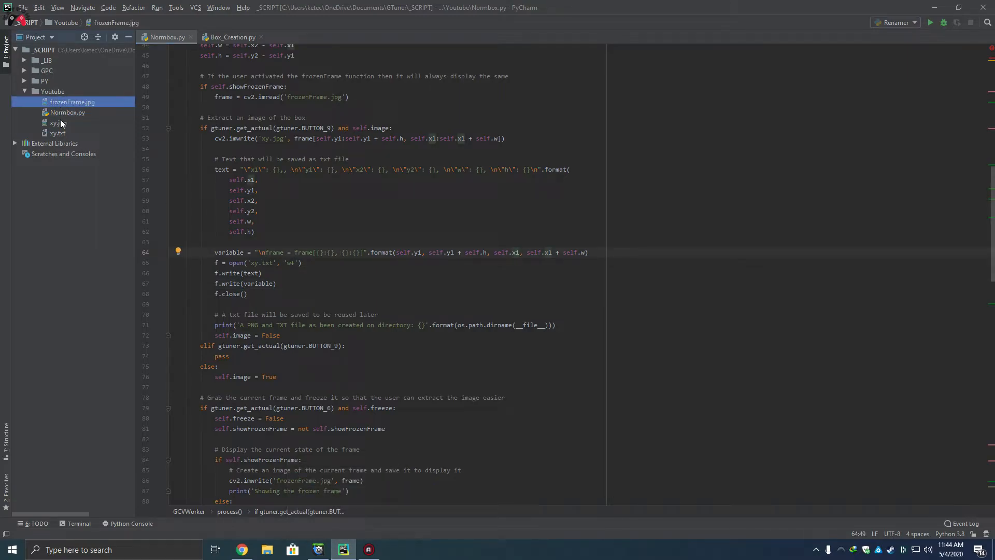
click(57, 132)
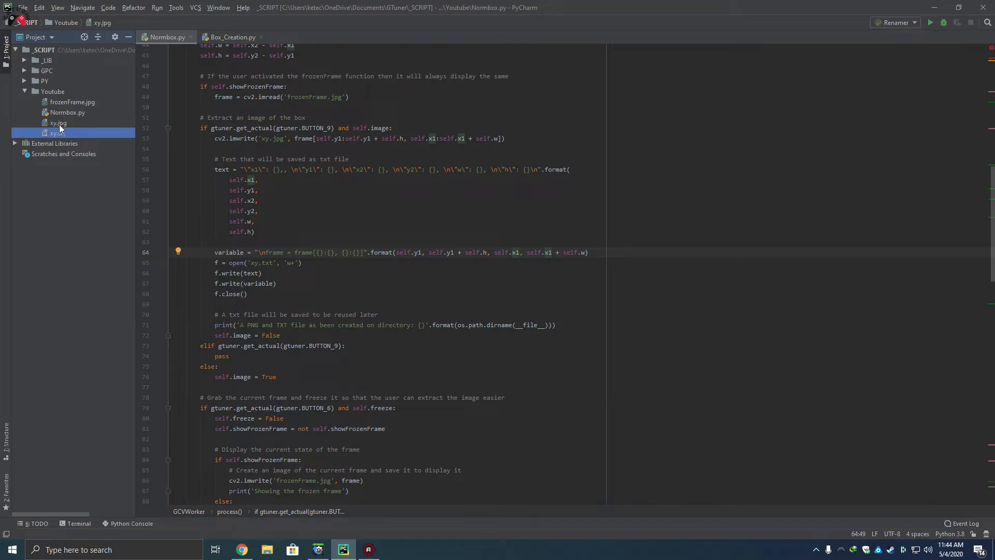
double_click(72, 101)
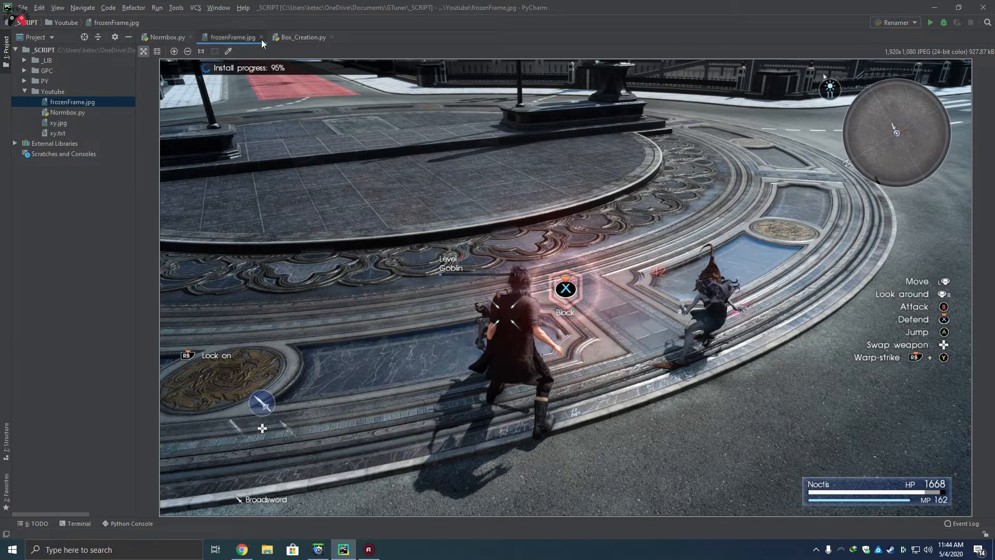
click(167, 37)
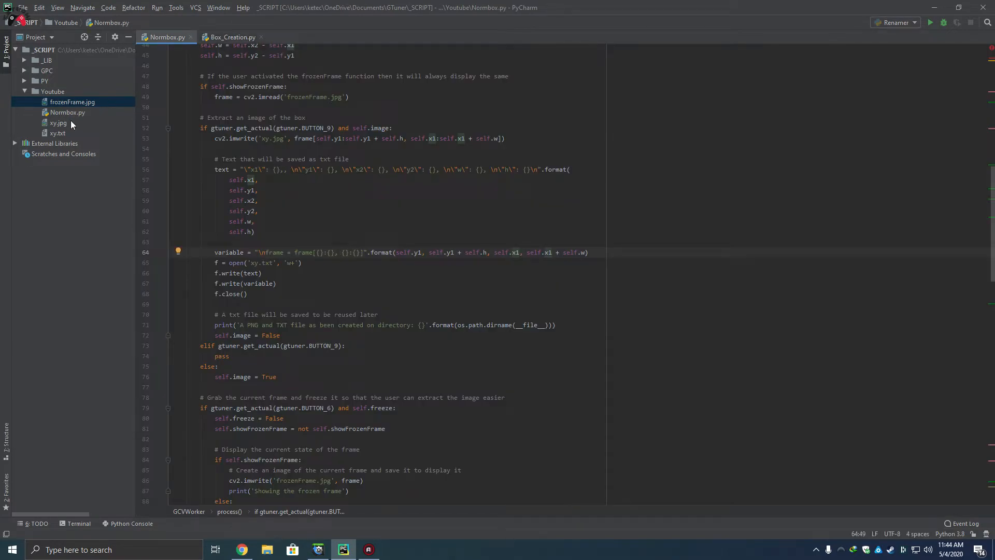
click(58, 122)
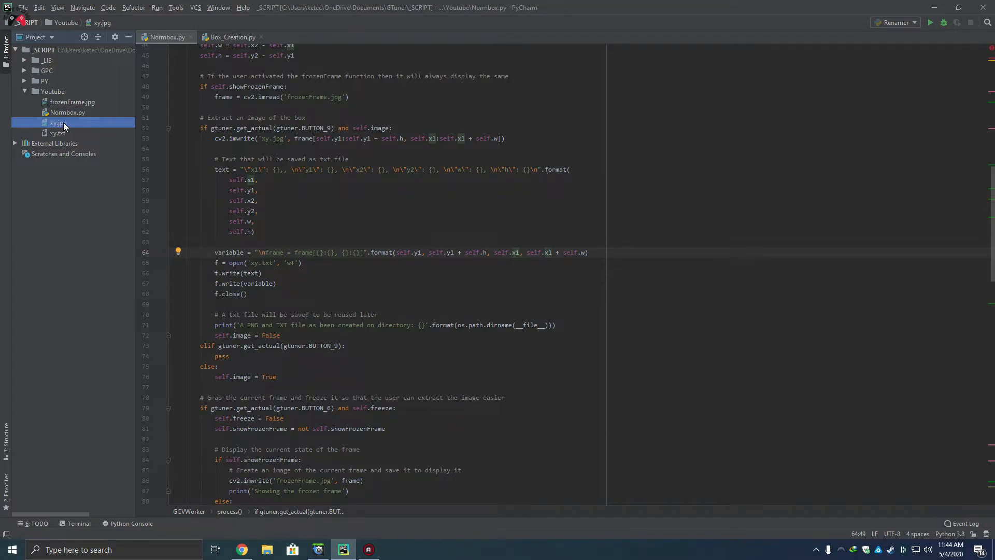
Open xy.jpg showing the cropped X prompt and xy.txt with its saved coordinates and frame slice line.
double_click(59, 122)
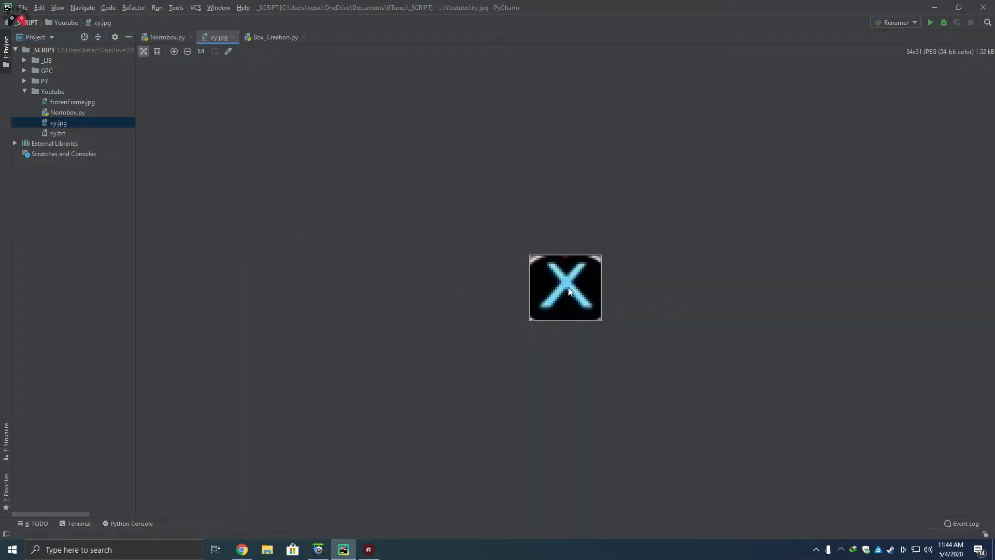
mouse_move(81, 135)
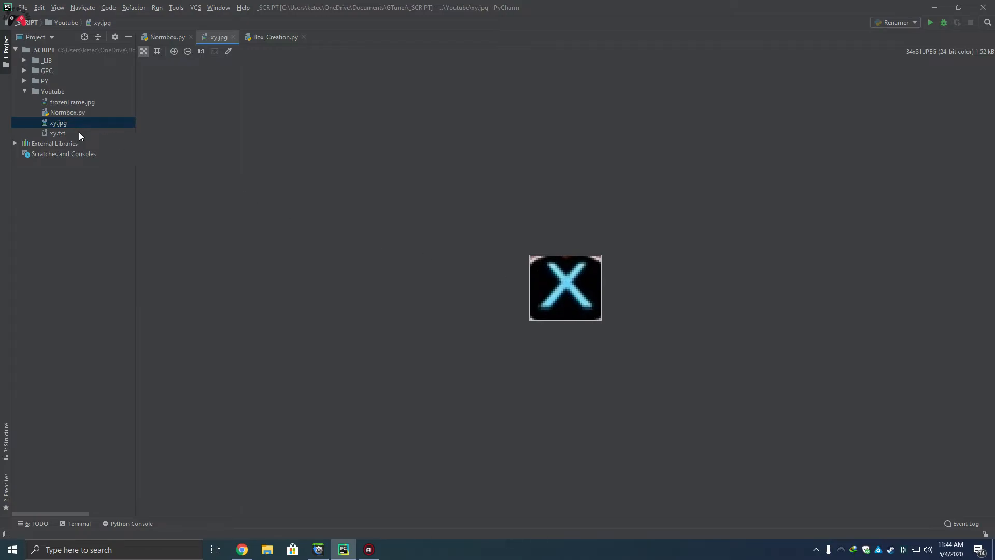
double_click(56, 132)
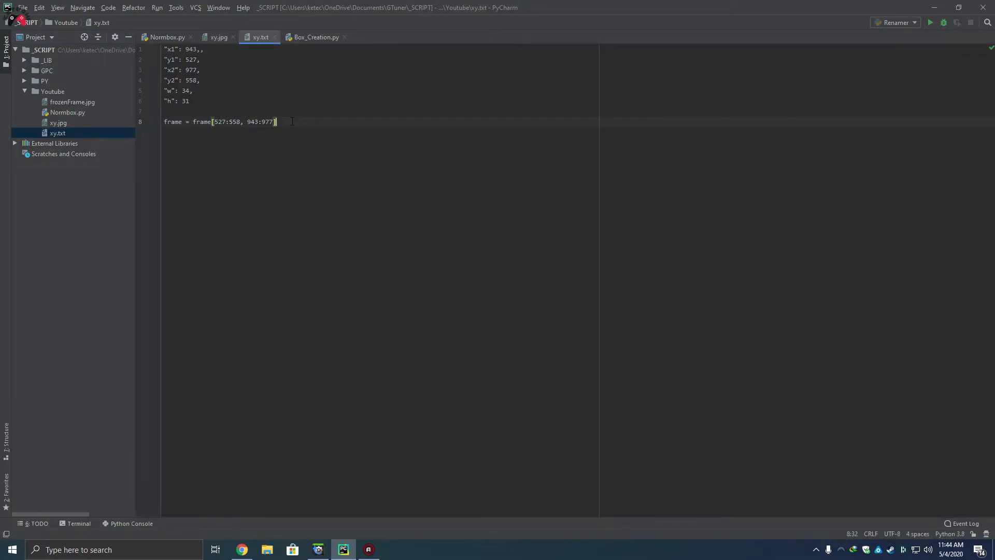
click(188, 101)
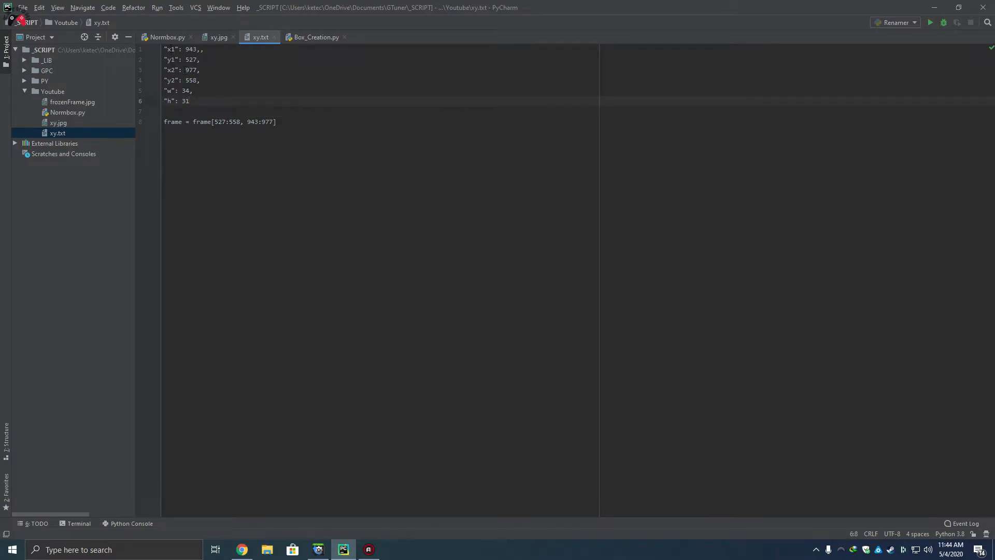
double_click(191, 50)
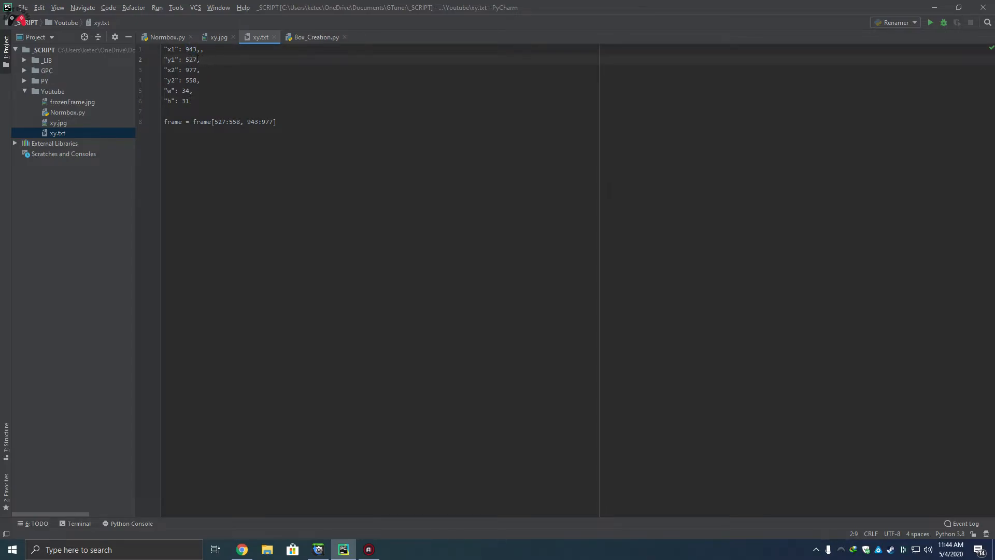
click(197, 80)
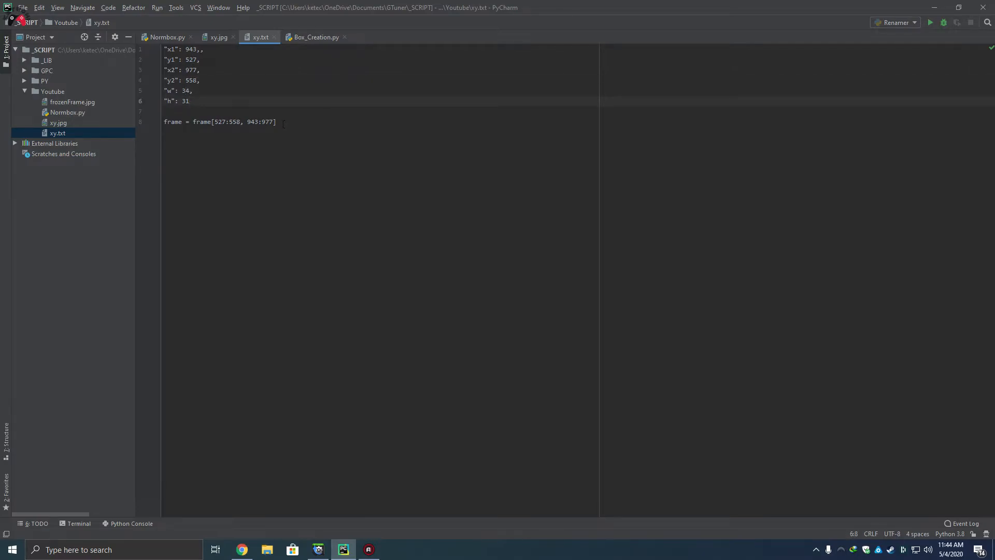
Select the whole frame slicing line in xy.txt and bring up its context actions.
triple_click(219, 122)
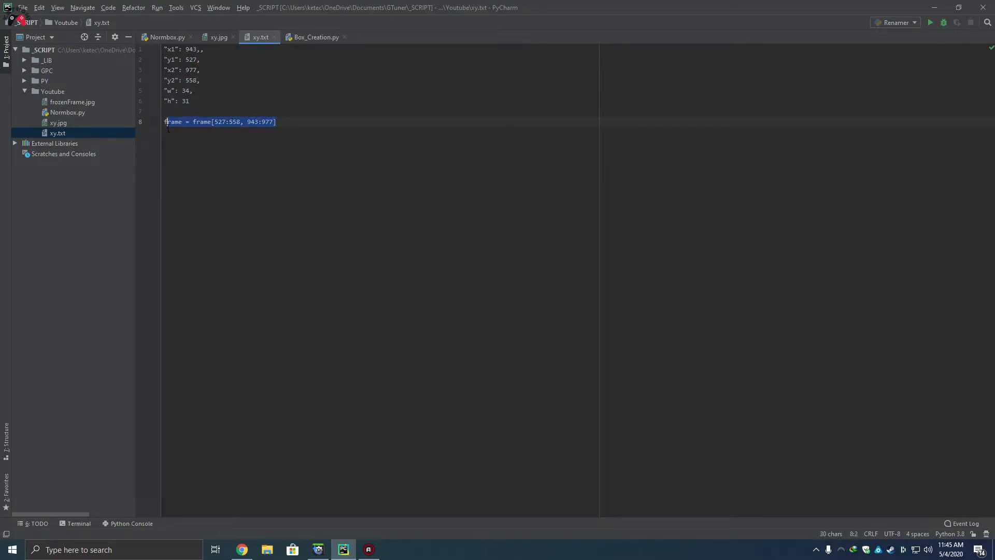
right_click(219, 121)
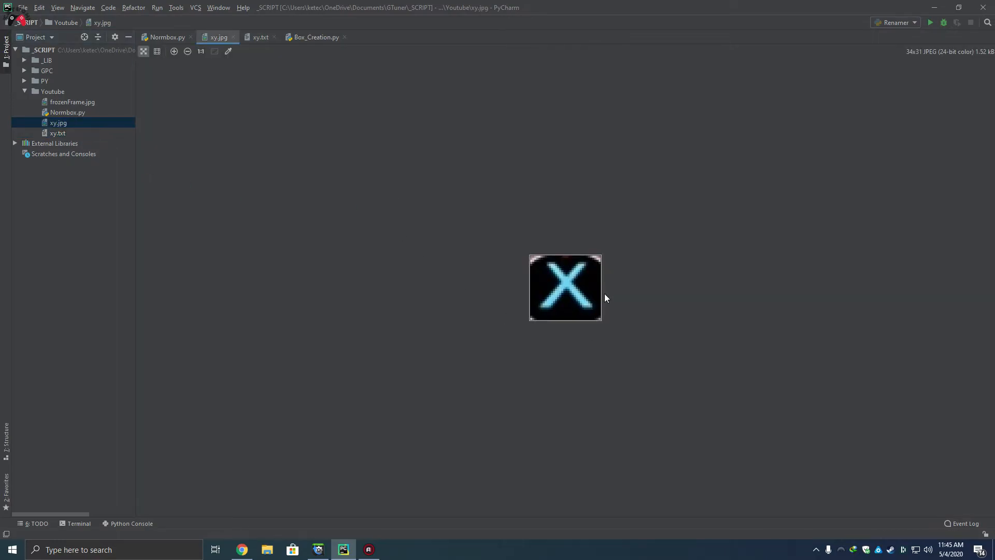
mouse_move(532, 262)
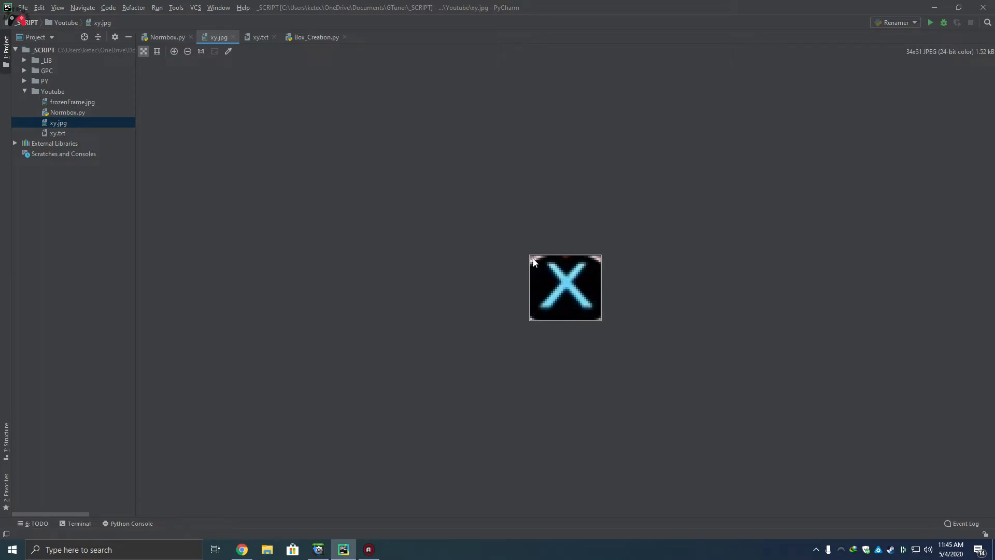
mouse_move(235, 391)
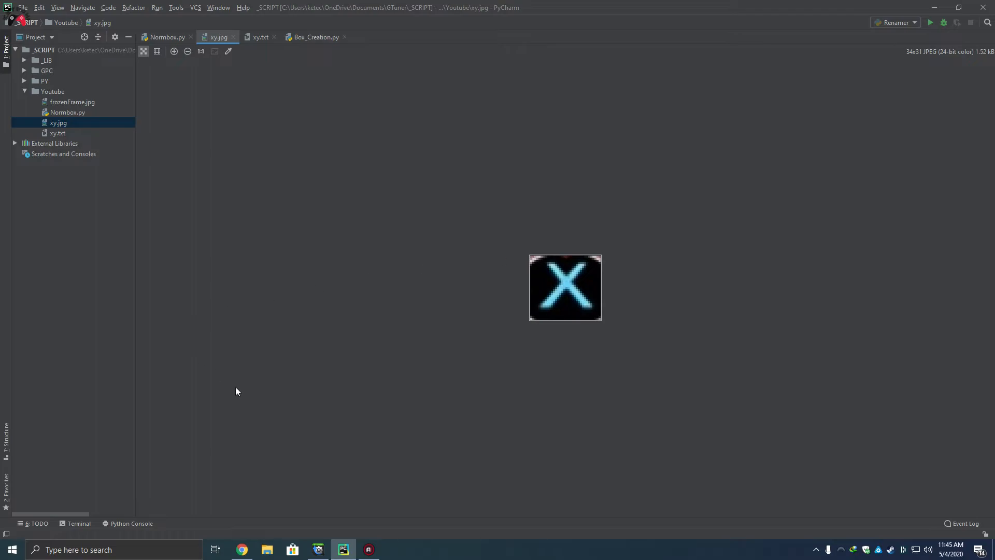
mouse_move(547, 282)
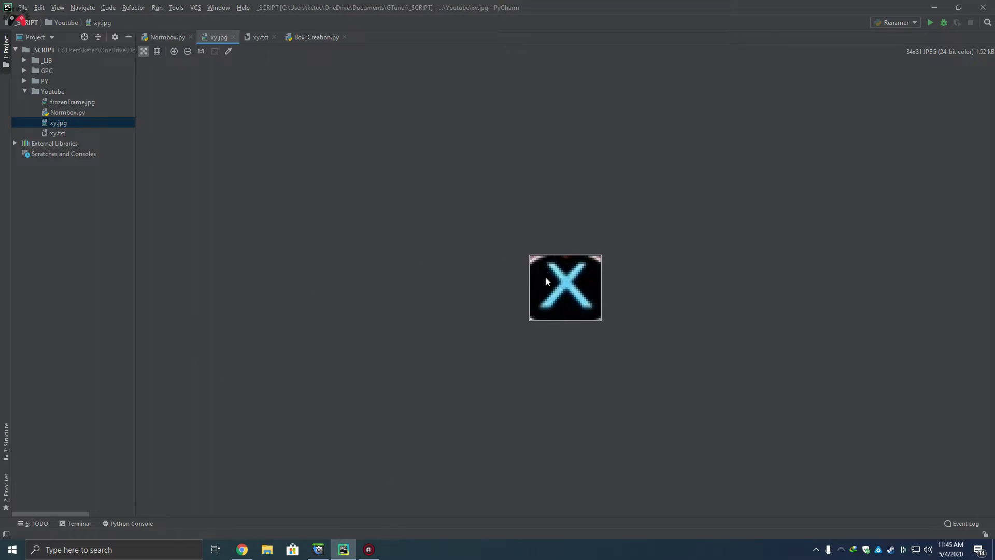
mouse_move(603, 279)
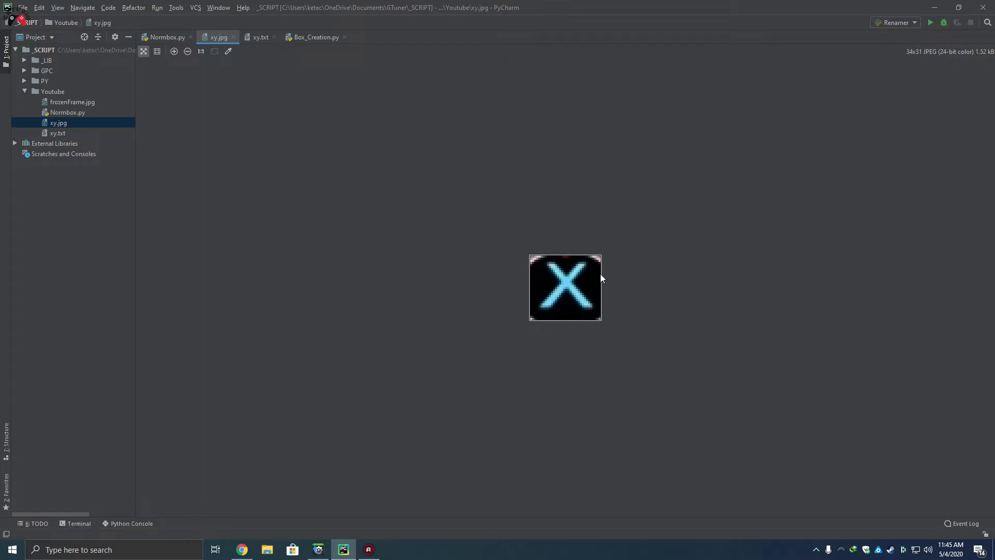
mouse_move(536, 317)
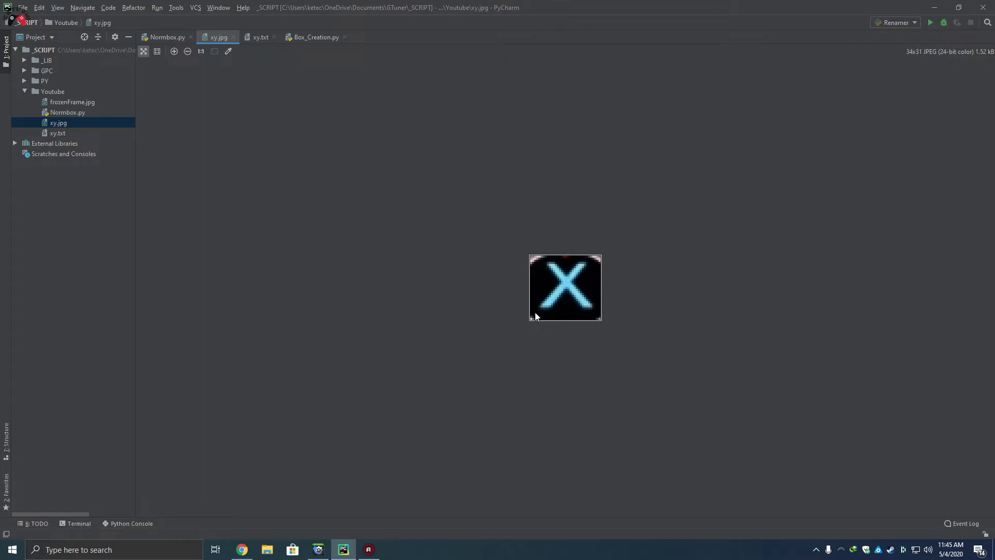
Return to the Gtuner IV capture to shrink the box around the X prompt to 33 by 29.
click(318, 549)
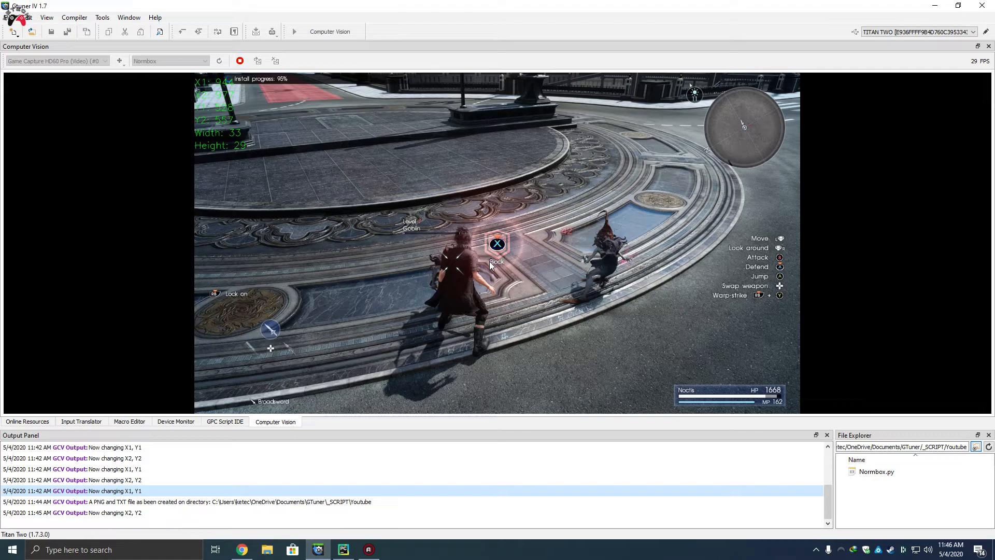
Glance at the Sketchfab gamepad model, then view the refreshed 33 by 29 xy.jpg crop in PyCharm.
click(242, 549)
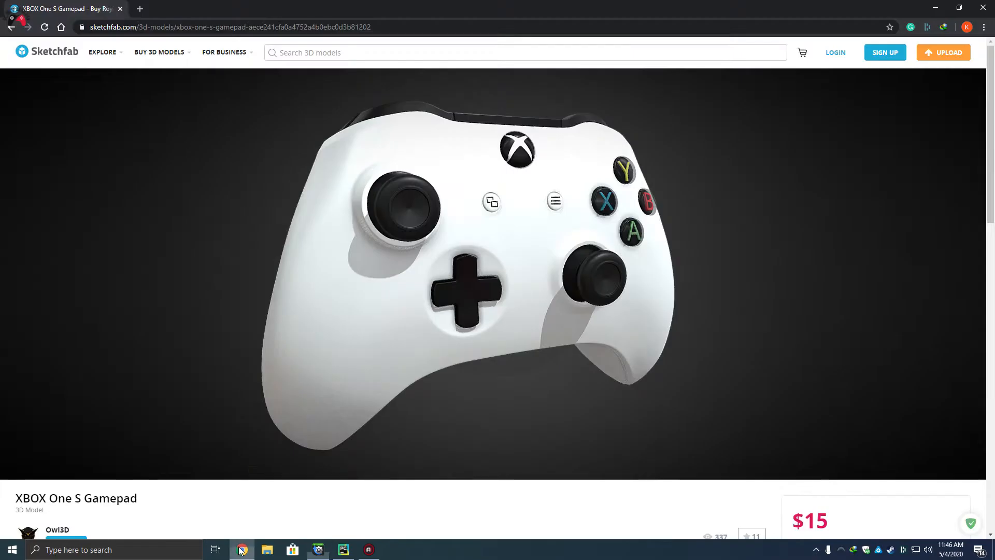
mouse_move(410, 210)
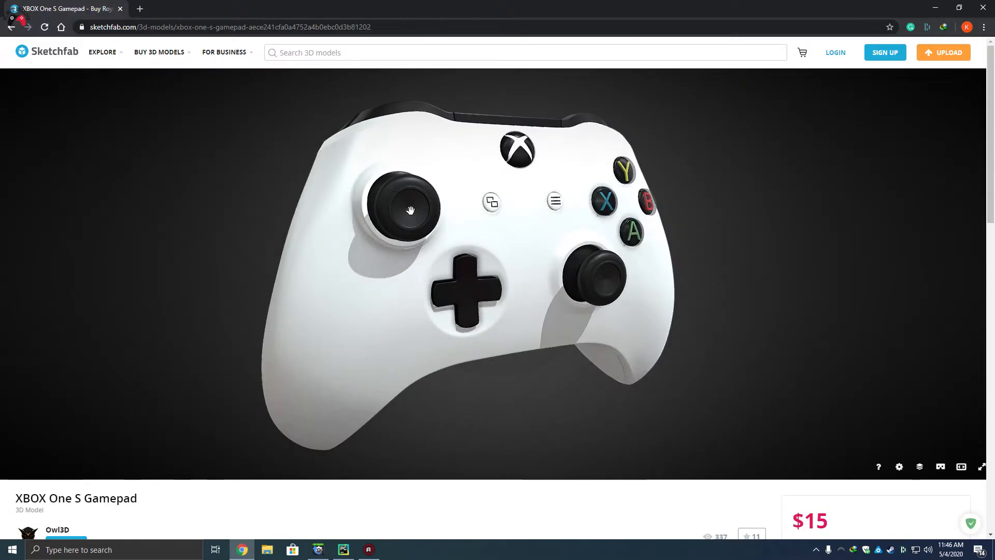
click(317, 549)
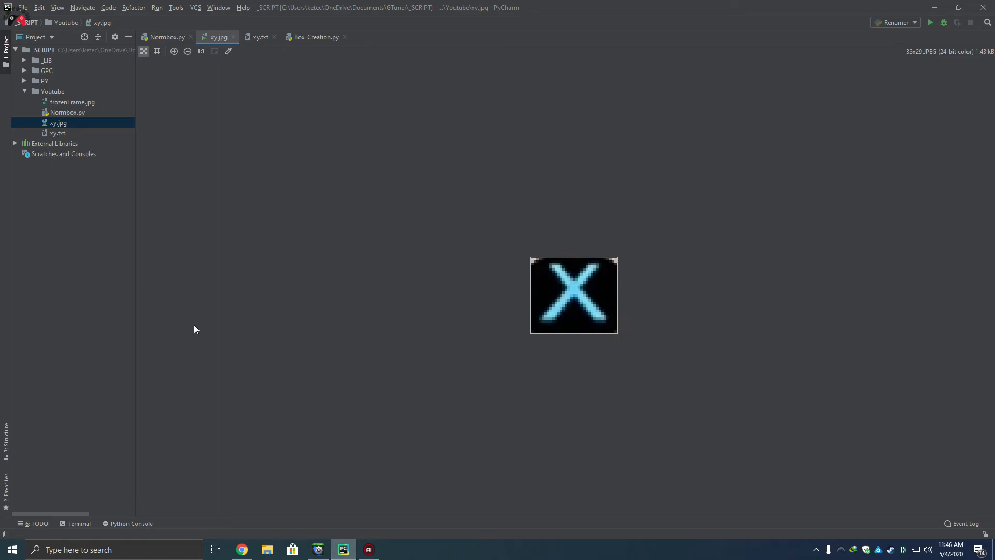
mouse_move(569, 305)
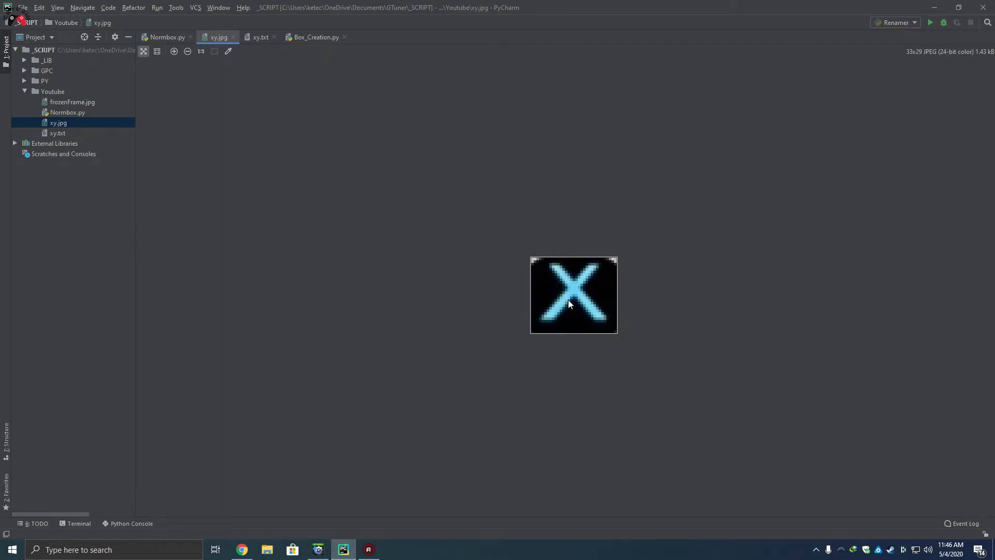
mouse_move(539, 336)
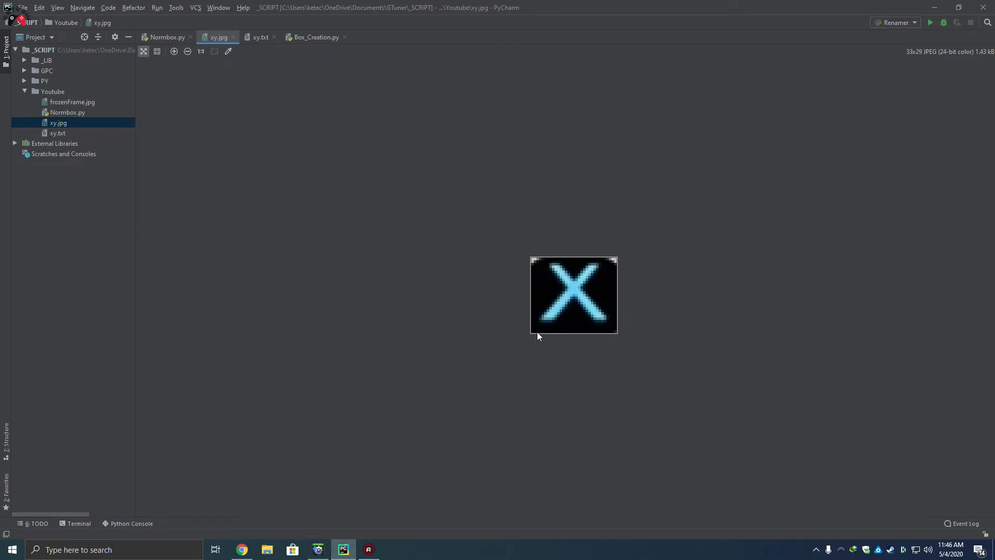
Check xy.txt's updated slice 528:557, 944:977, open frozenFrame.jpg, and return to the xy.jpg crop.
click(260, 37)
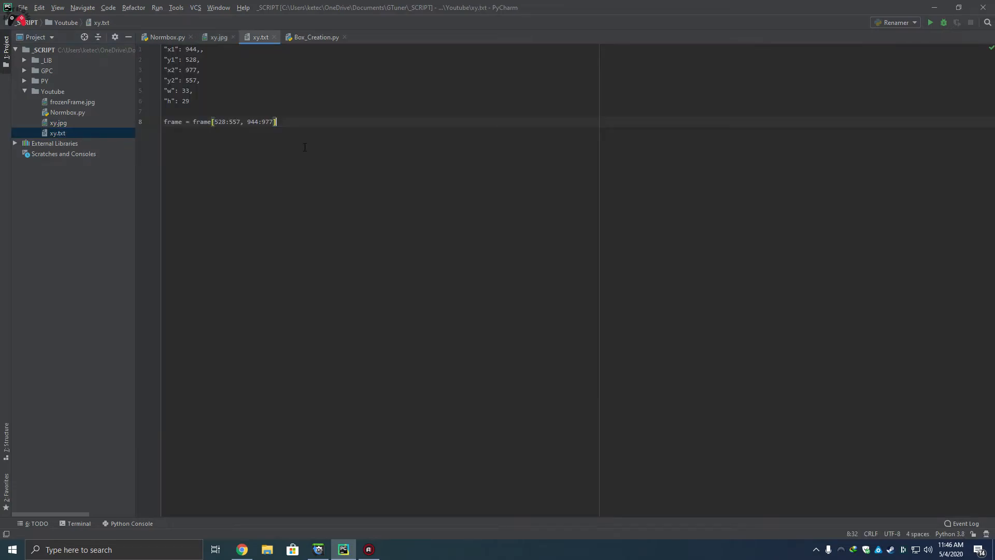
click(59, 123)
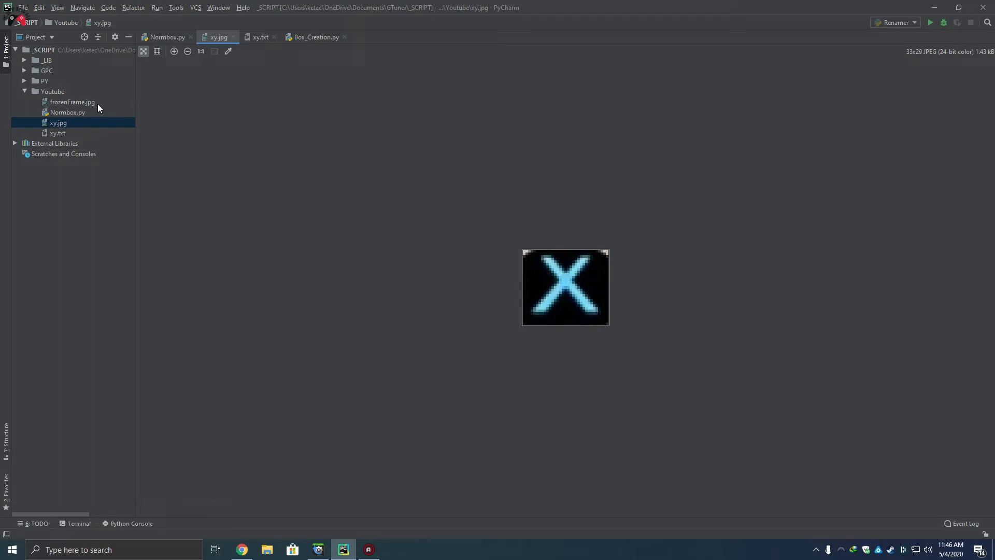
click(71, 102)
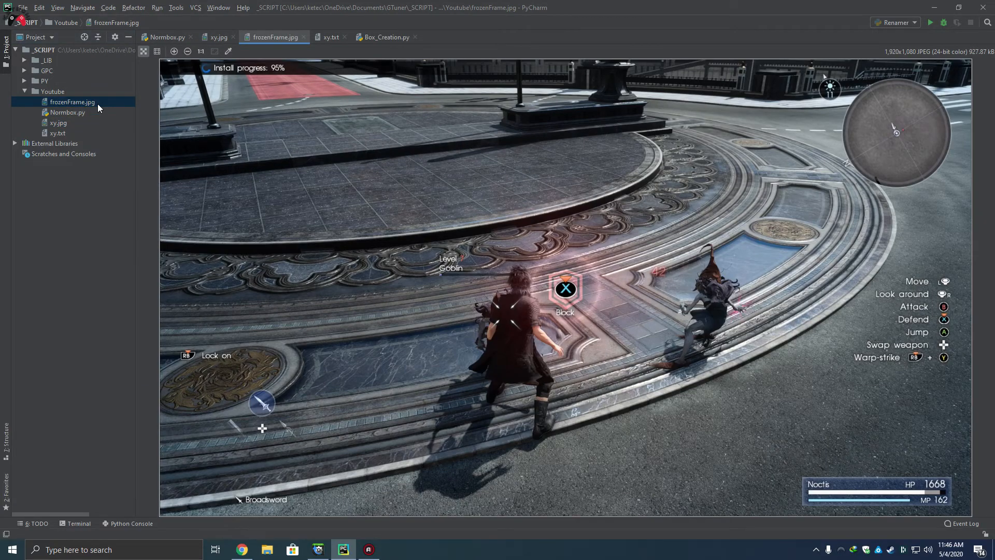
mouse_move(216, 63)
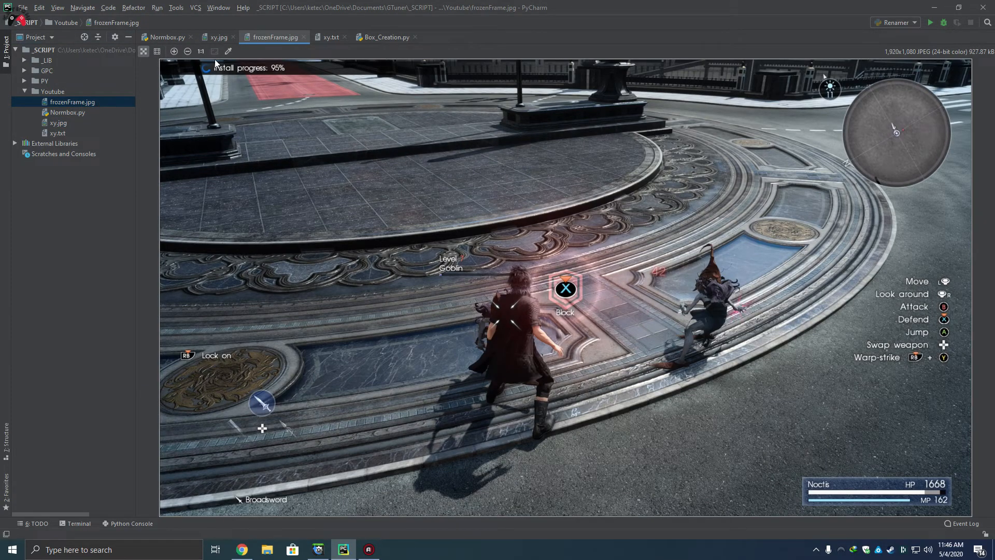
mouse_move(273, 37)
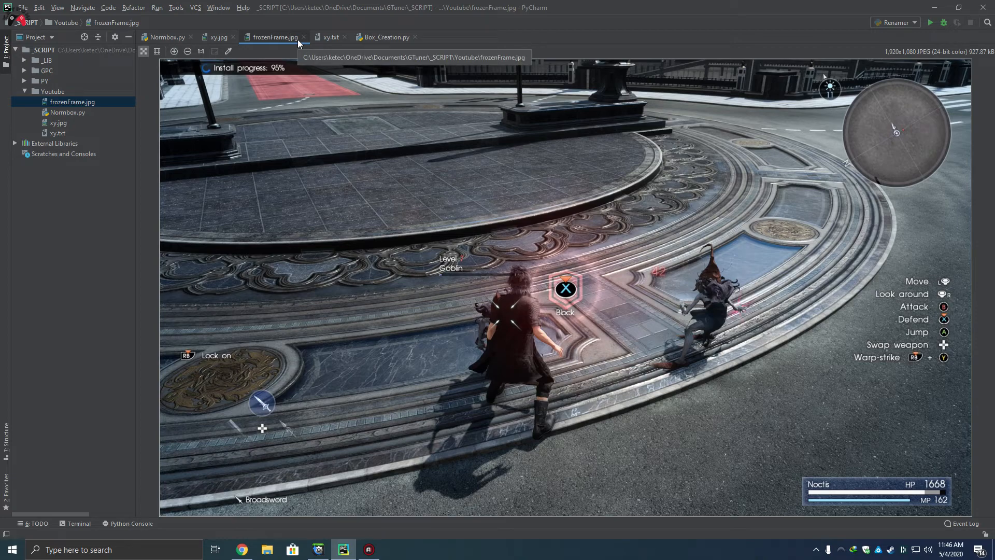
mouse_move(282, 124)
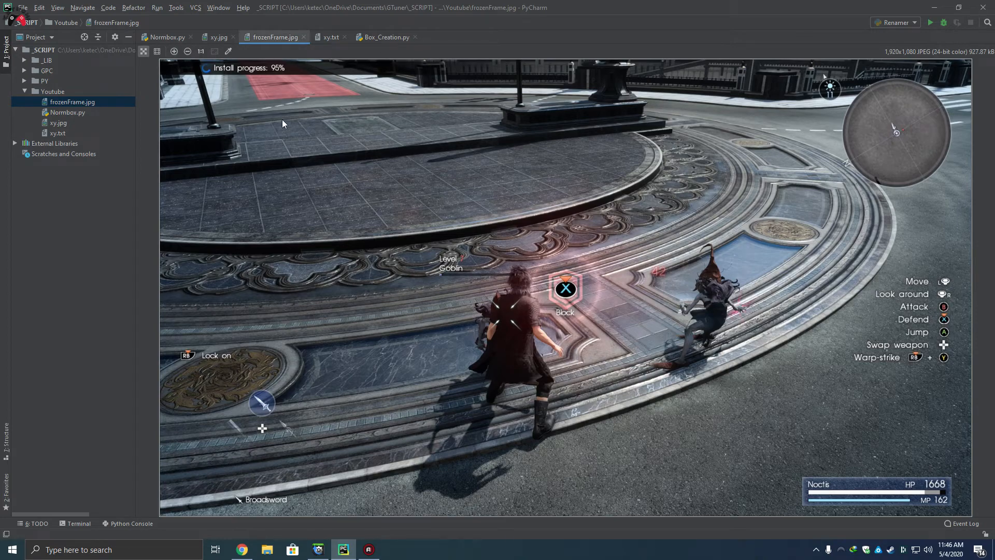
click(216, 38)
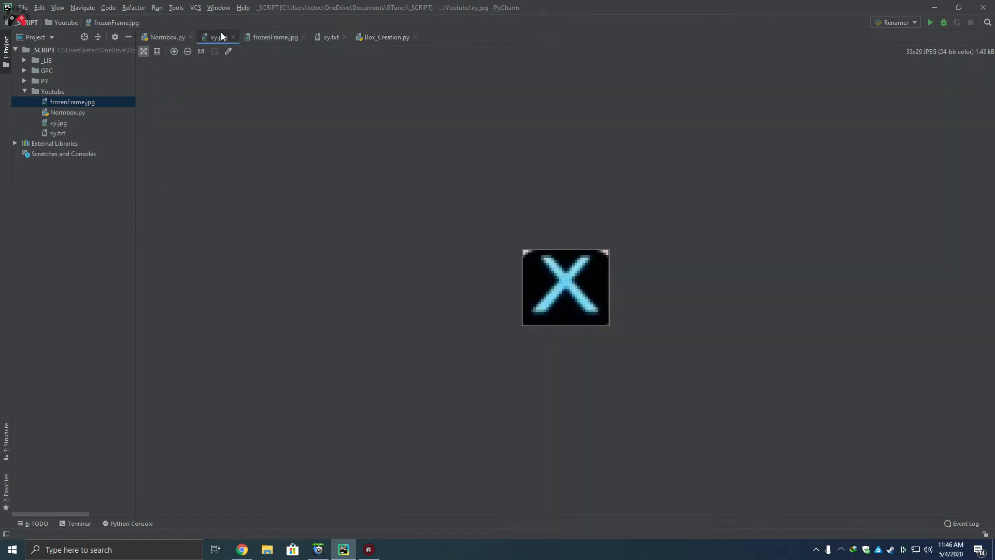
click(216, 37)
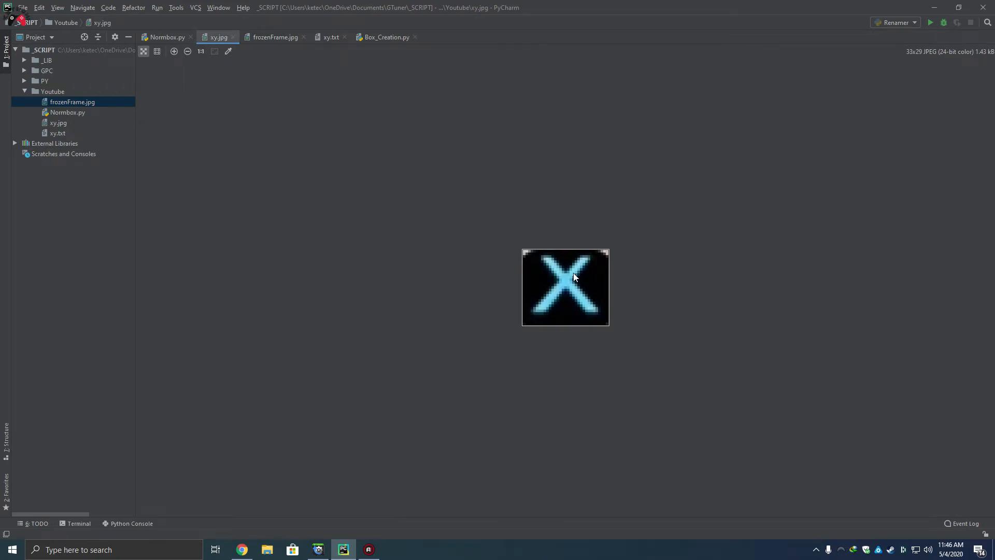
mouse_move(527, 253)
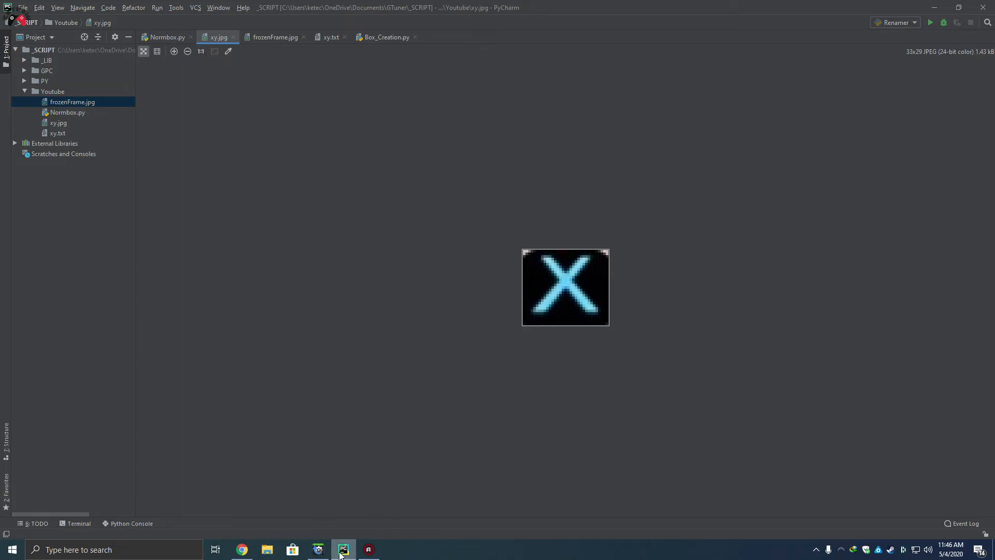
Alternate between the Gtuner capture and PyCharm to see xy.jpg re-saved as a tighter 33 by 27 crop.
click(343, 550)
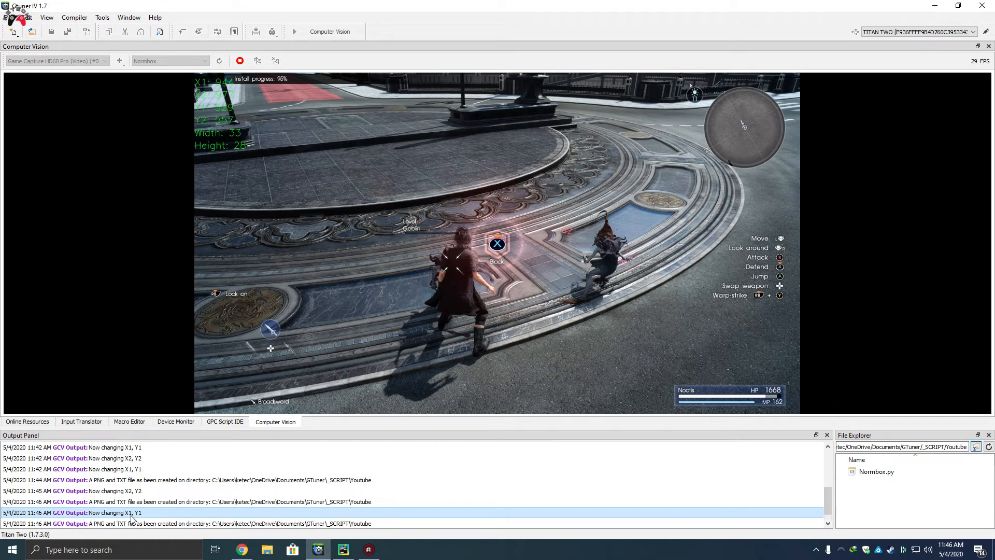
click(343, 549)
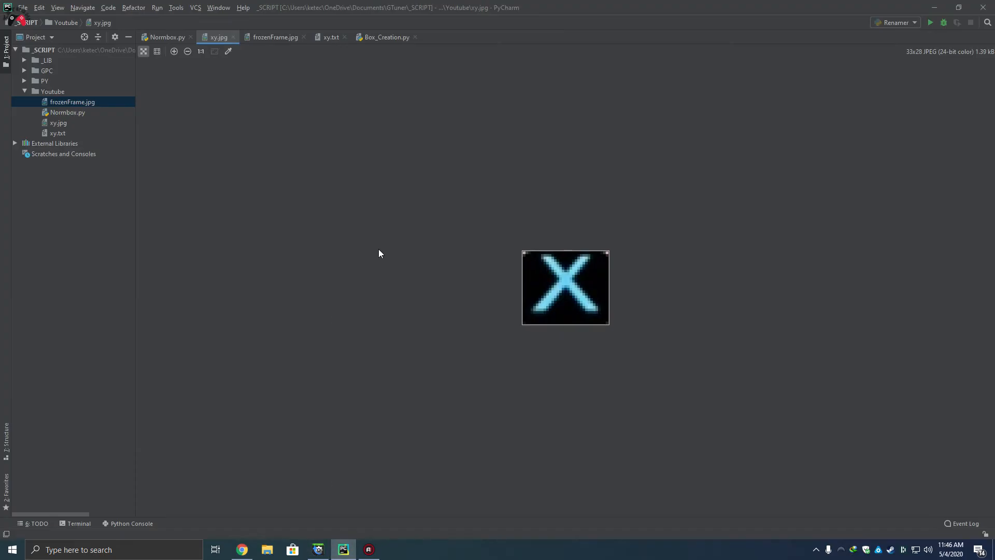
mouse_move(343, 550)
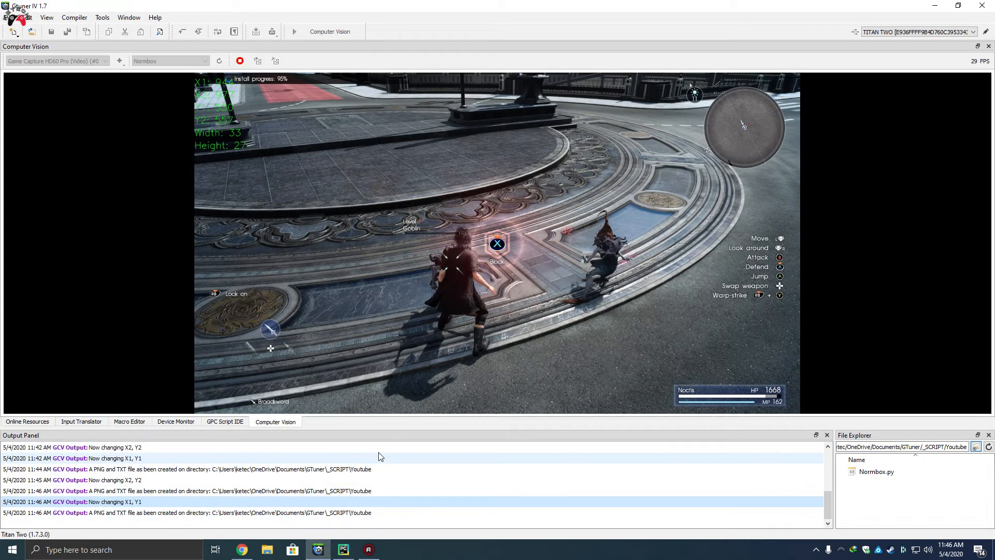
click(343, 550)
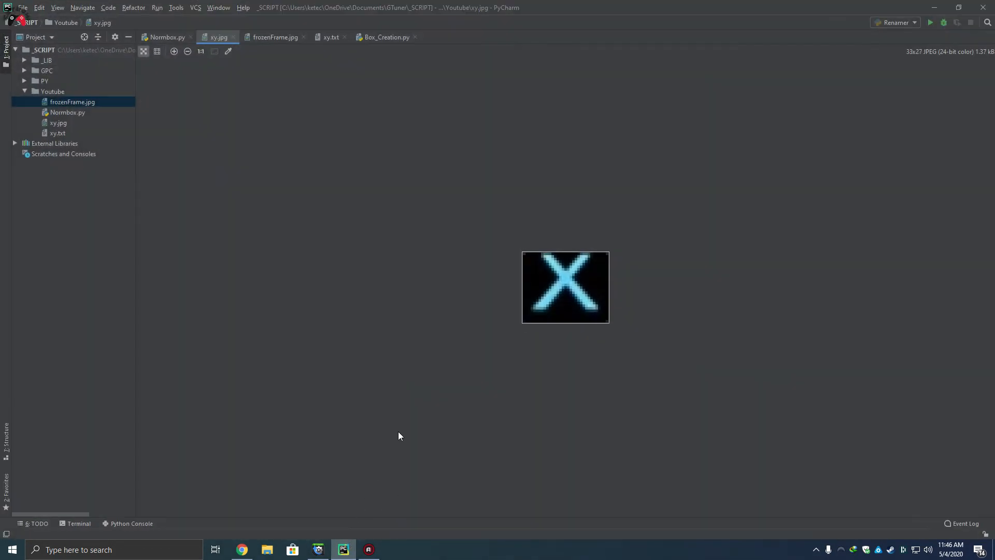
mouse_move(561, 271)
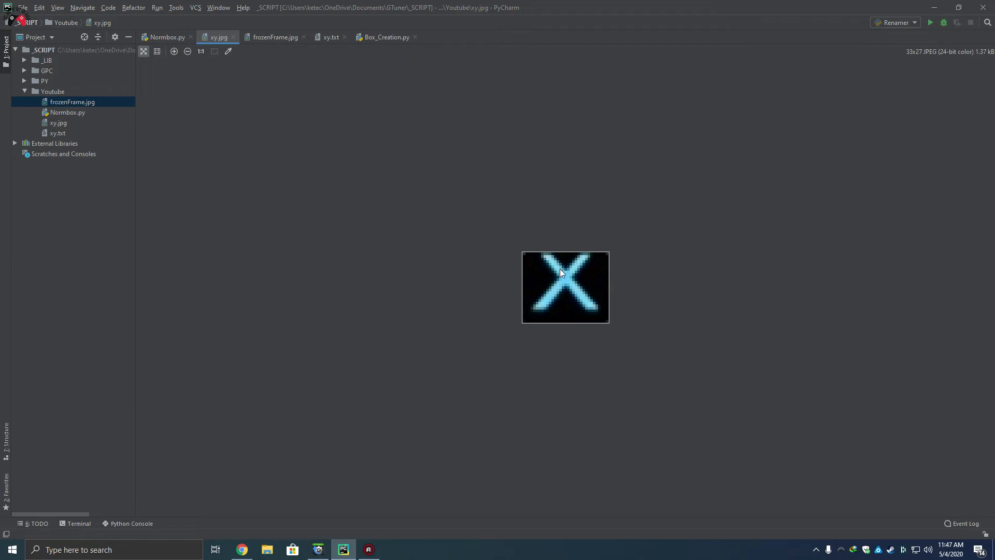
mouse_move(558, 284)
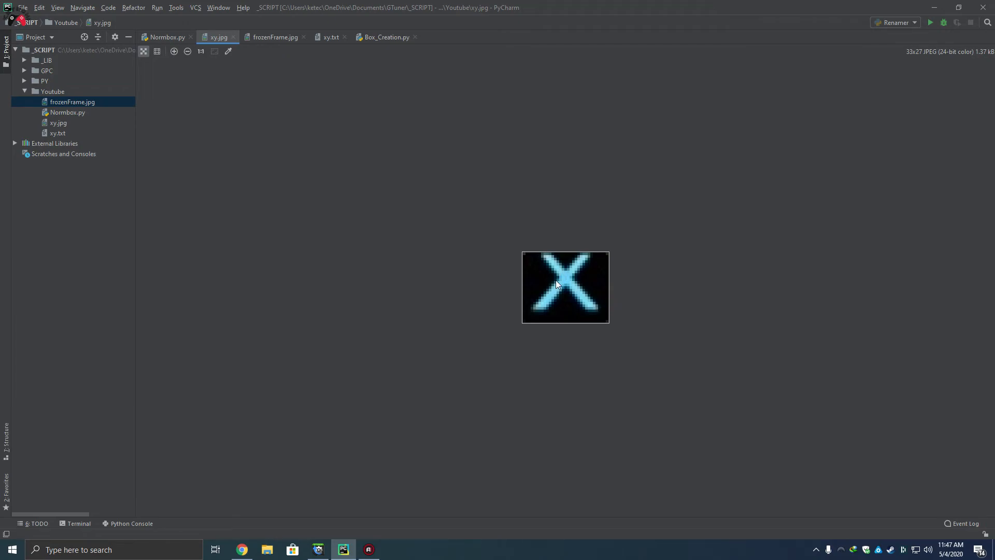
mouse_move(576, 311)
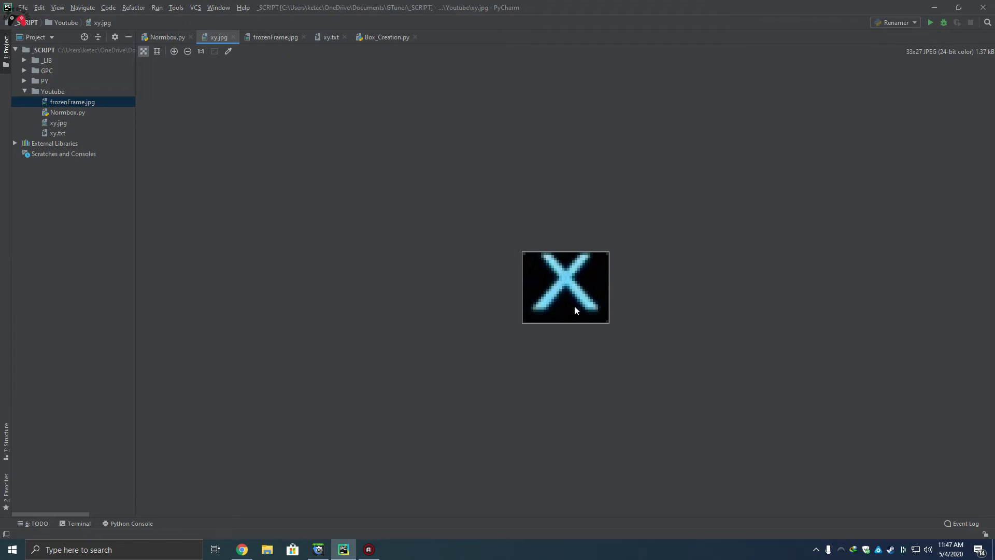
mouse_move(122, 132)
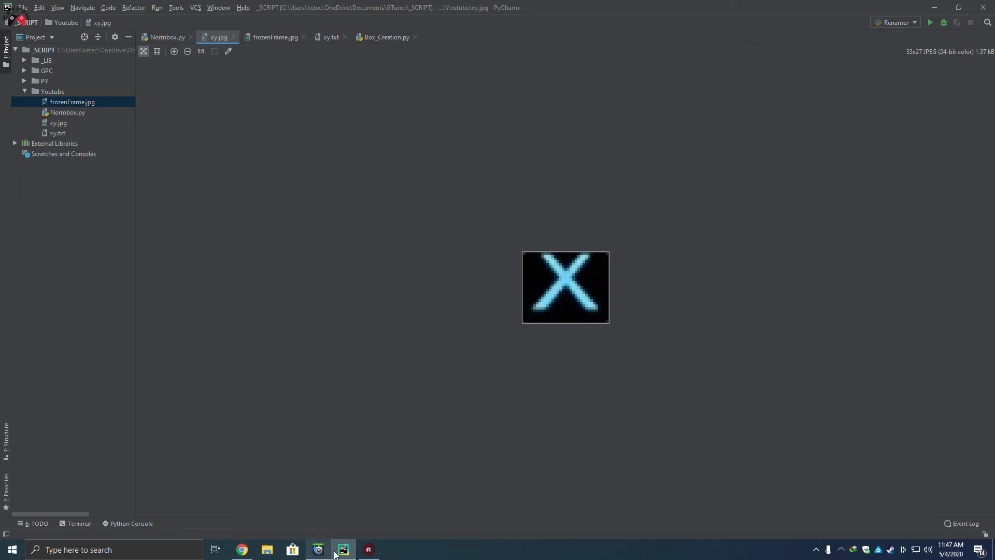
click(317, 549)
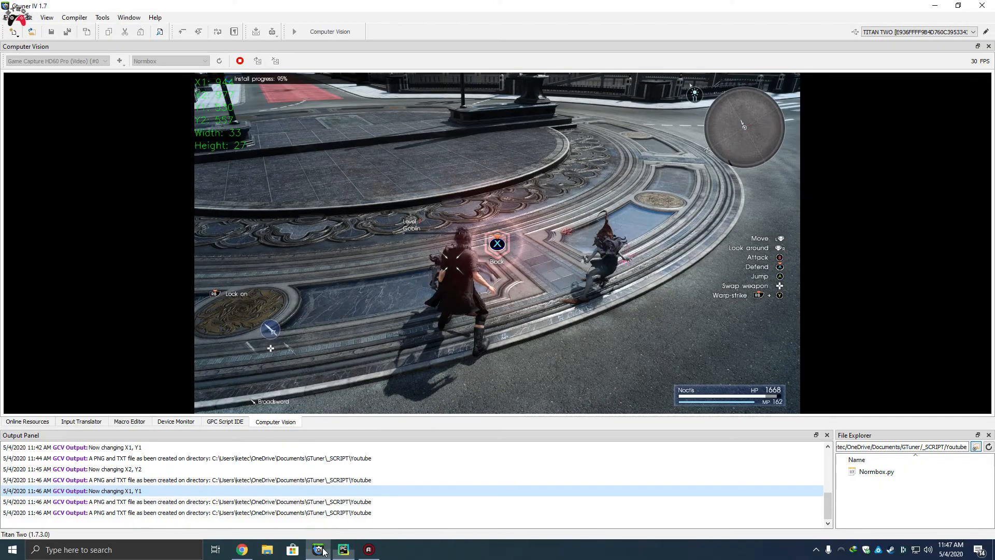
mouse_move(485, 238)
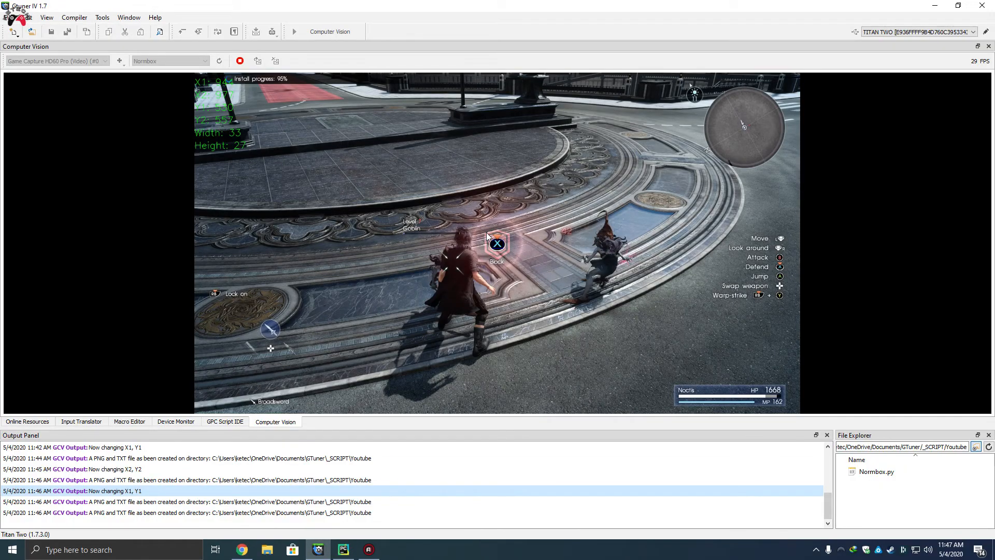
mouse_move(329, 315)
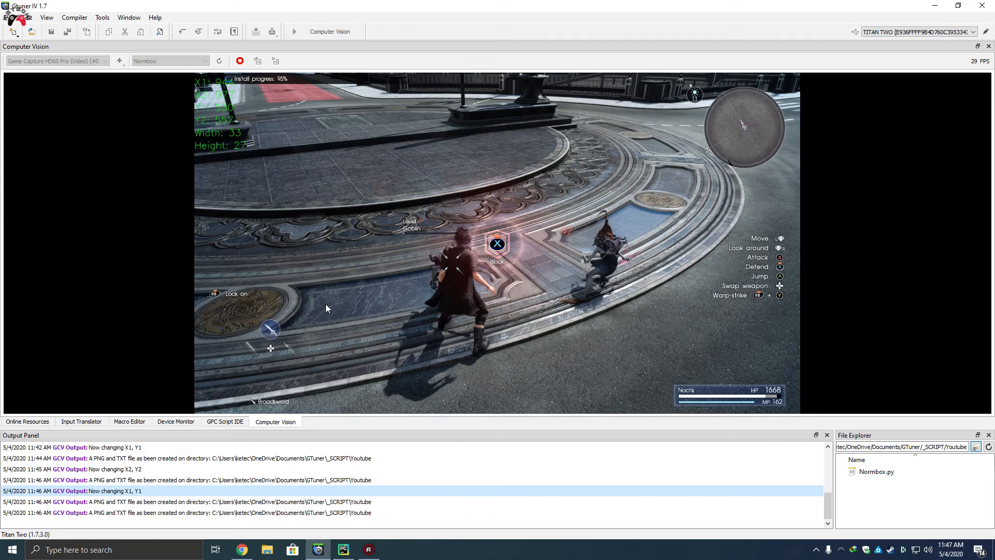
mouse_move(315, 281)
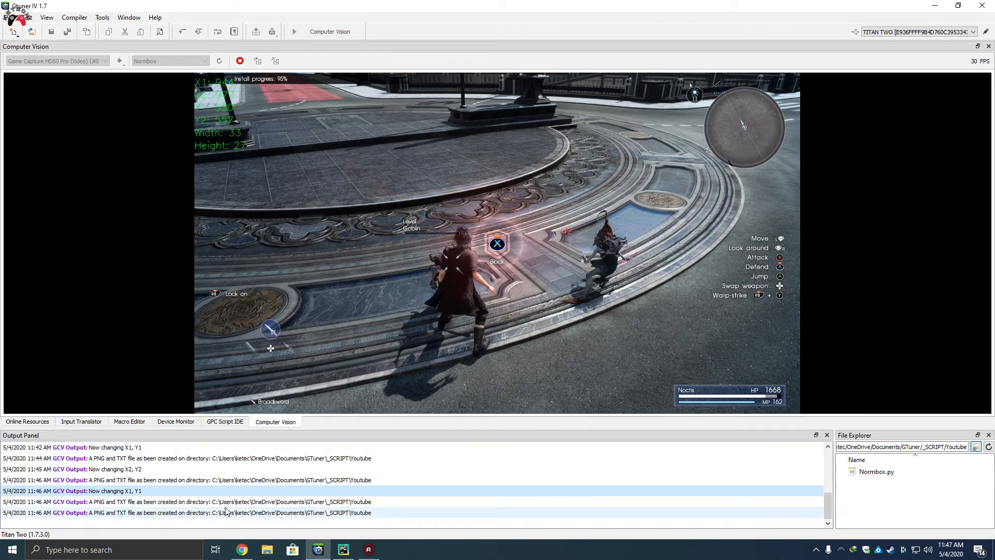
click(11, 550)
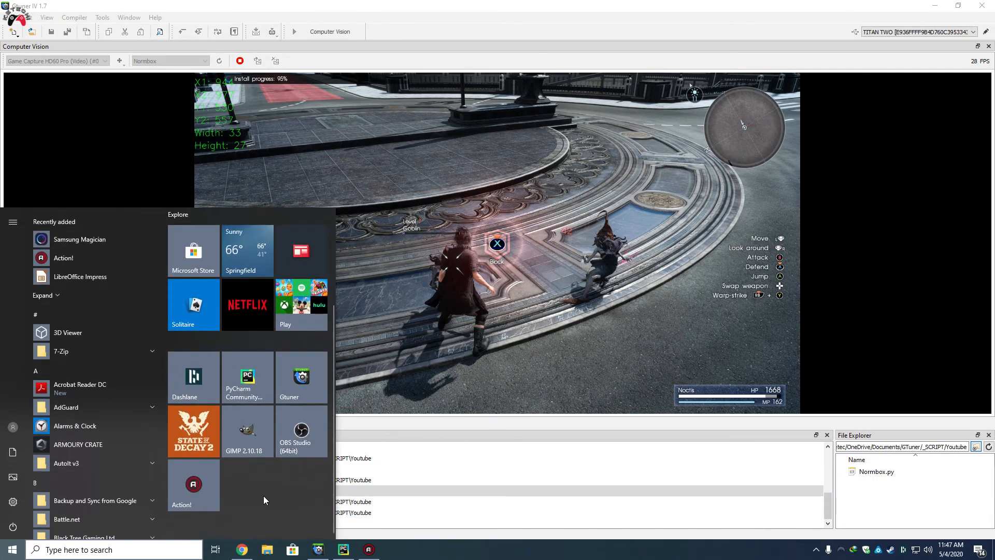
mouse_move(247, 432)
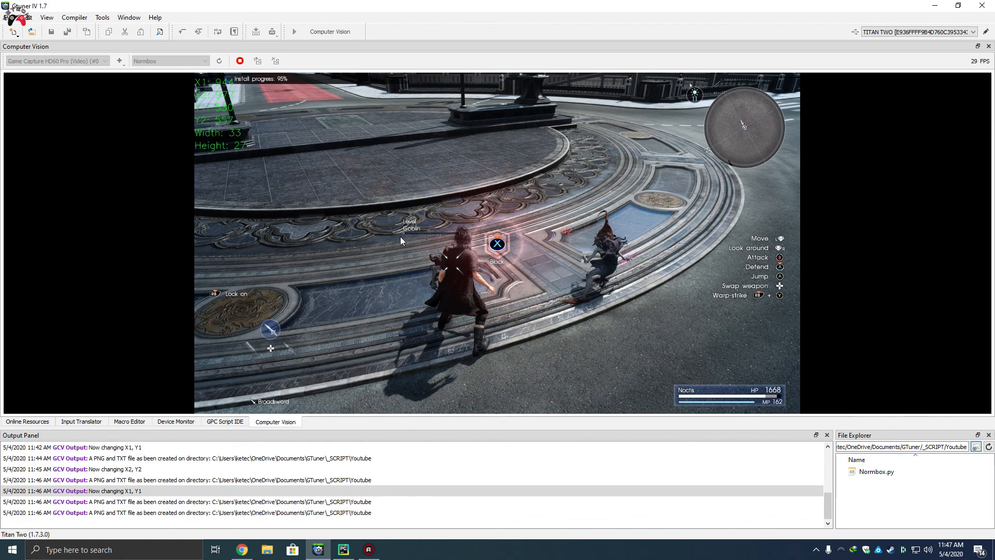
mouse_move(438, 268)
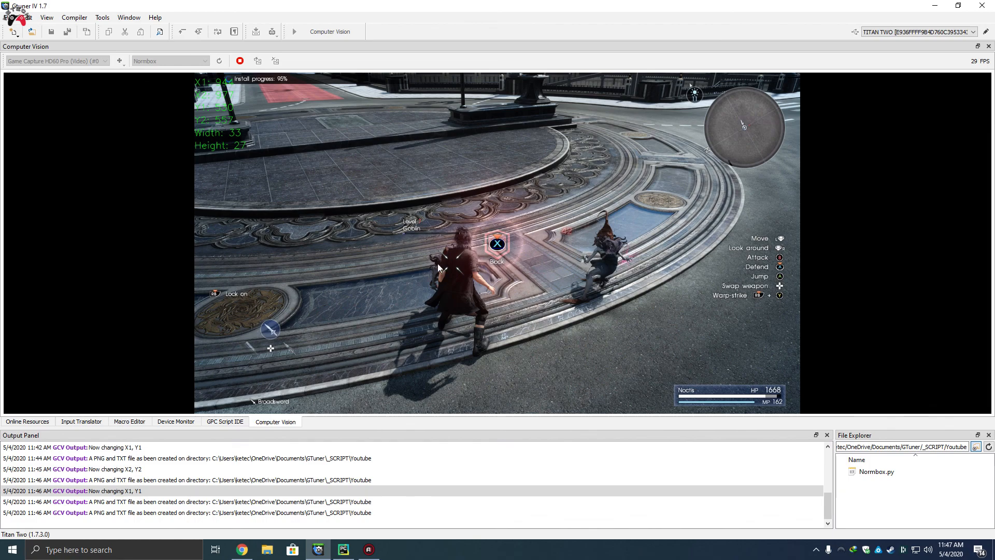
mouse_move(397, 269)
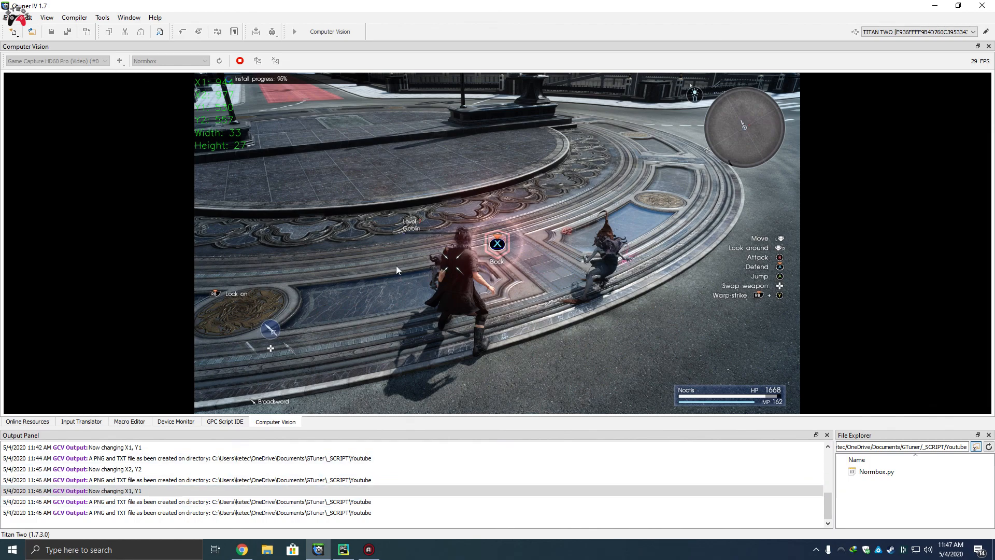